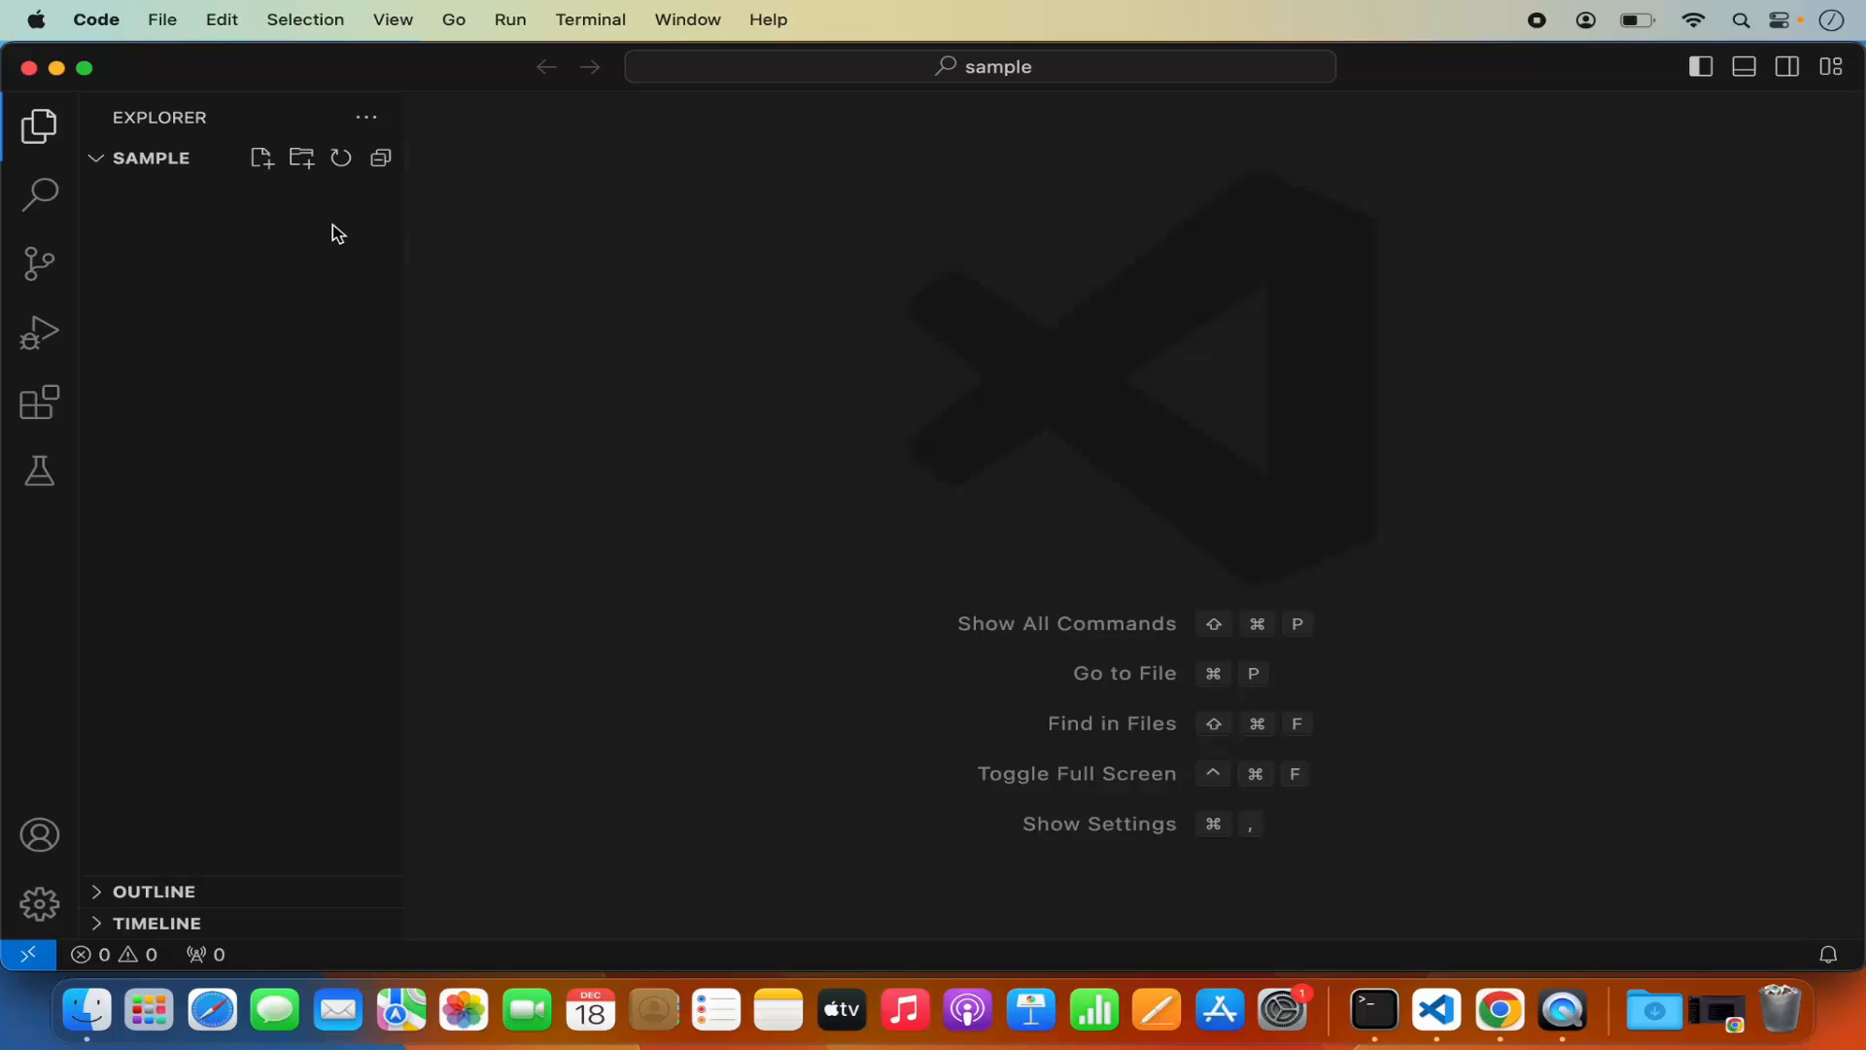
pyautogui.moveTo(259, 231)
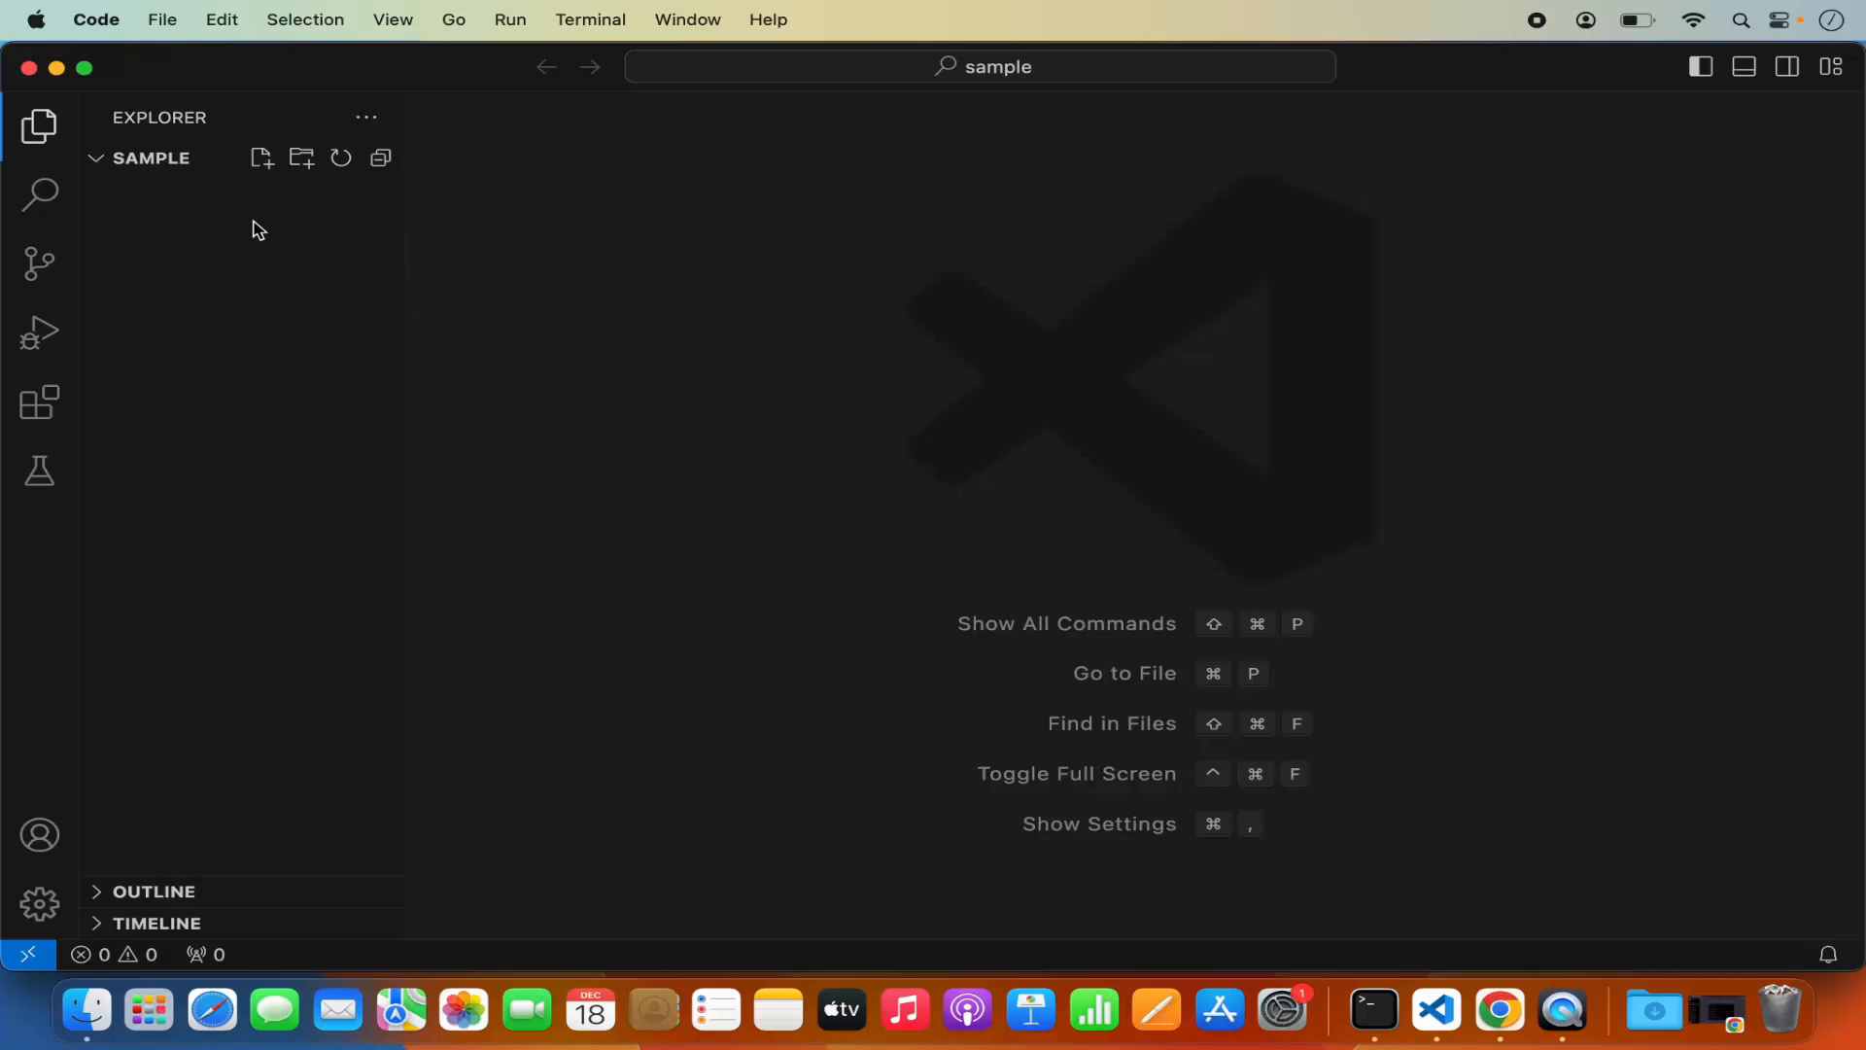
pyautogui.moveTo(264, 200)
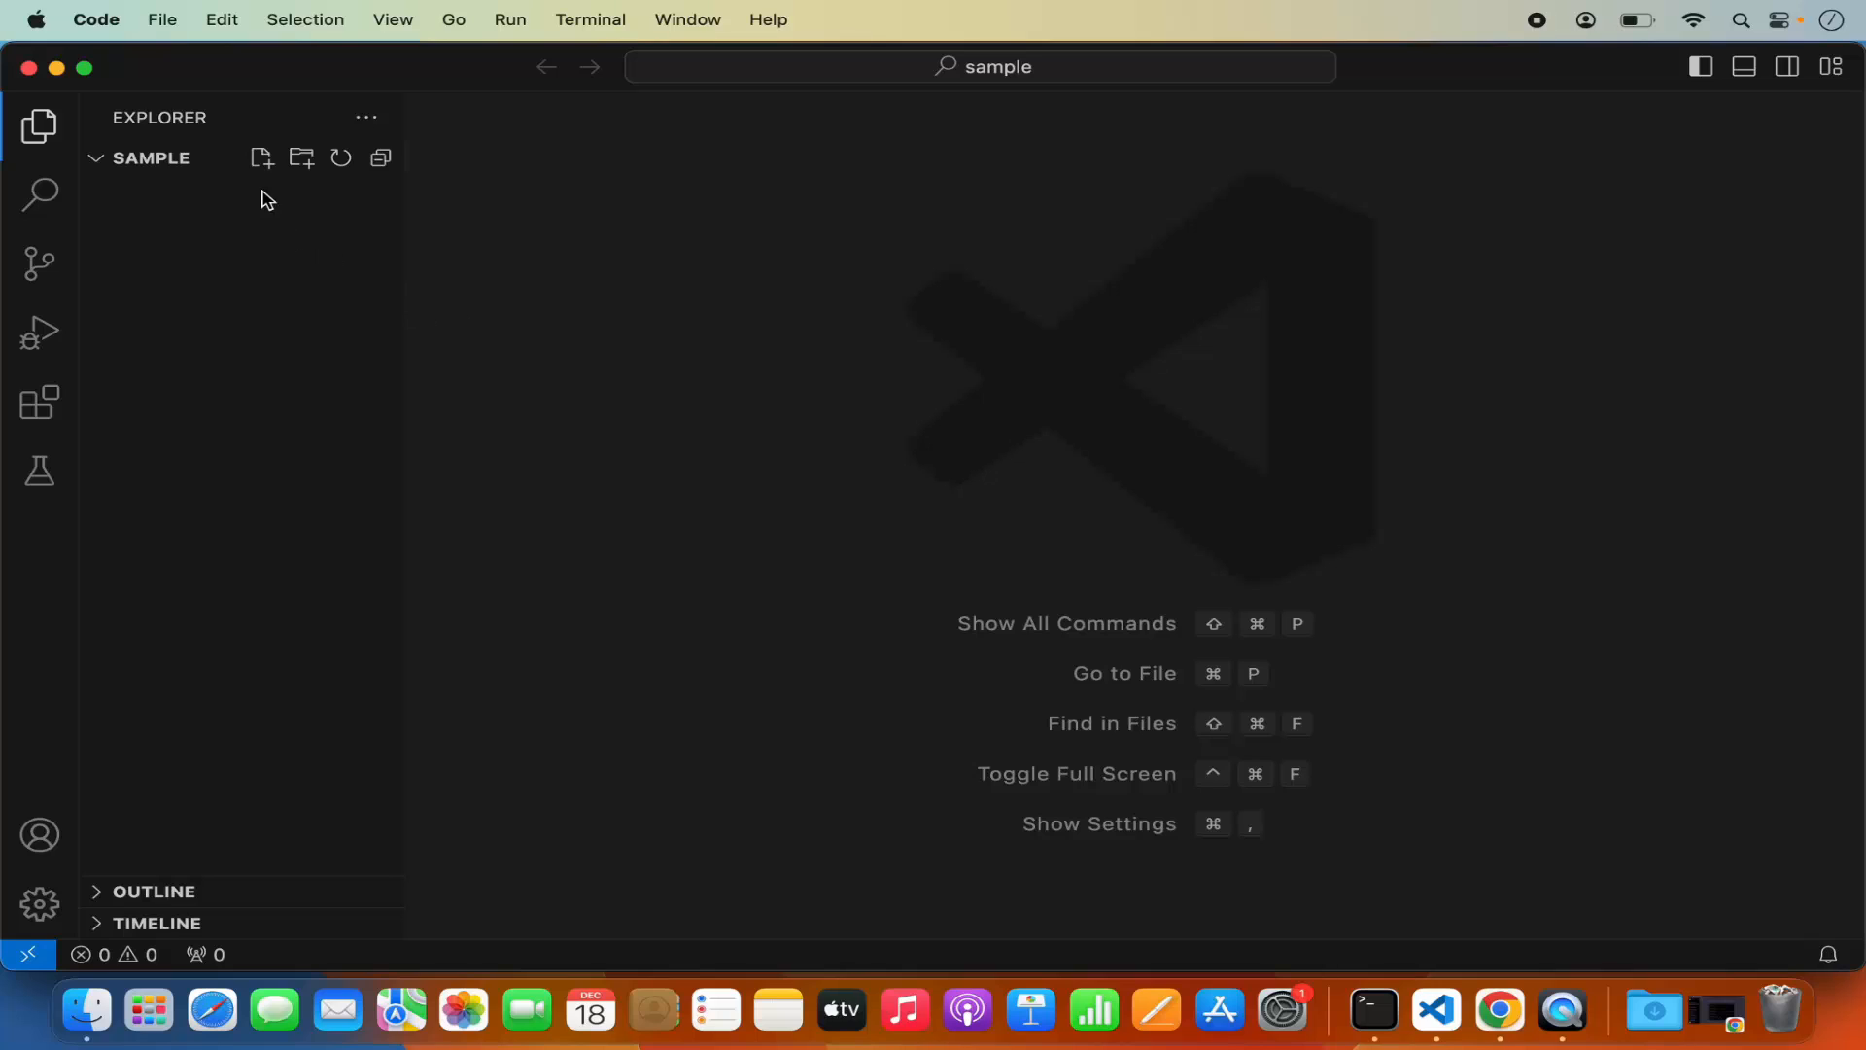
# - Add a new file named test.py to the sample folder
pyautogui.click(260, 158)
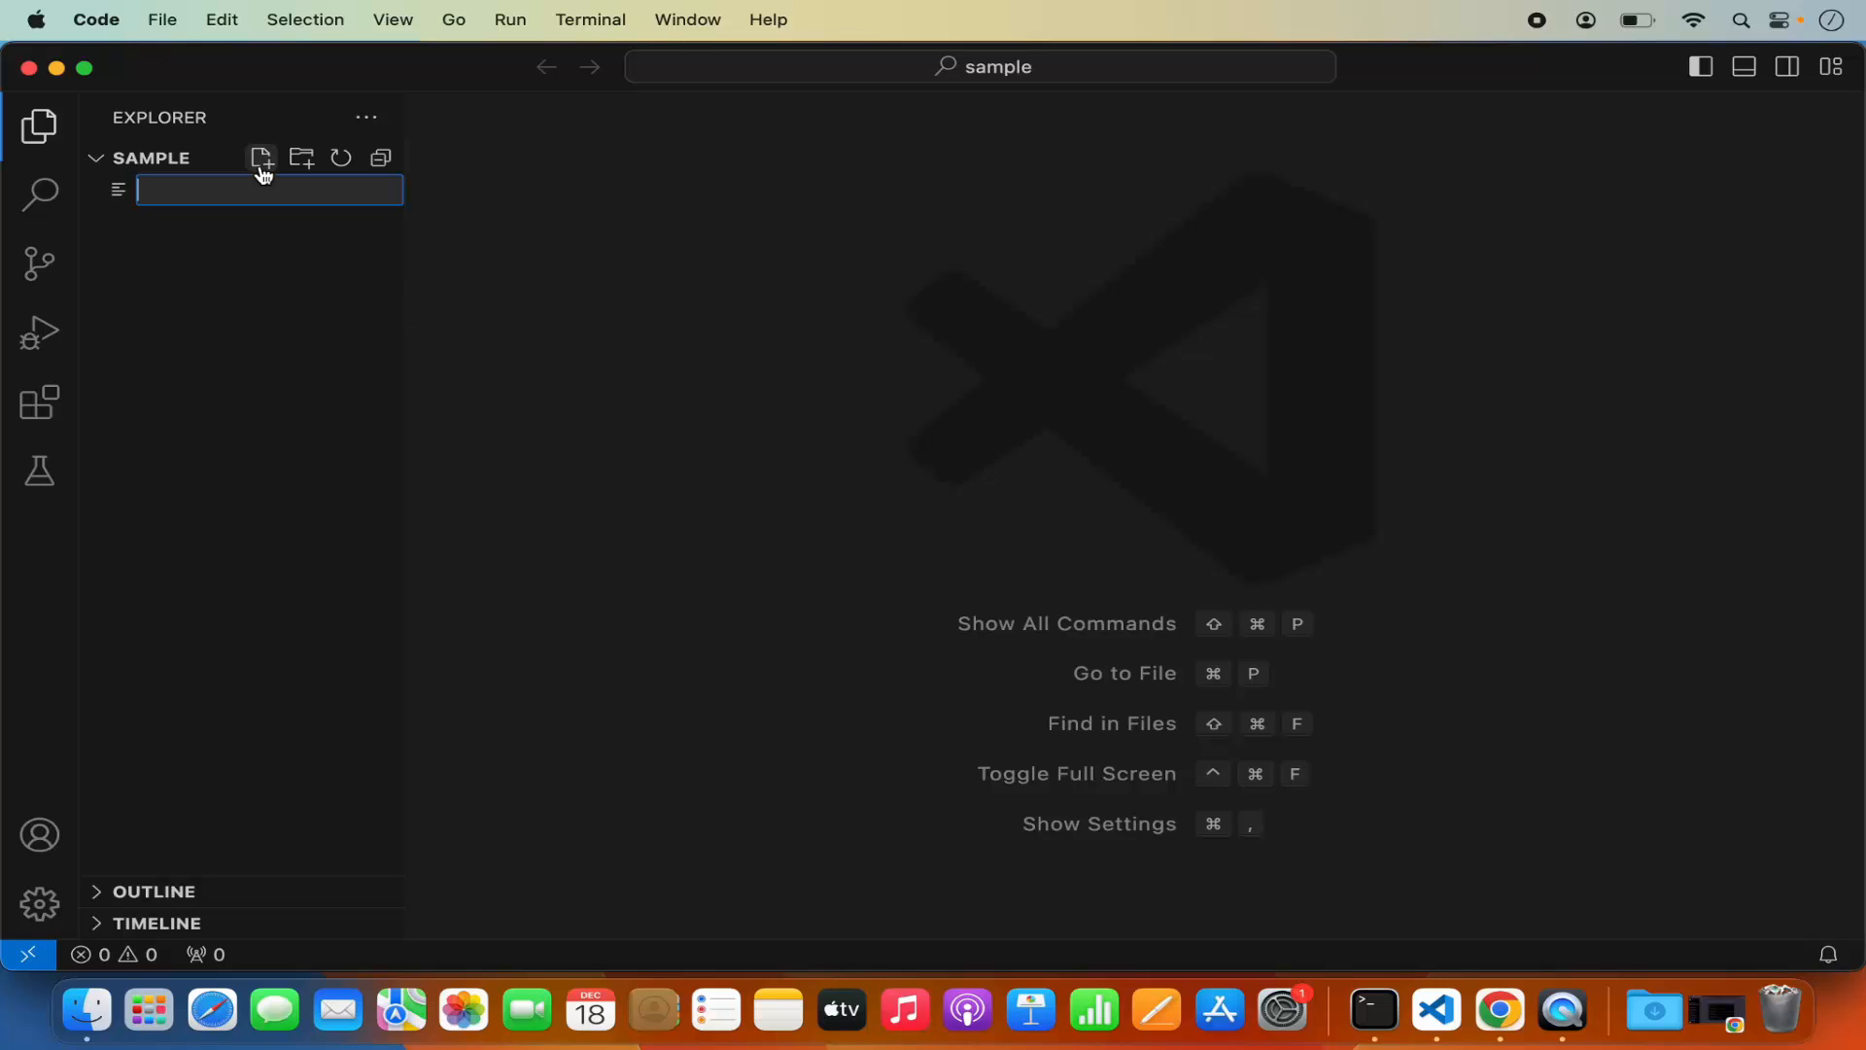
pyautogui.write('test.py')
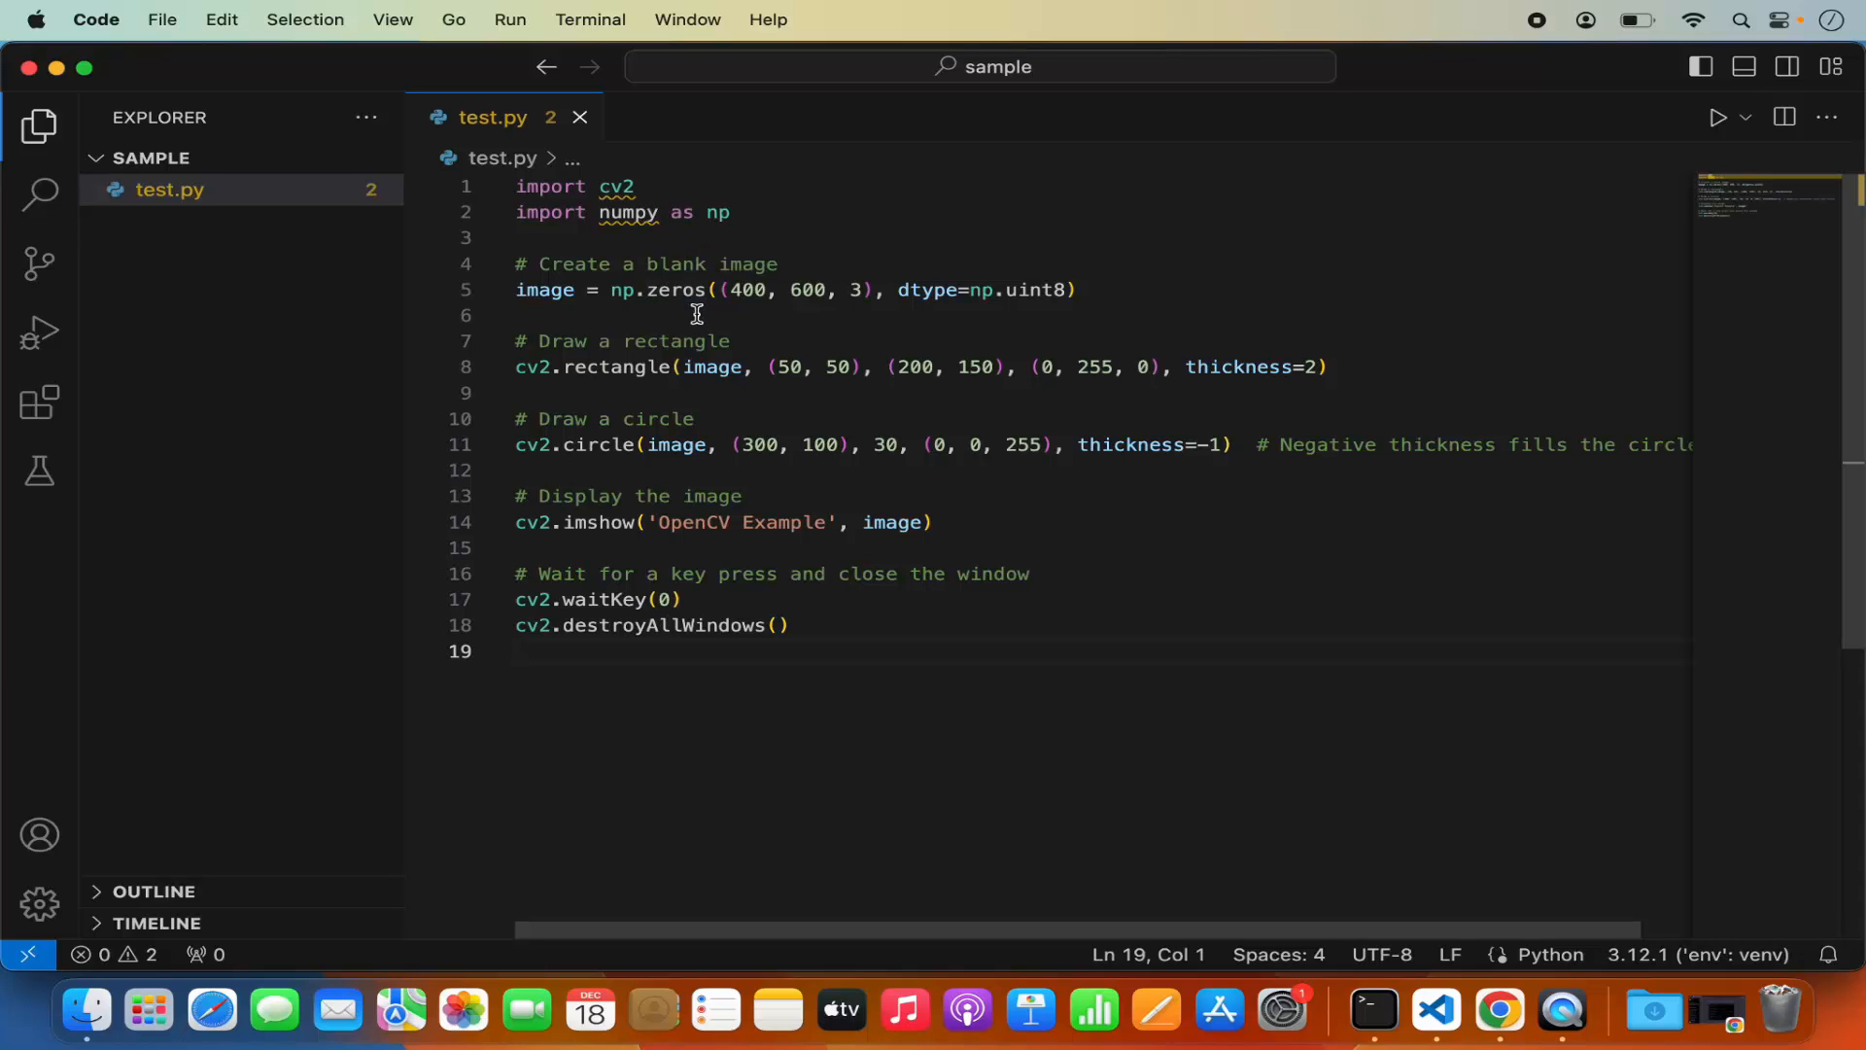
pyautogui.moveTo(615, 186)
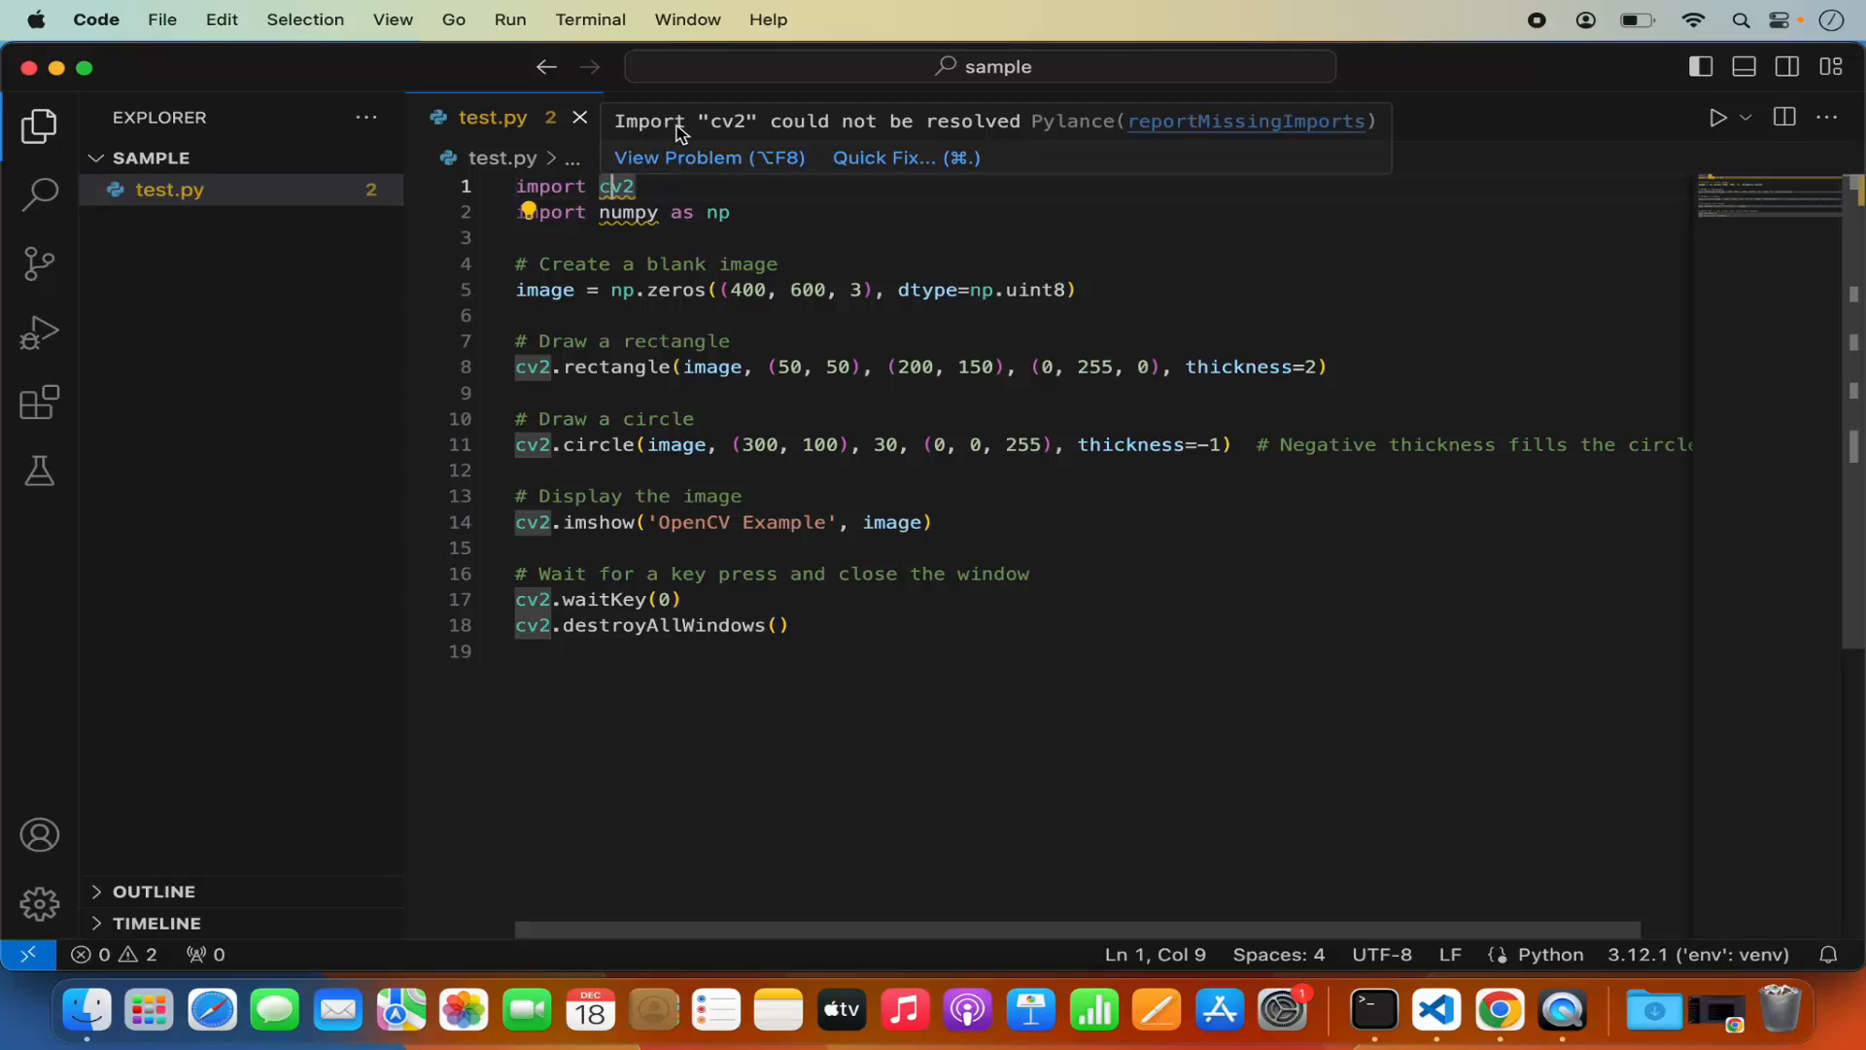
pyautogui.moveTo(893, 139)
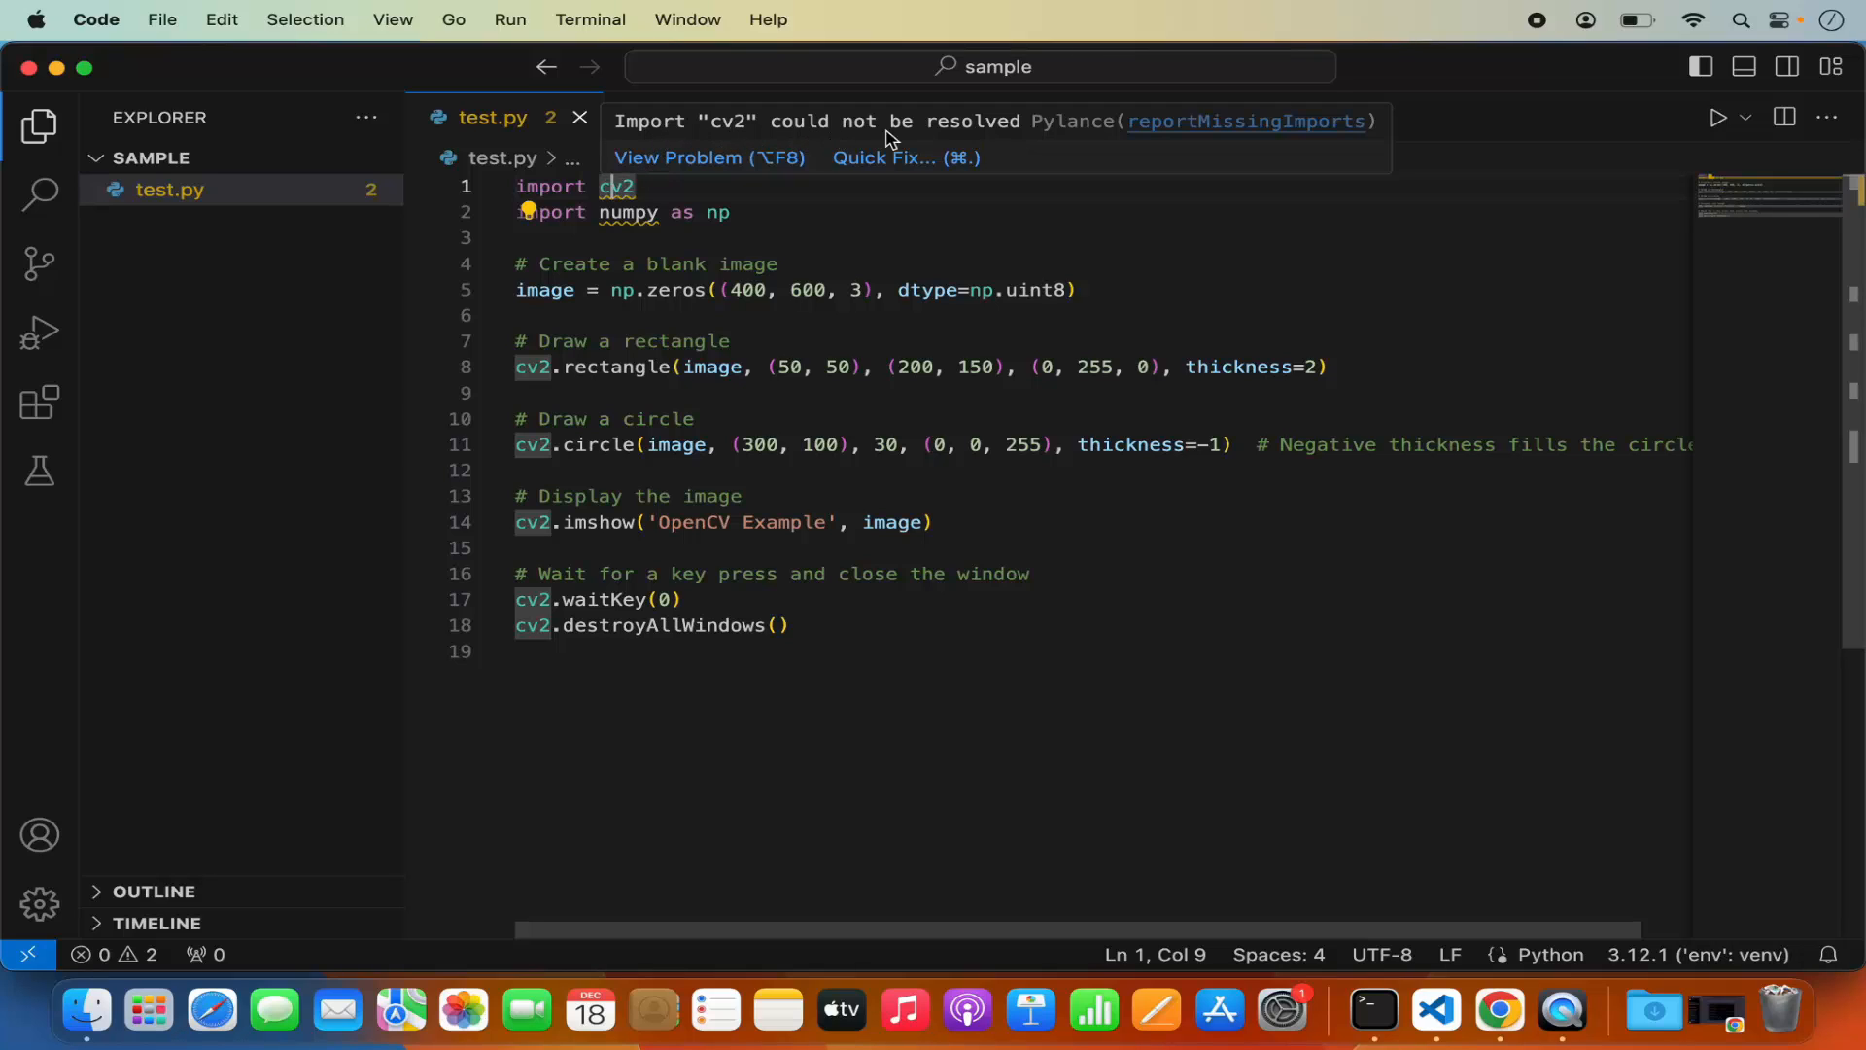
pyautogui.moveTo(1032, 290)
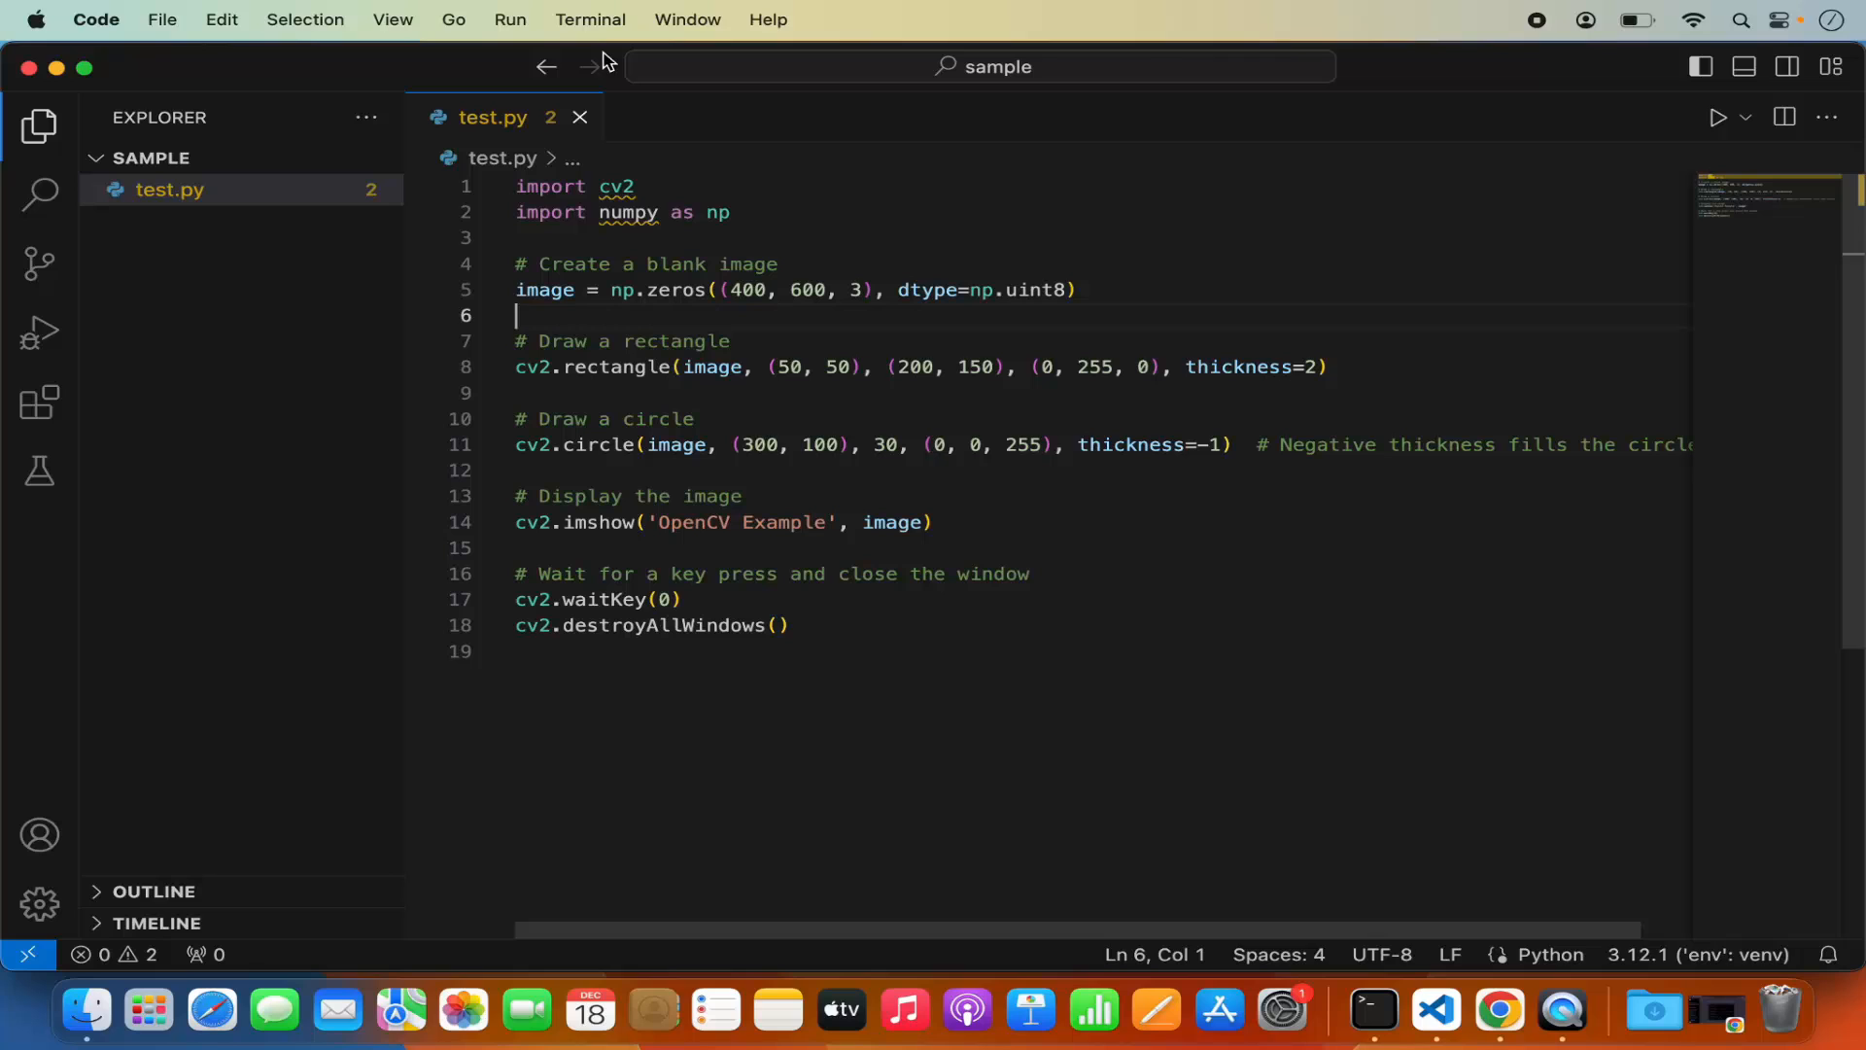
# - Launch a new terminal from the Terminal menu
pyautogui.click(590, 20)
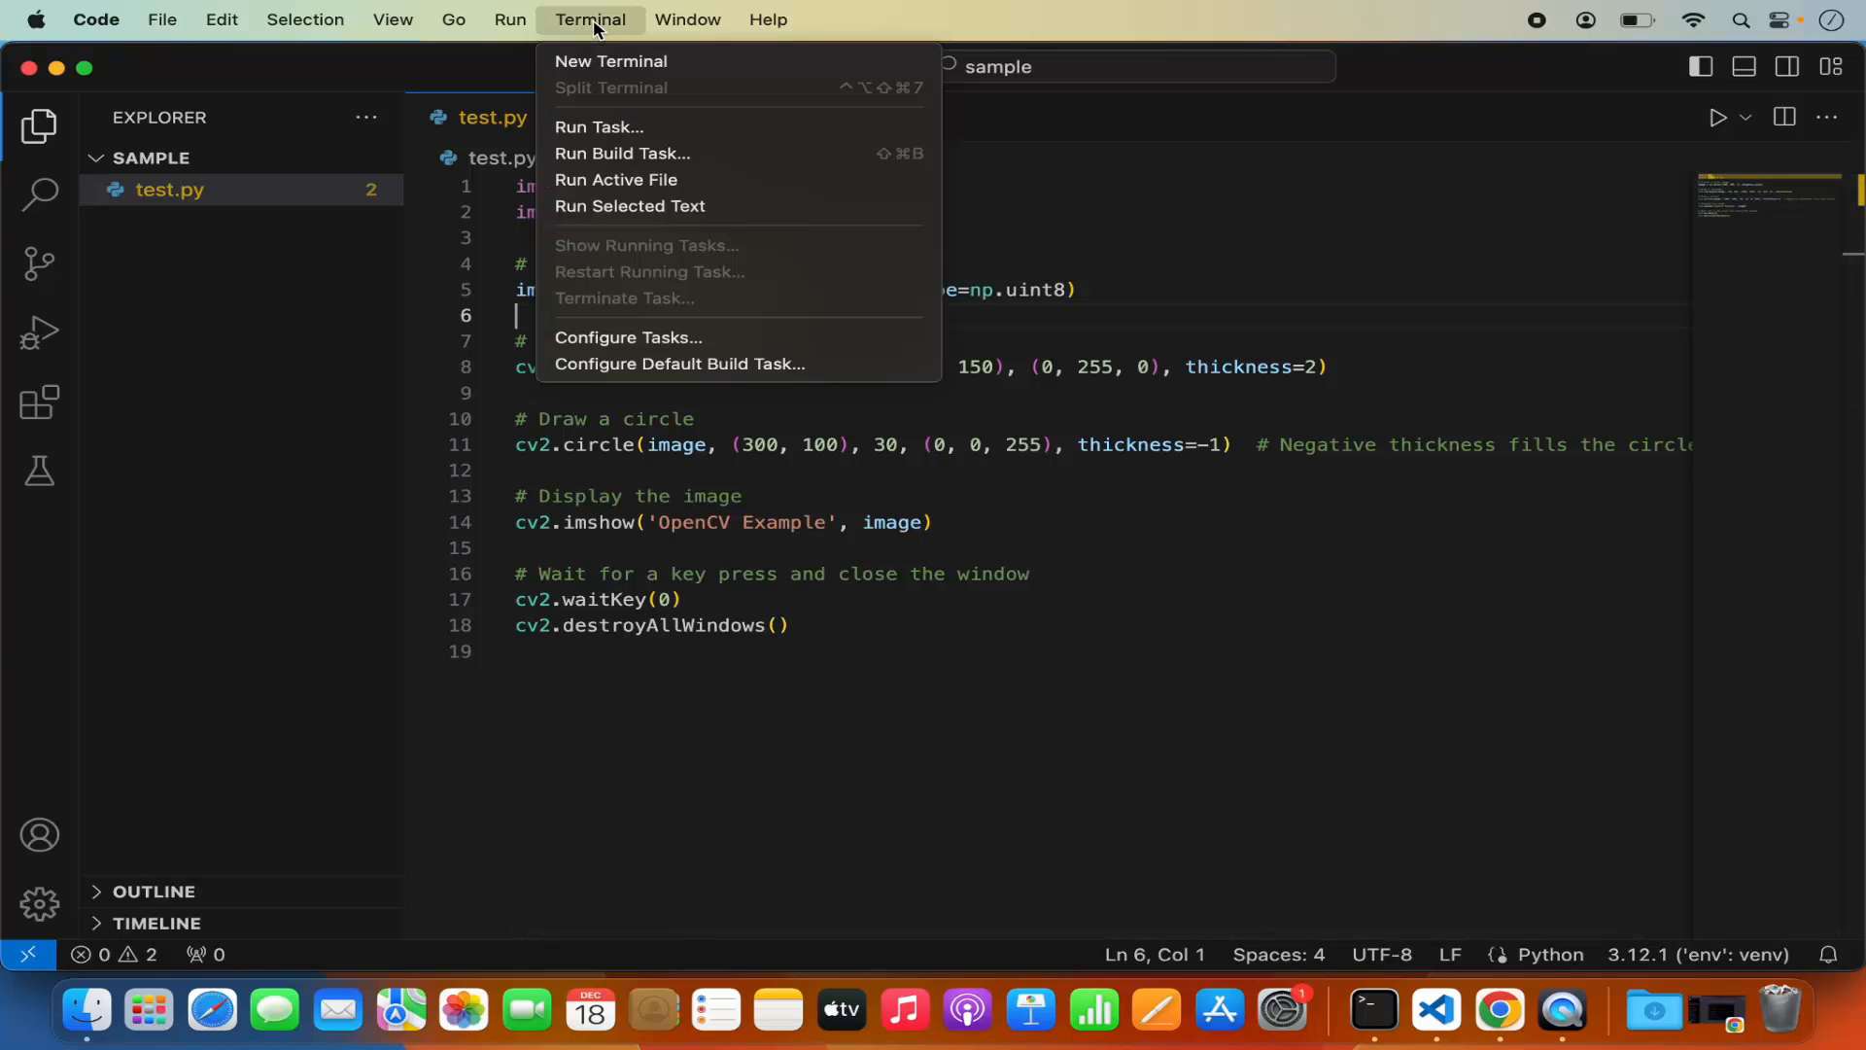
pyautogui.click(611, 60)
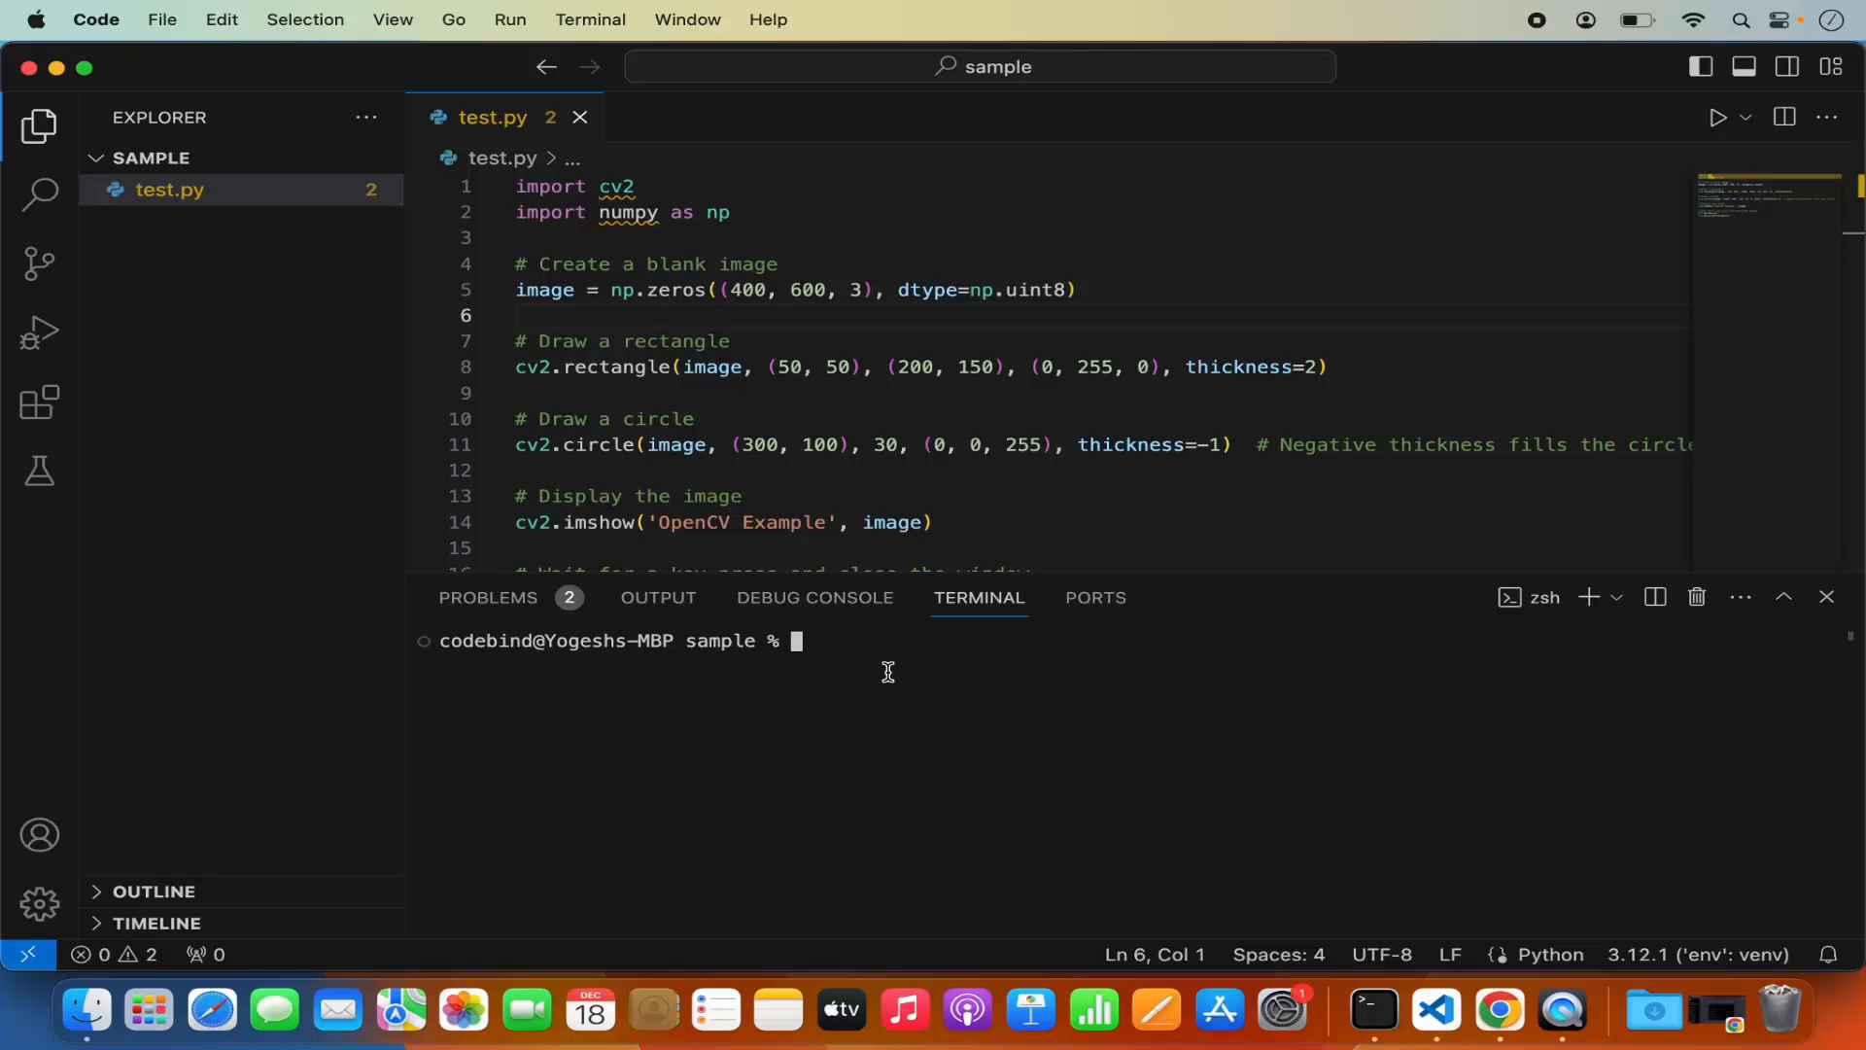
# - Run python3 -m venv env in the terminal to create the env environment
pyautogui.write('py')
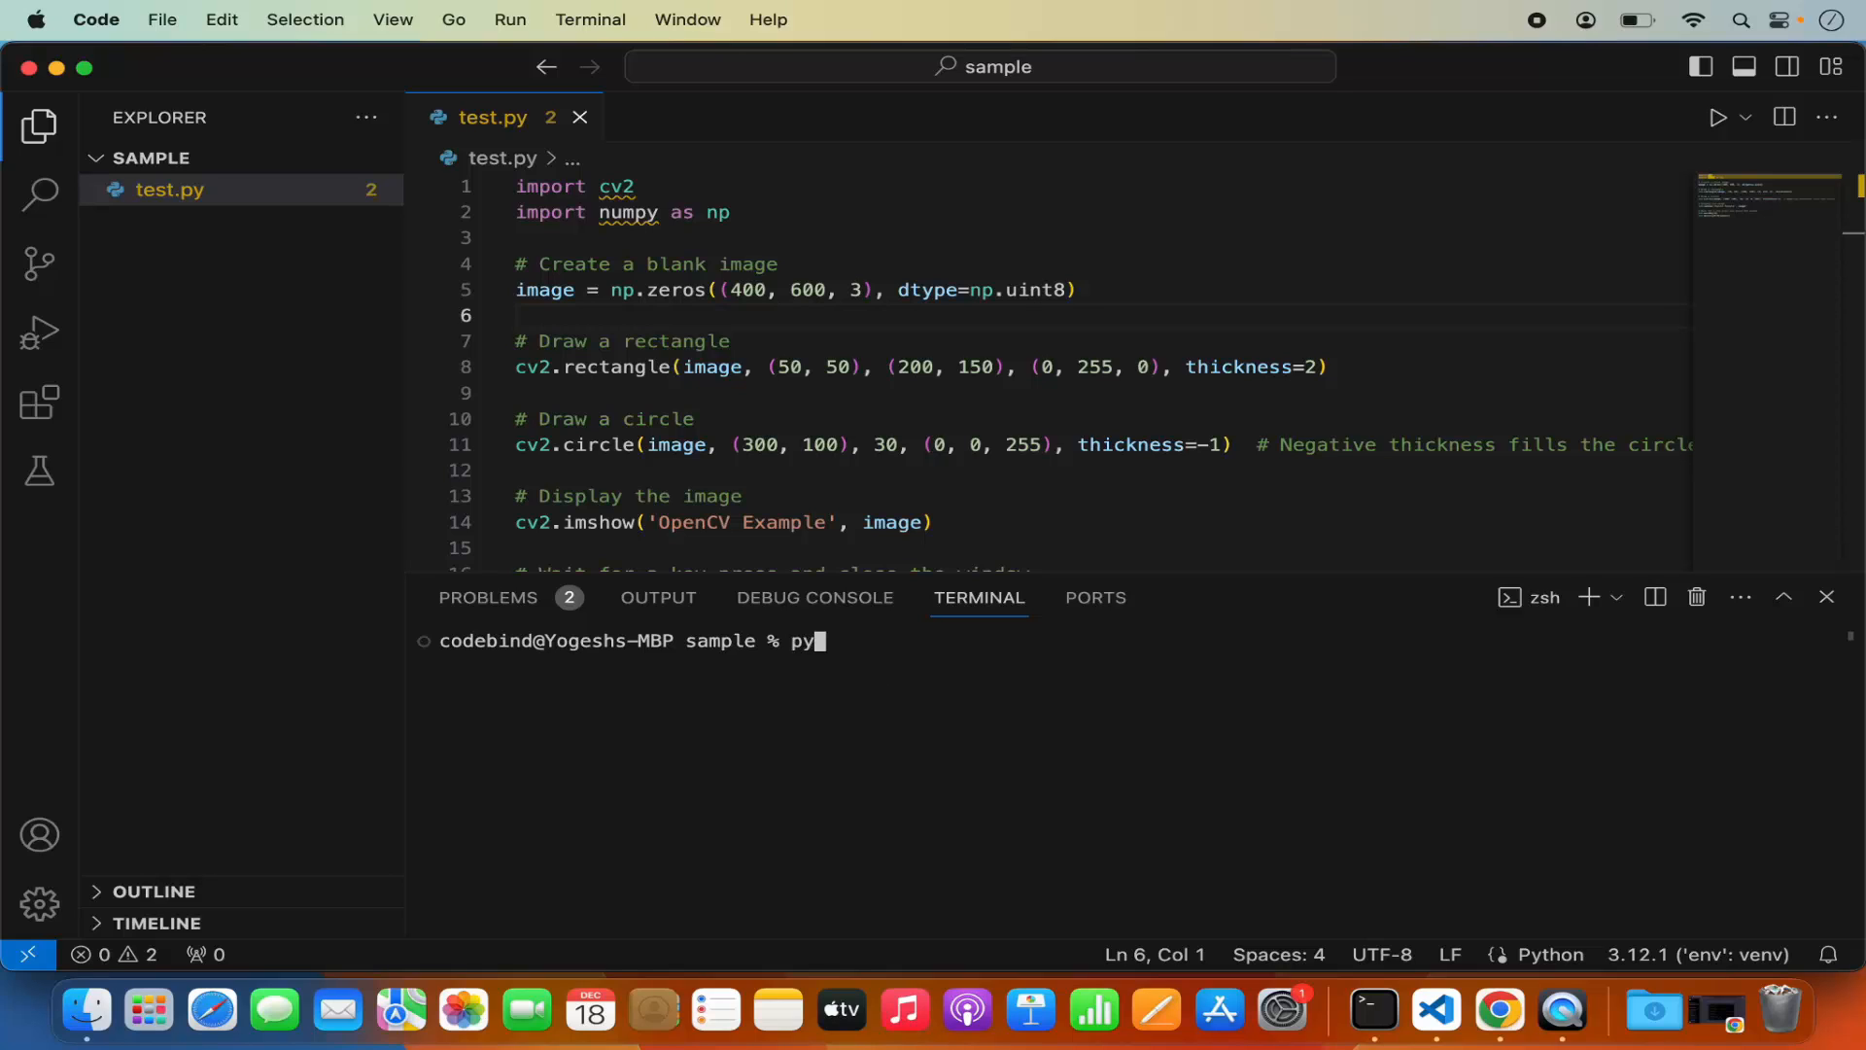
pyautogui.write('thon')
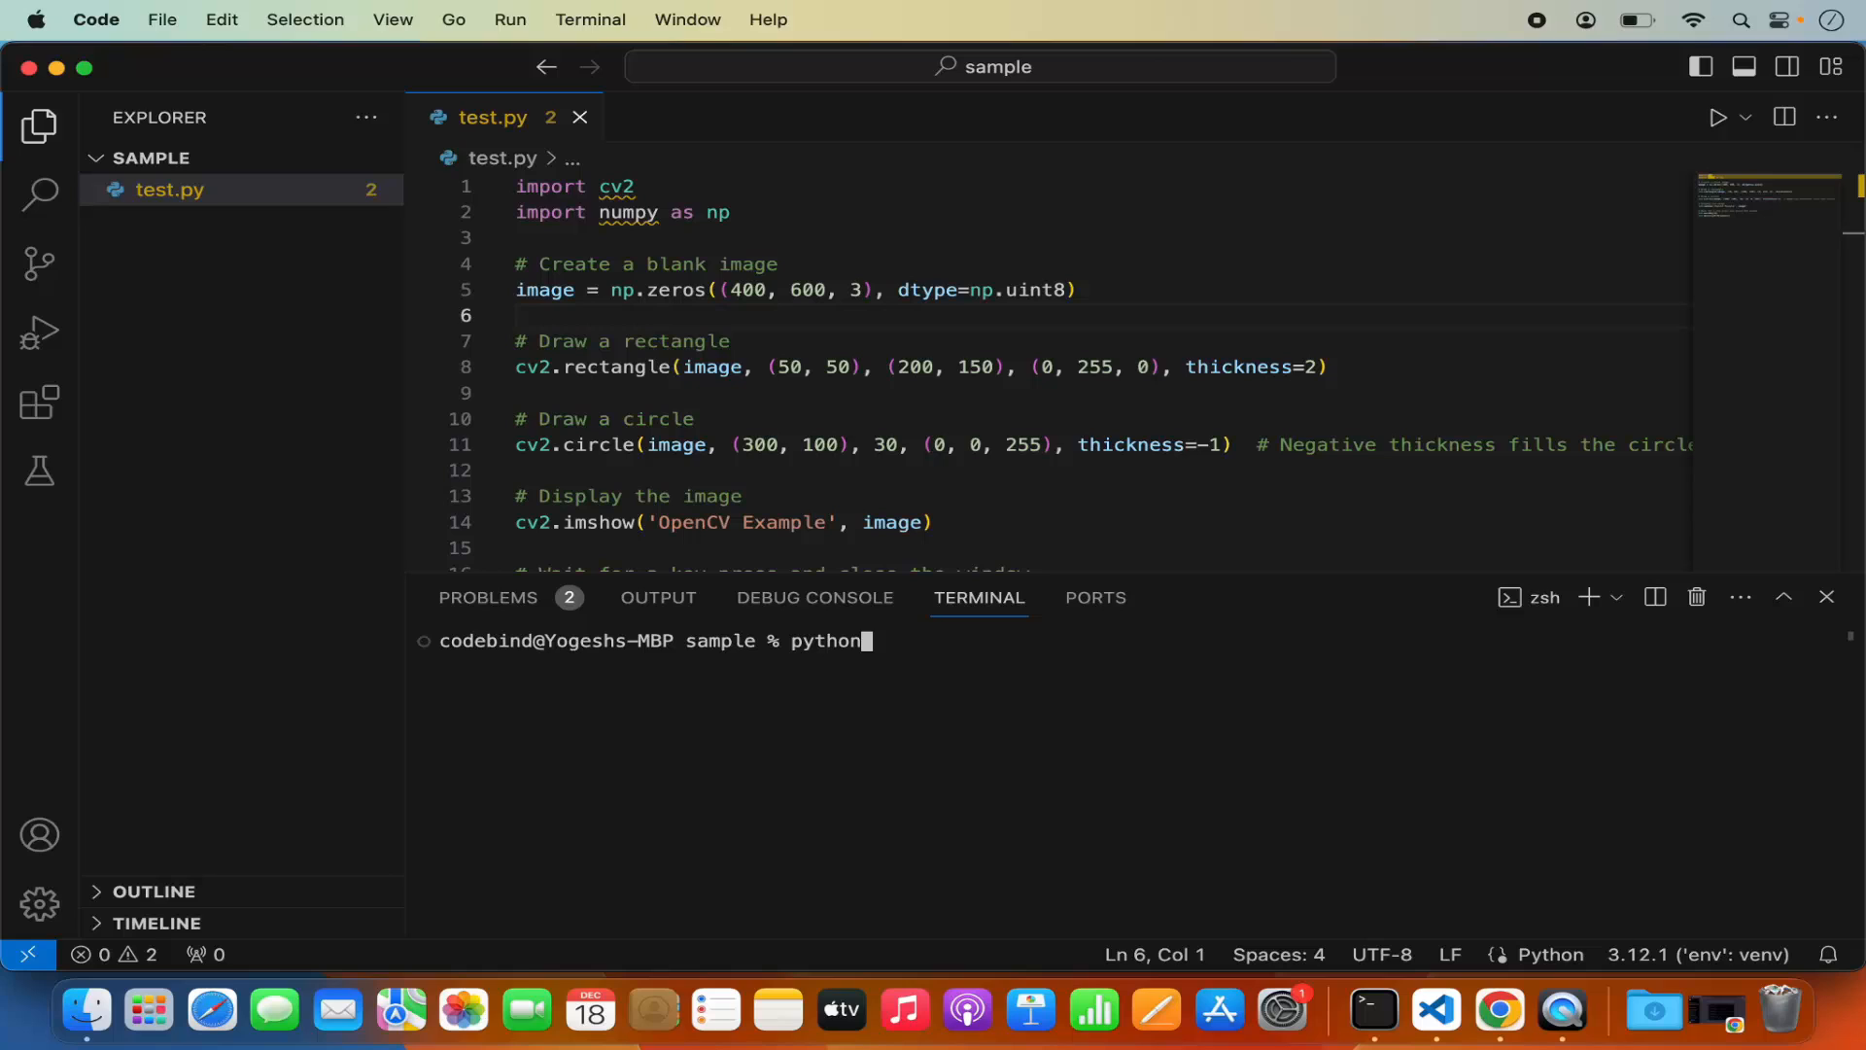
pyautogui.write('3')
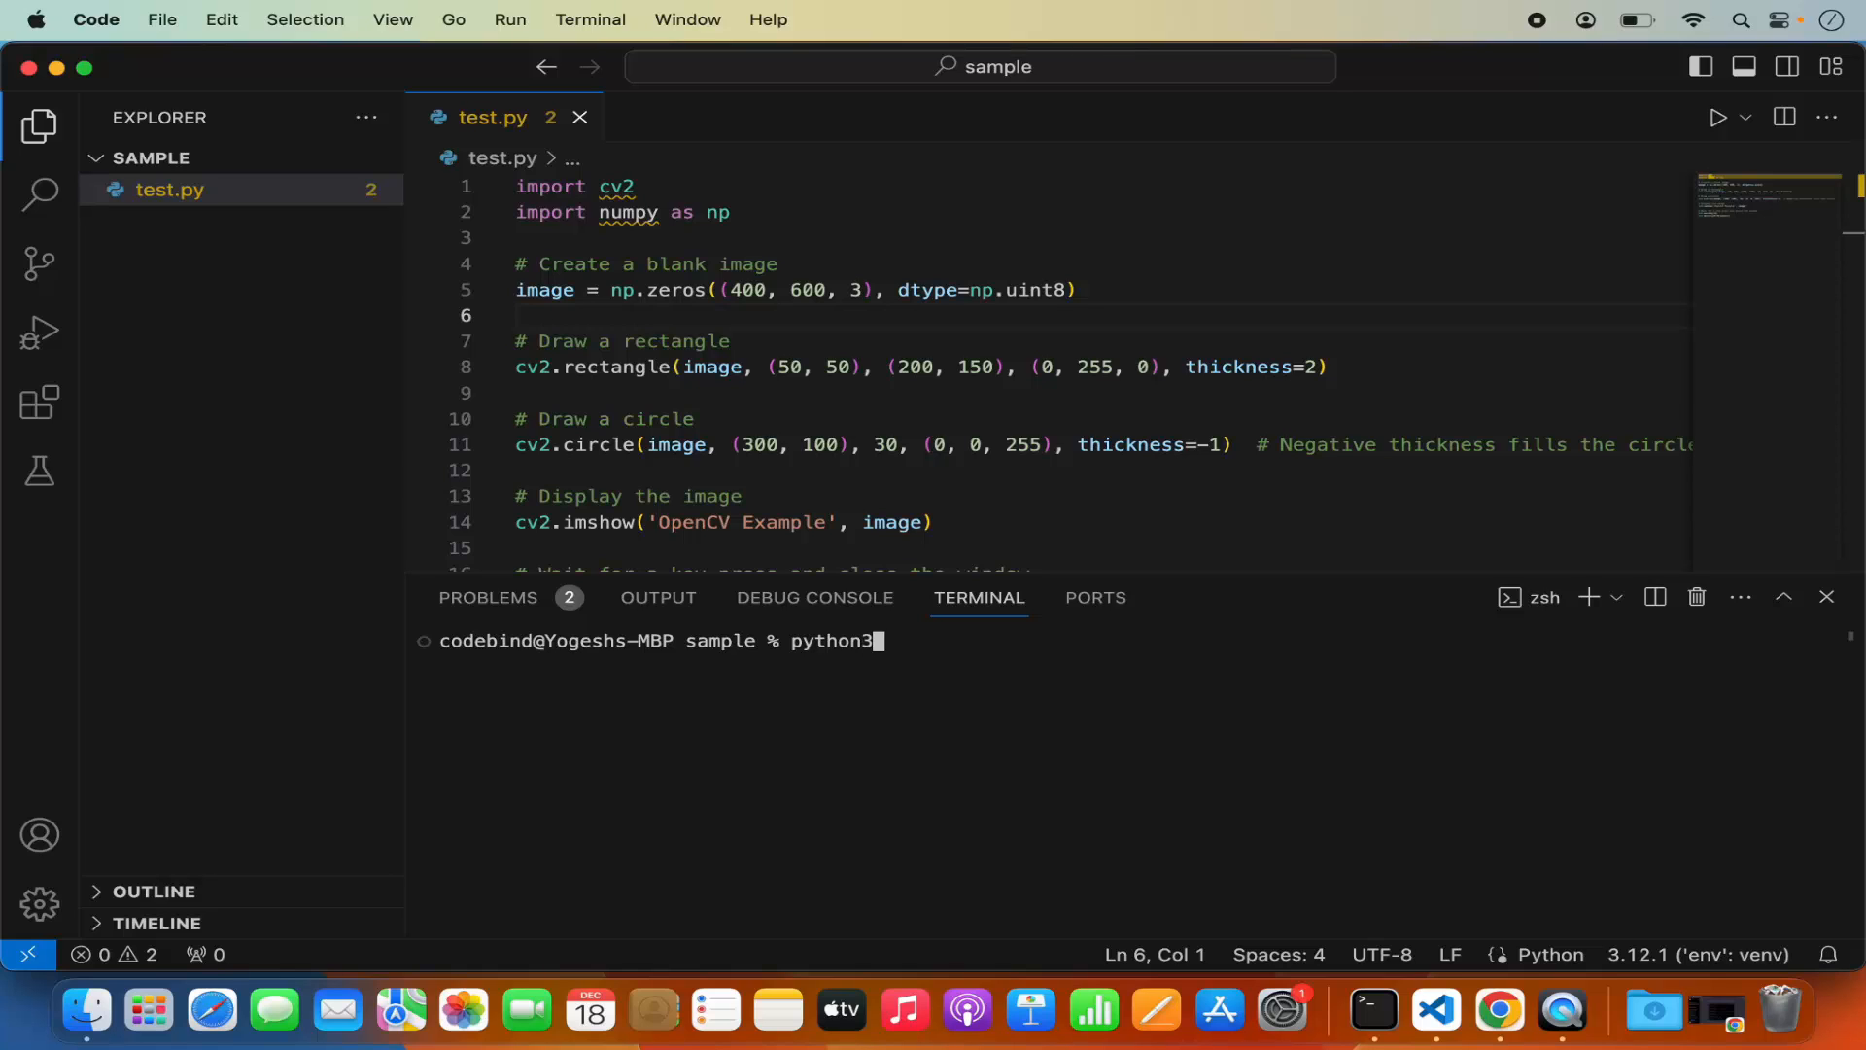
pyautogui.press('Tab')
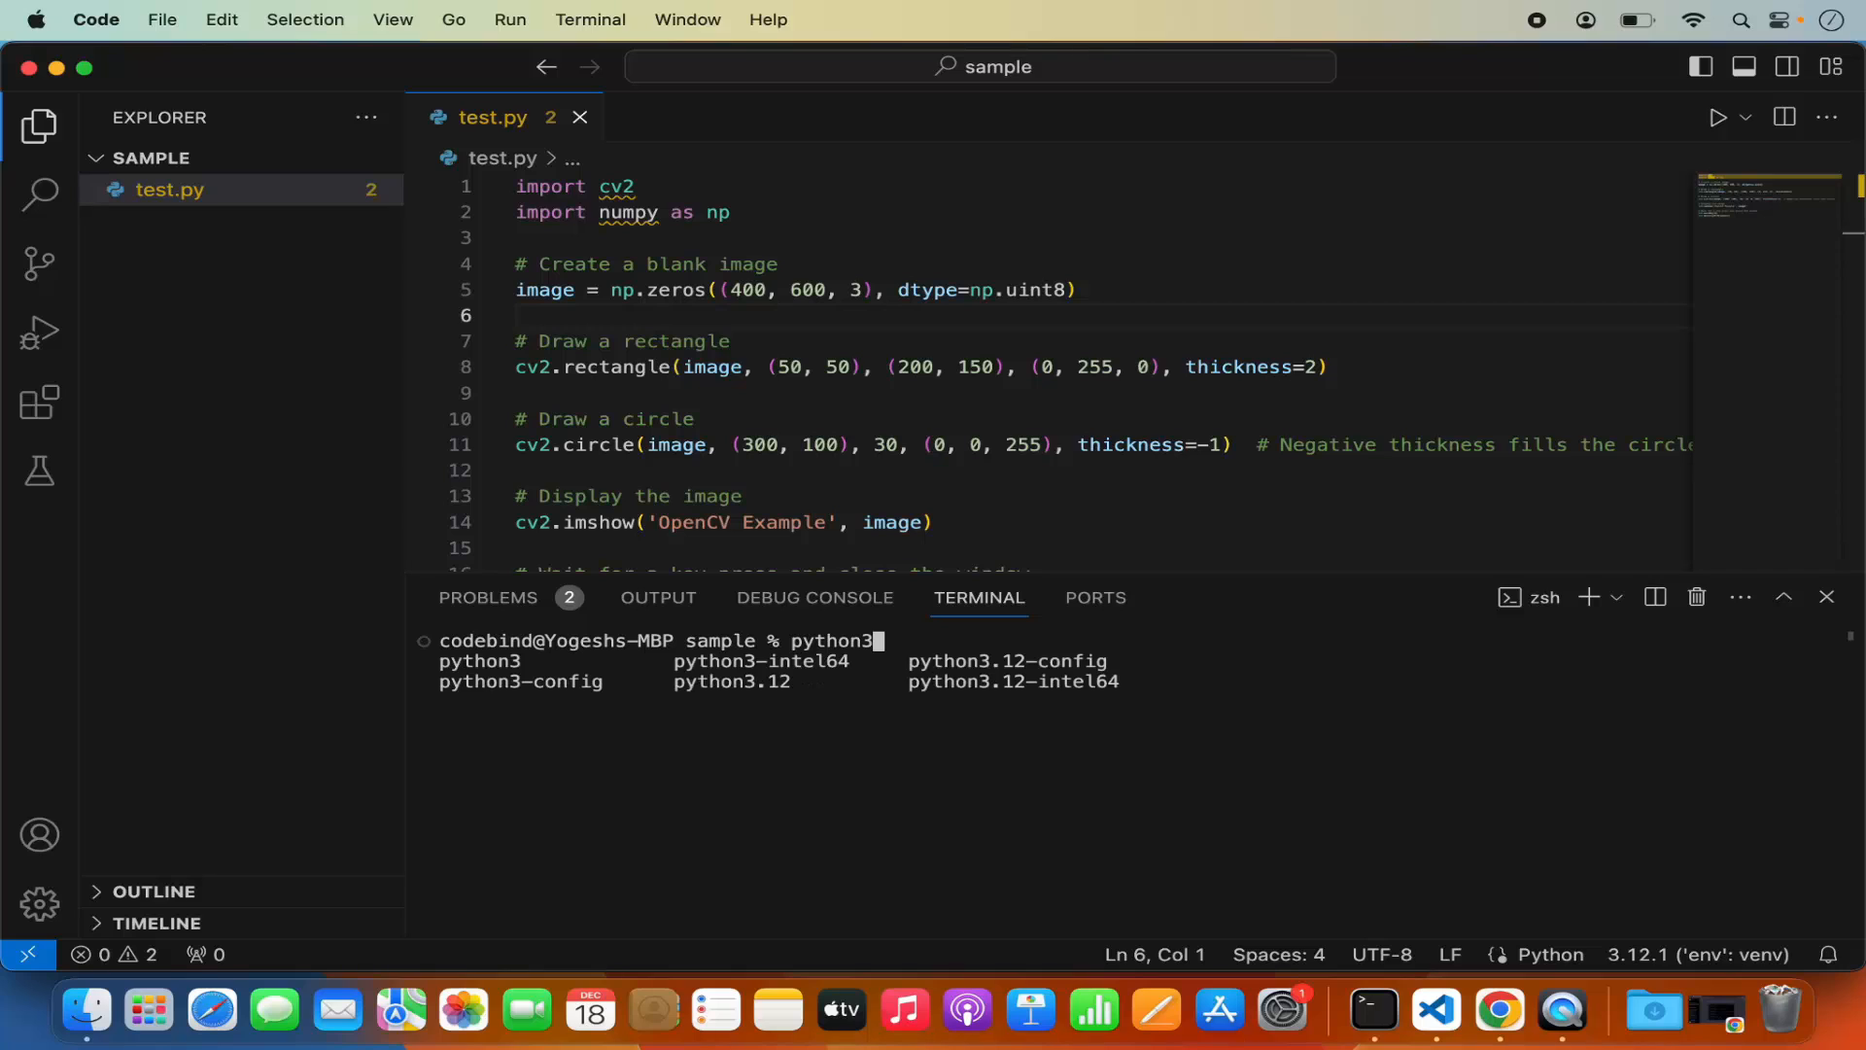
pyautogui.moveTo(859, 643)
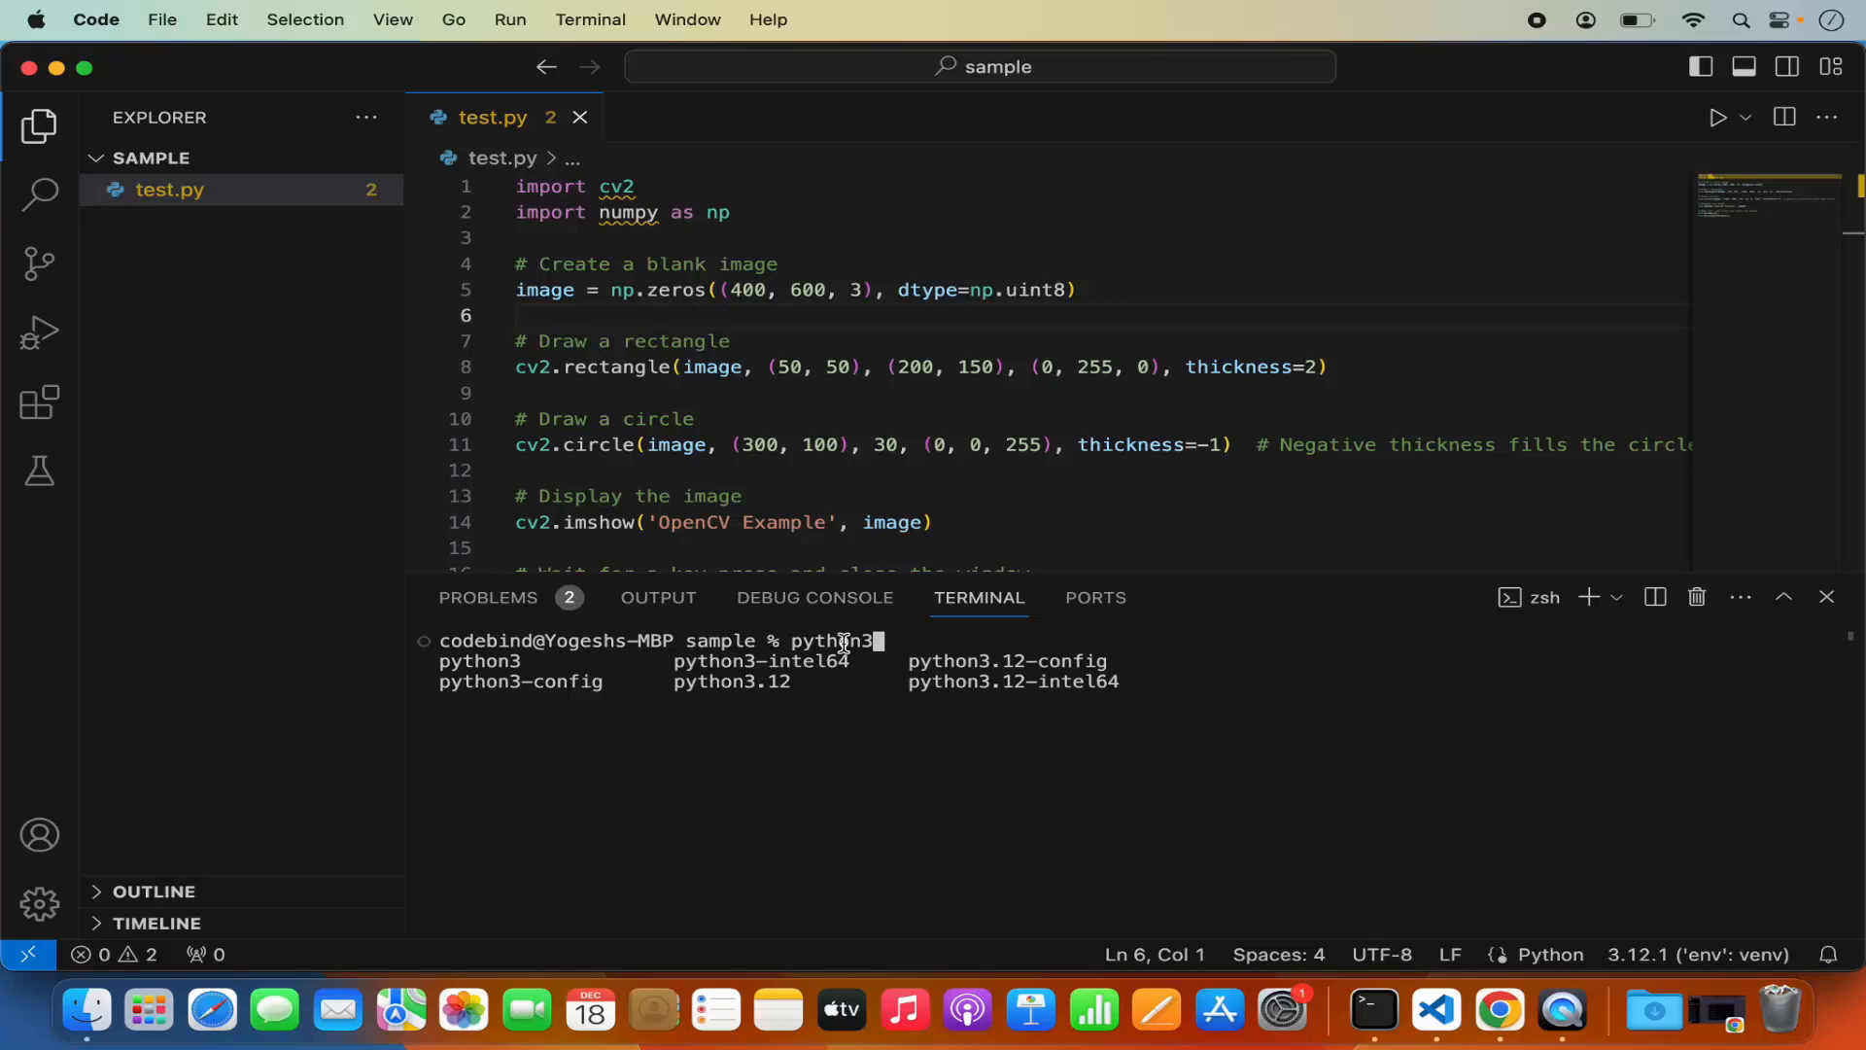
pyautogui.moveTo(859, 652)
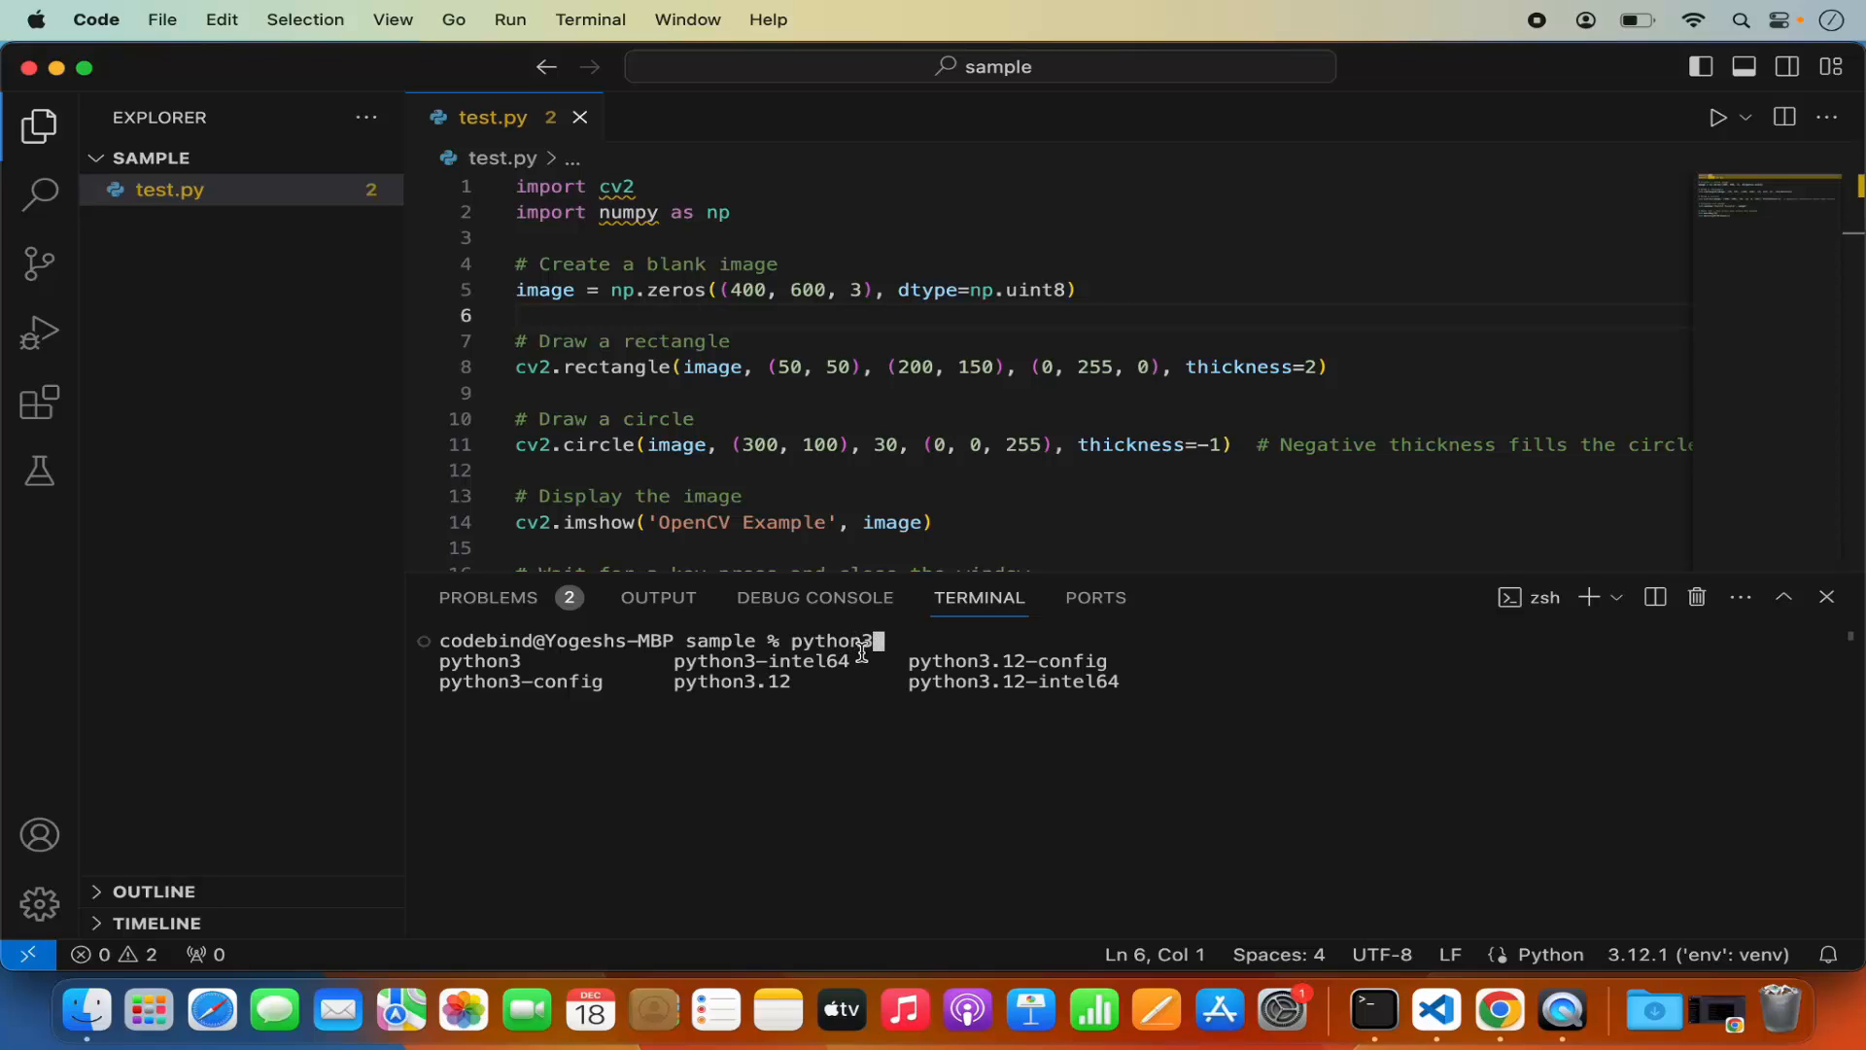
pyautogui.moveTo(753, 680)
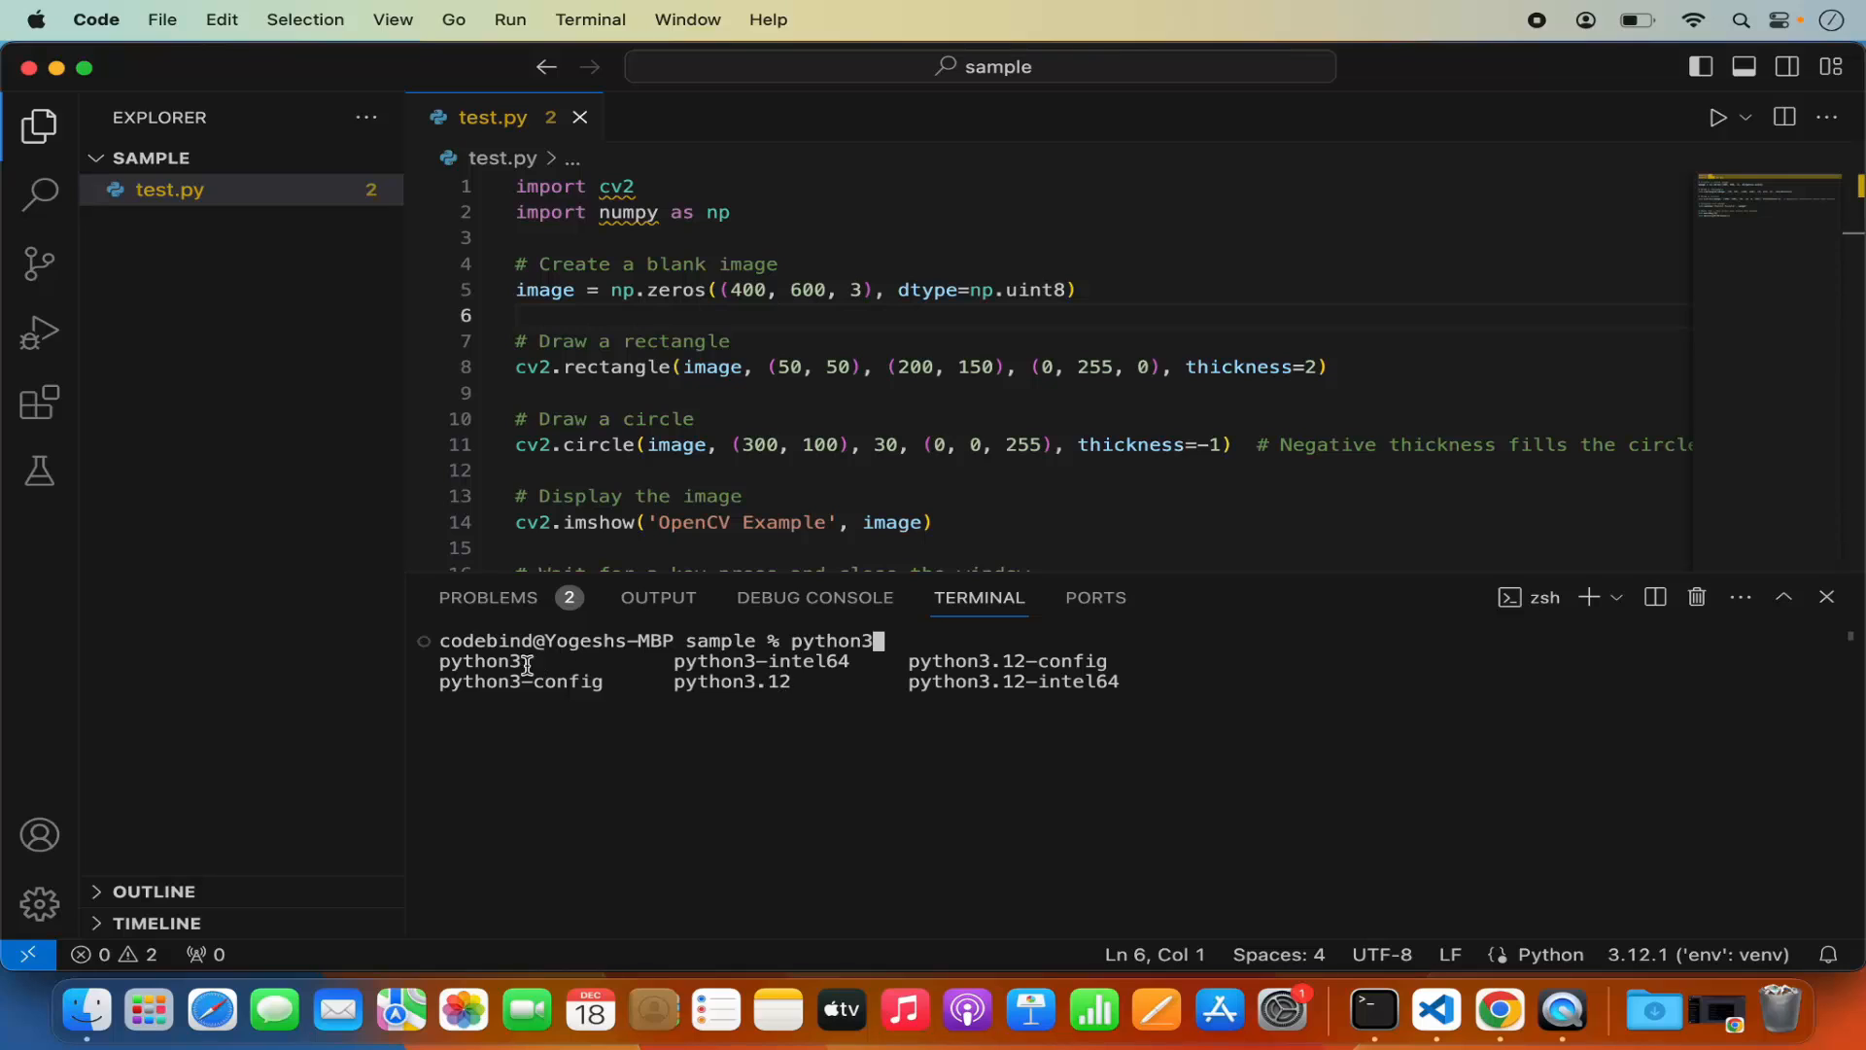
pyautogui.moveTo(497, 662)
pyautogui.write(' -m')
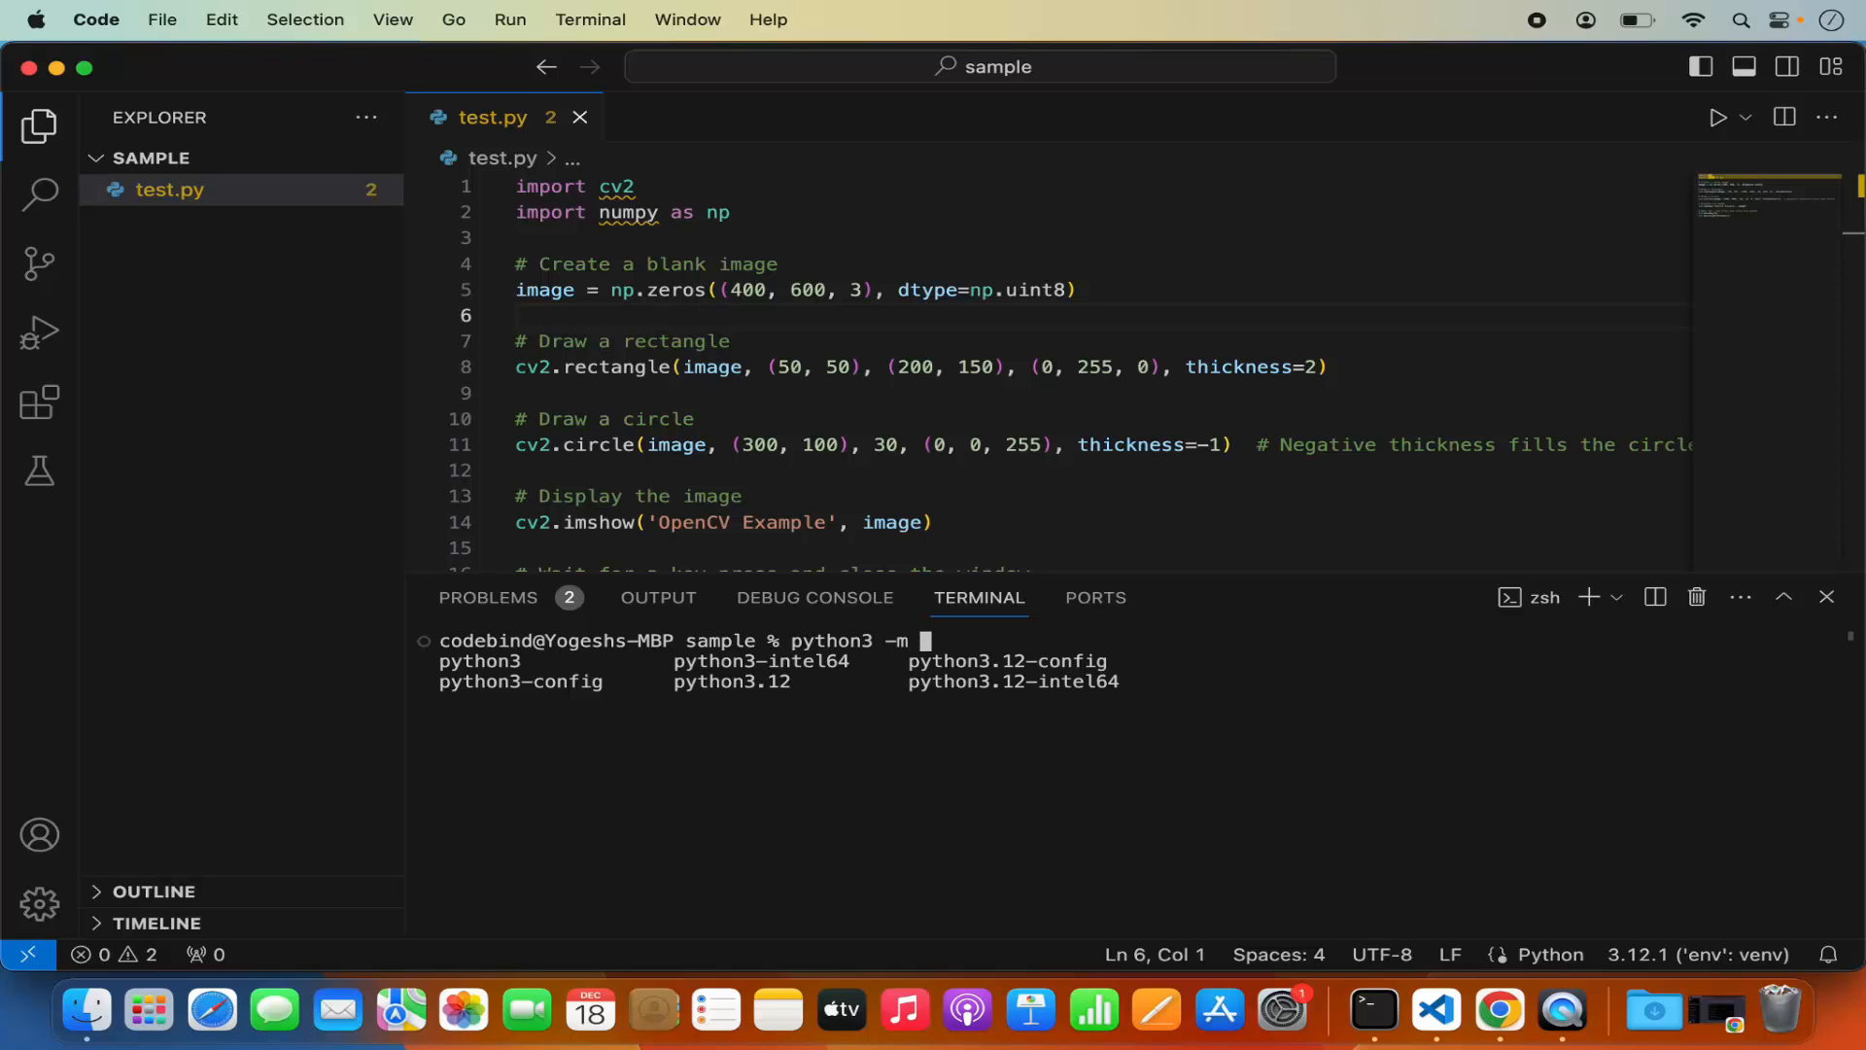
pyautogui.write('venv')
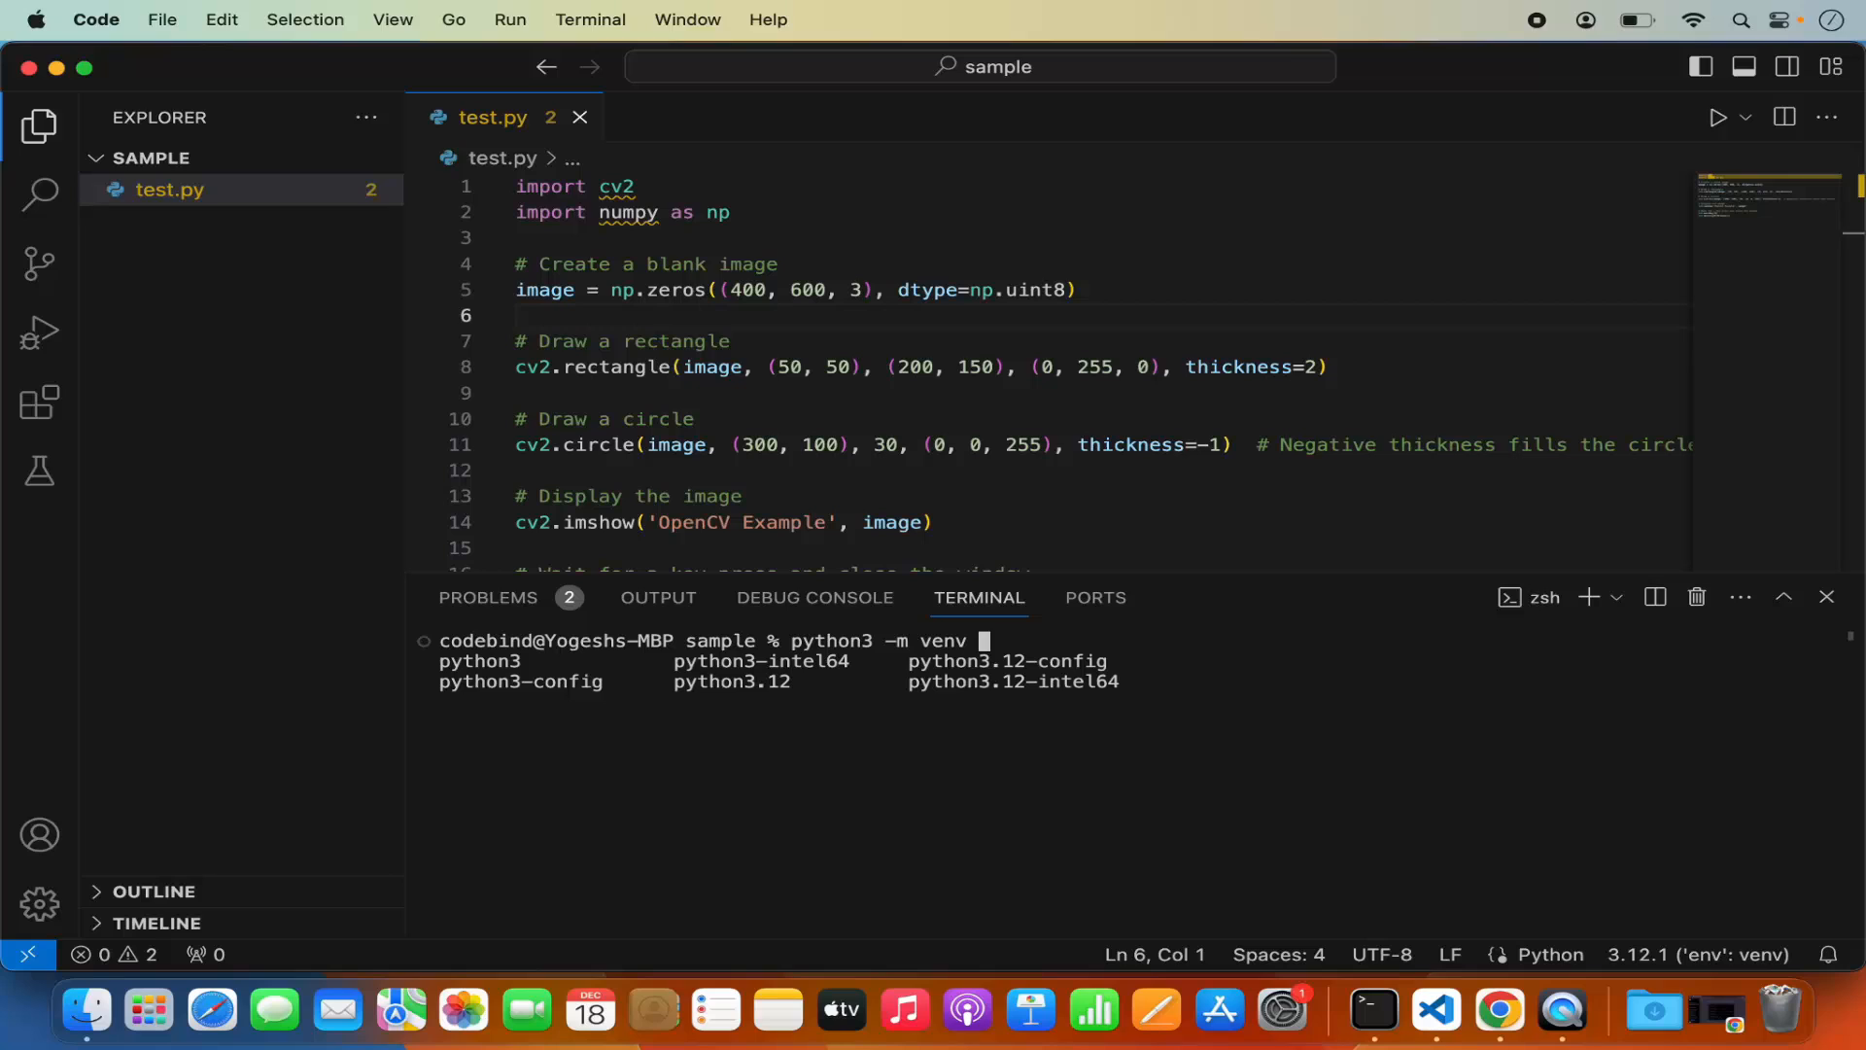
pyautogui.write('env')
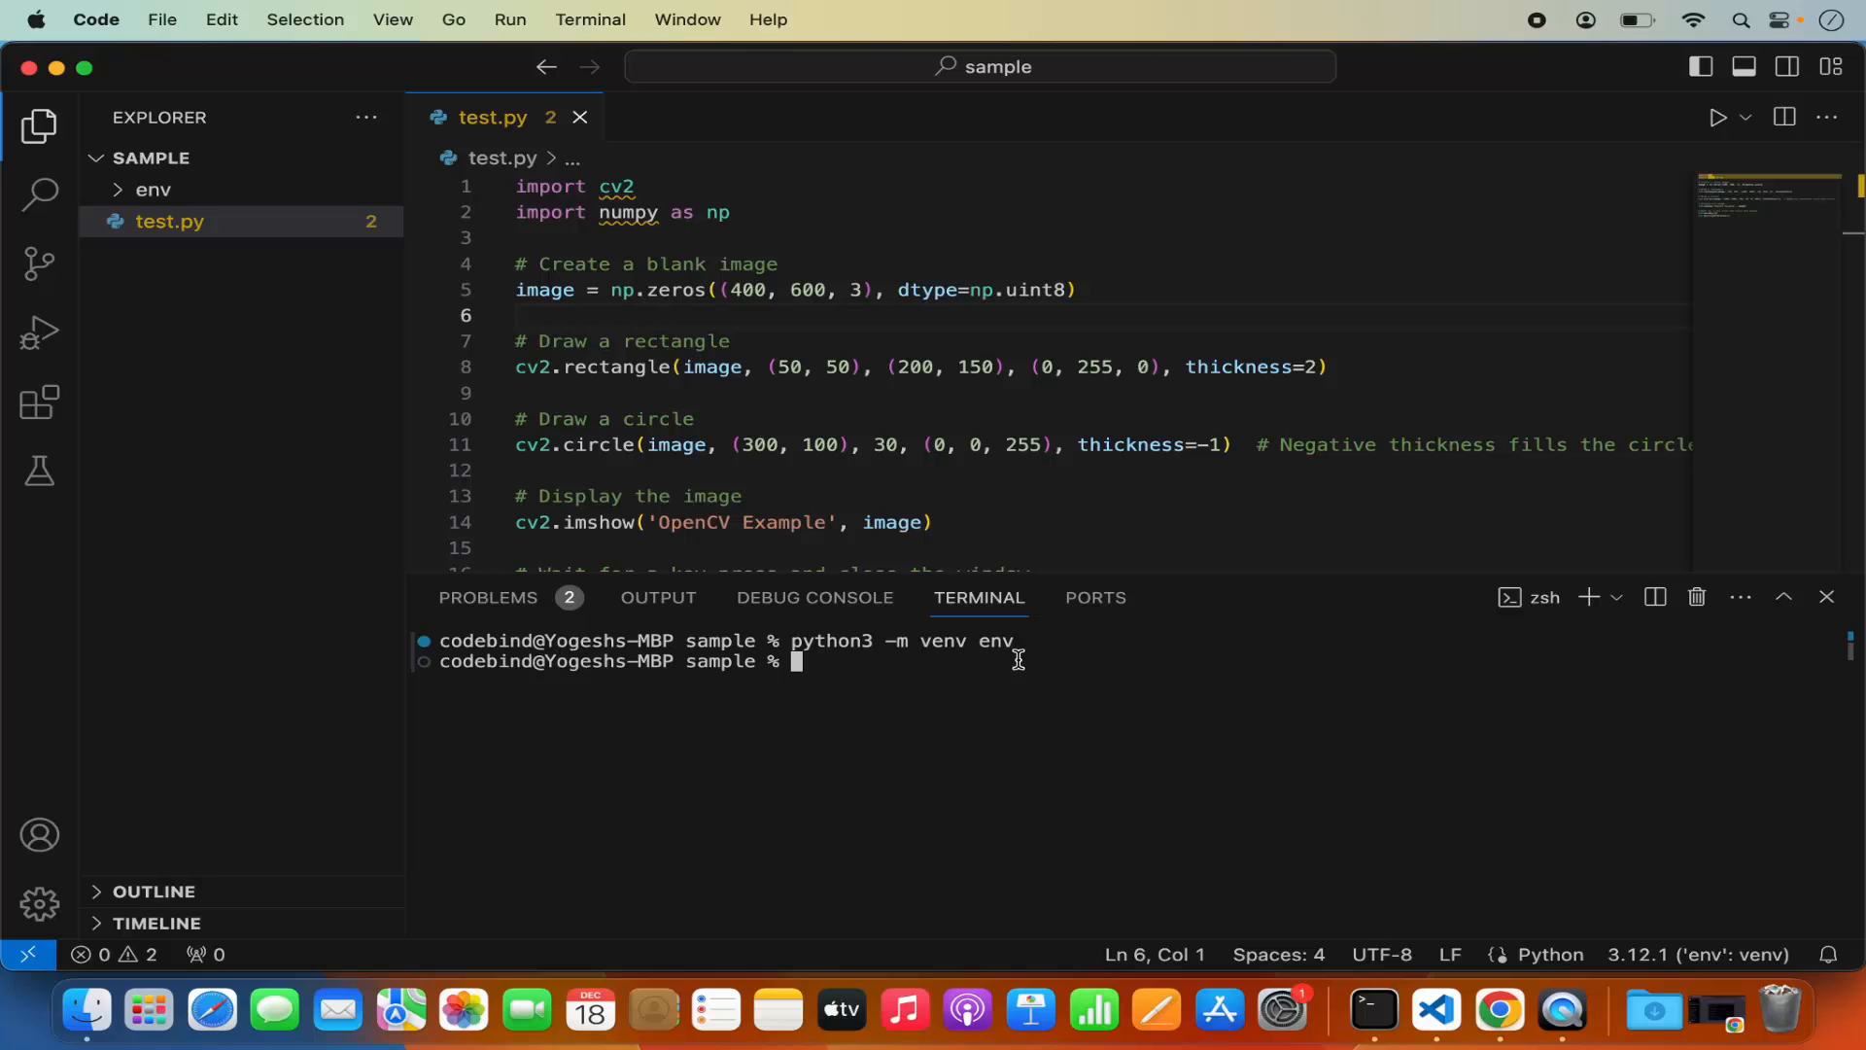
# - Expand env and its bin subfolder in the Explorer
pyautogui.click(153, 190)
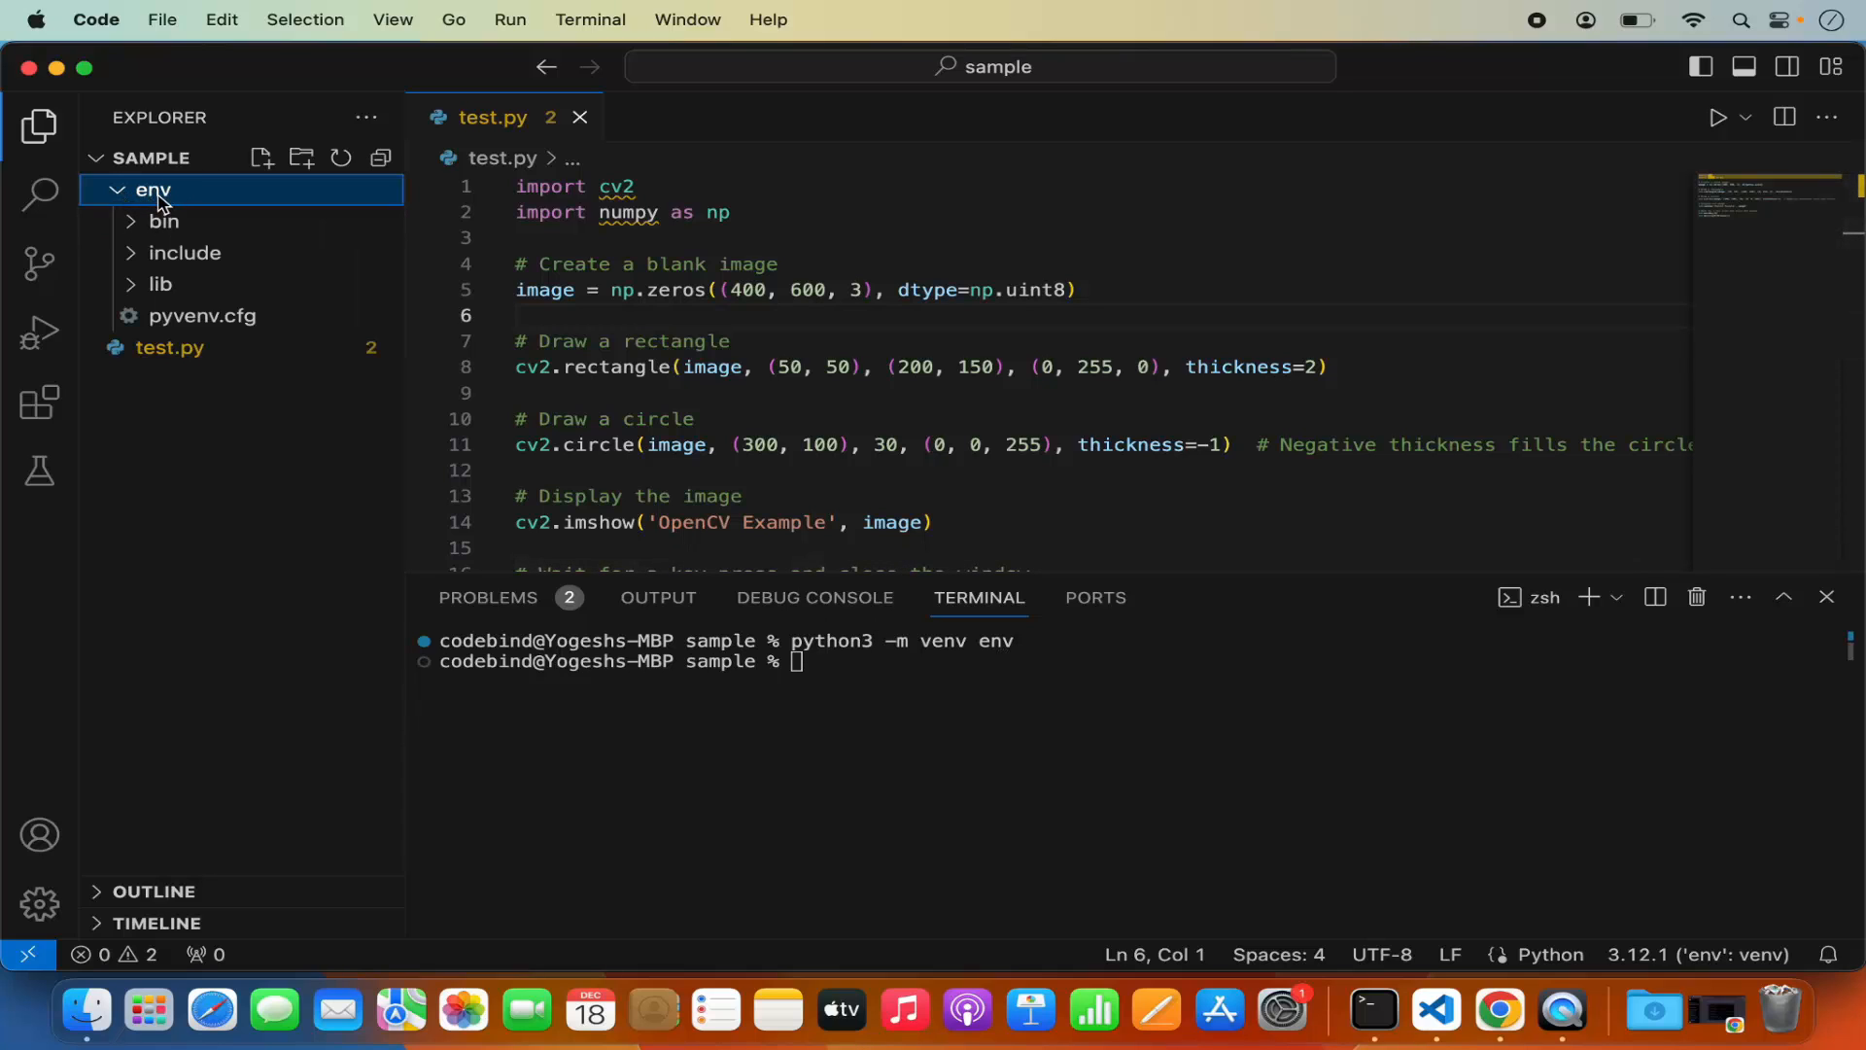
pyautogui.moveTo(175, 269)
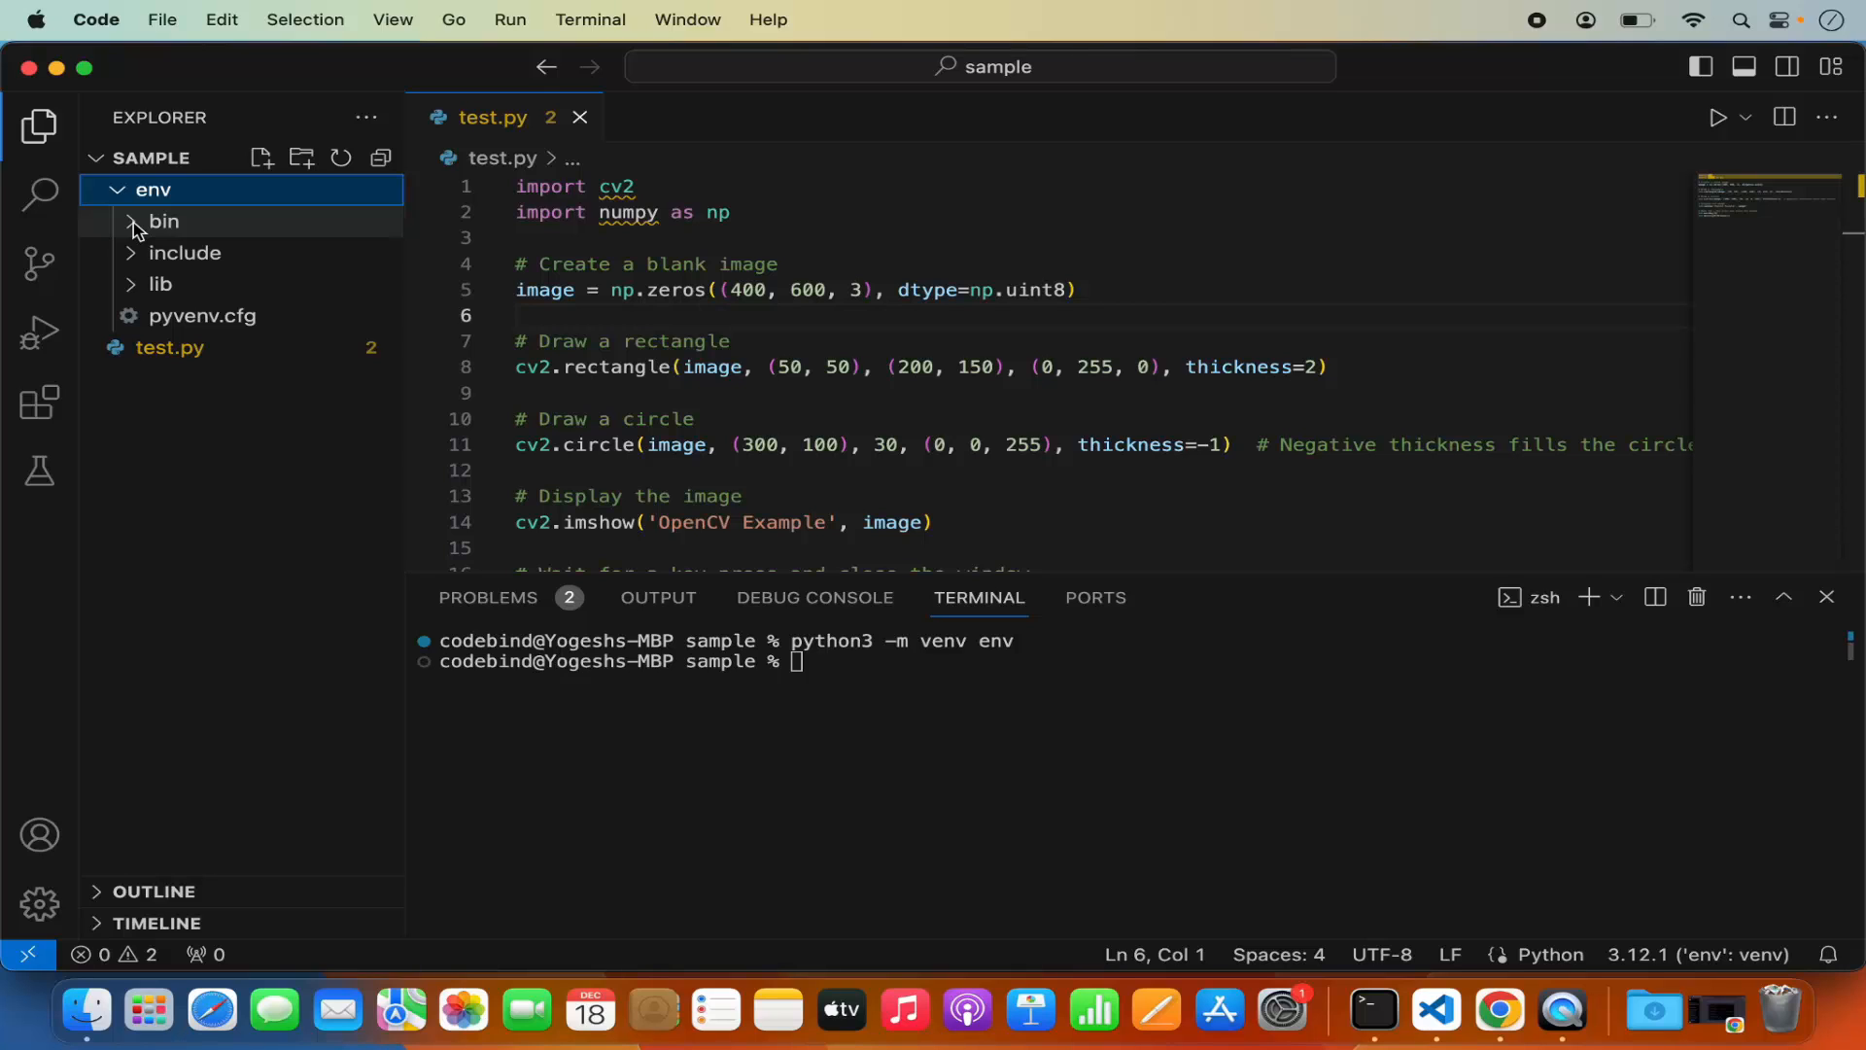
pyautogui.click(164, 222)
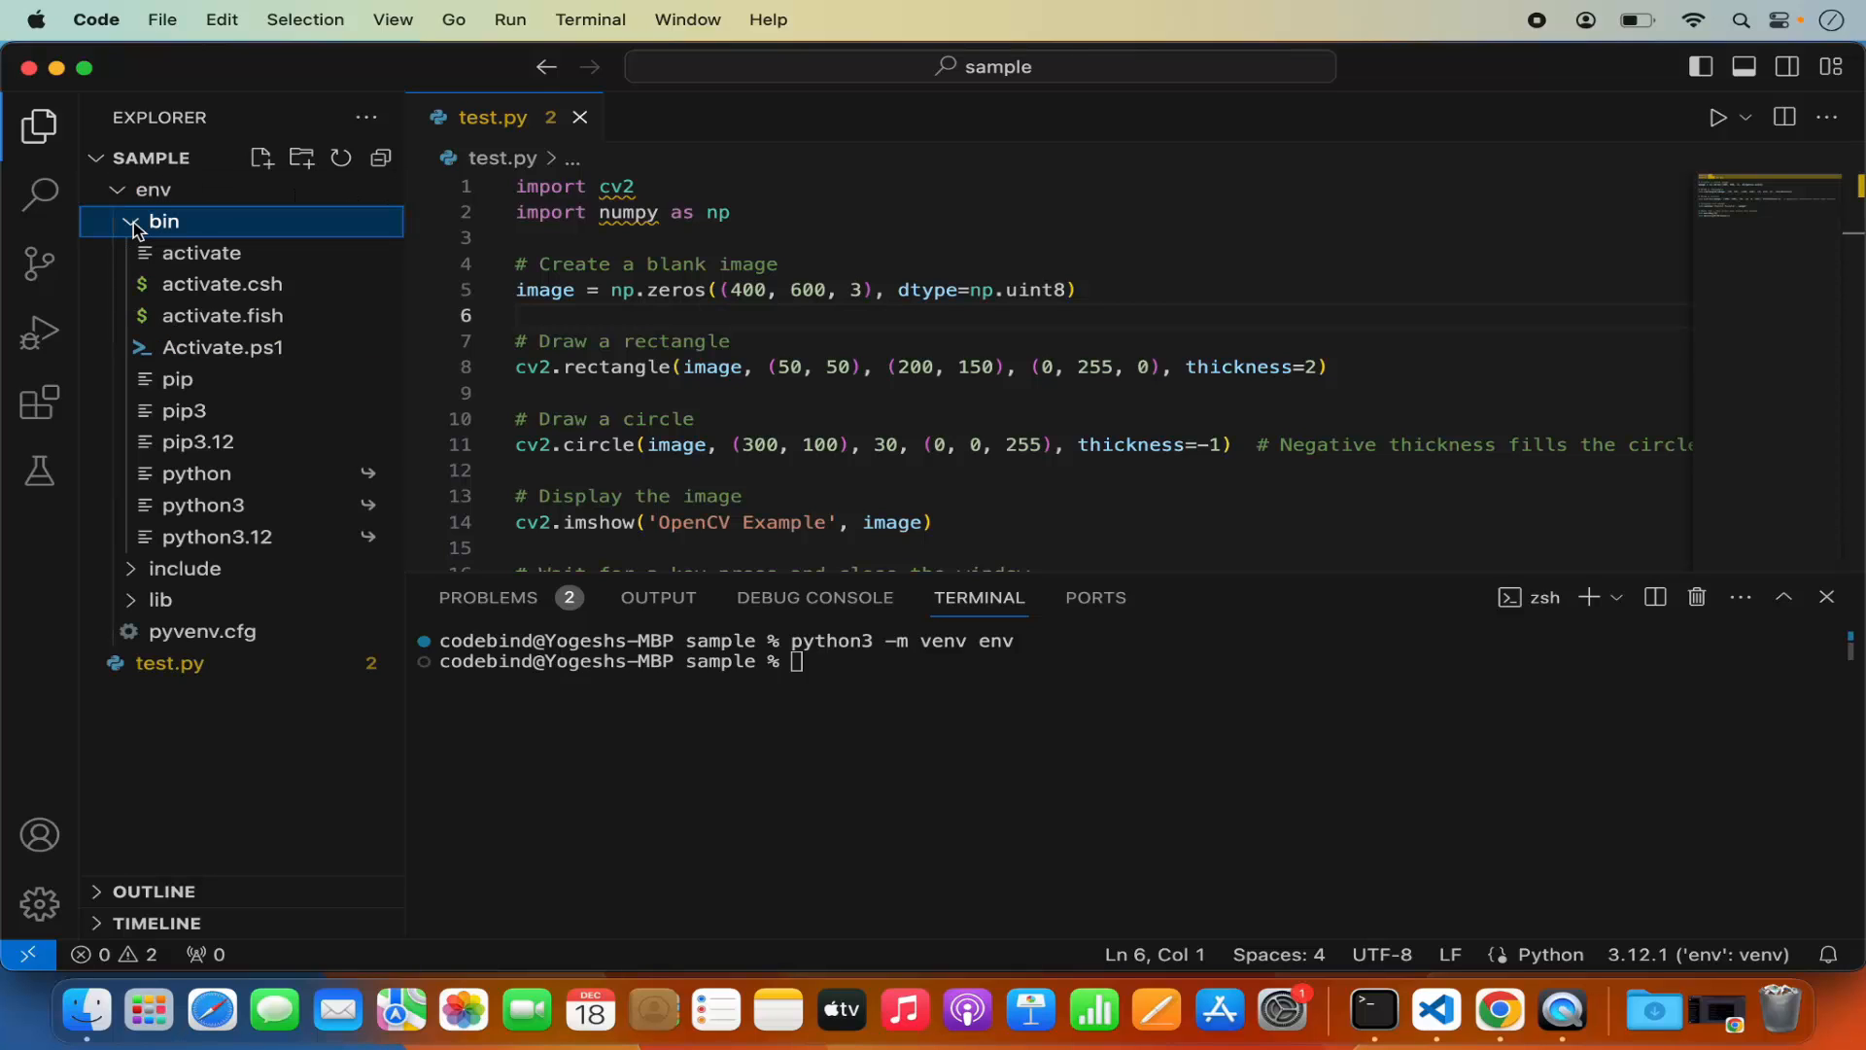
pyautogui.moveTo(201, 252)
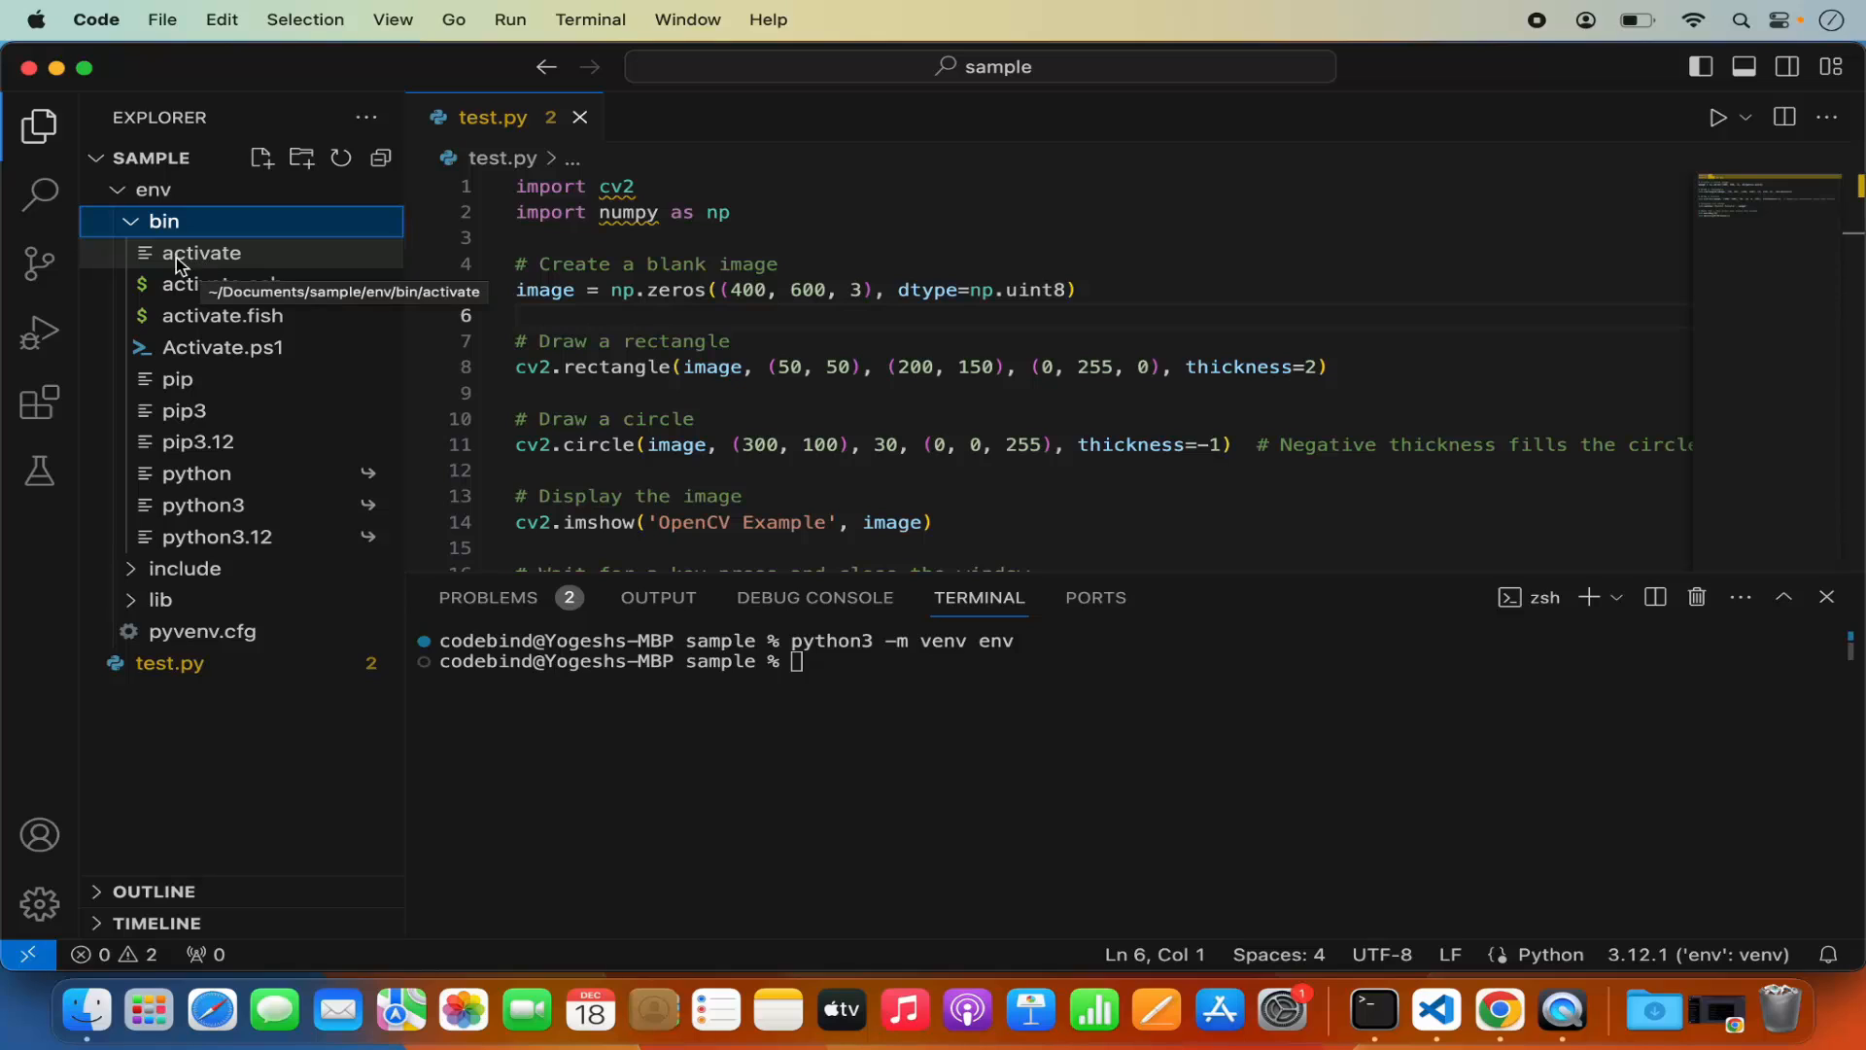
pyautogui.moveTo(161, 213)
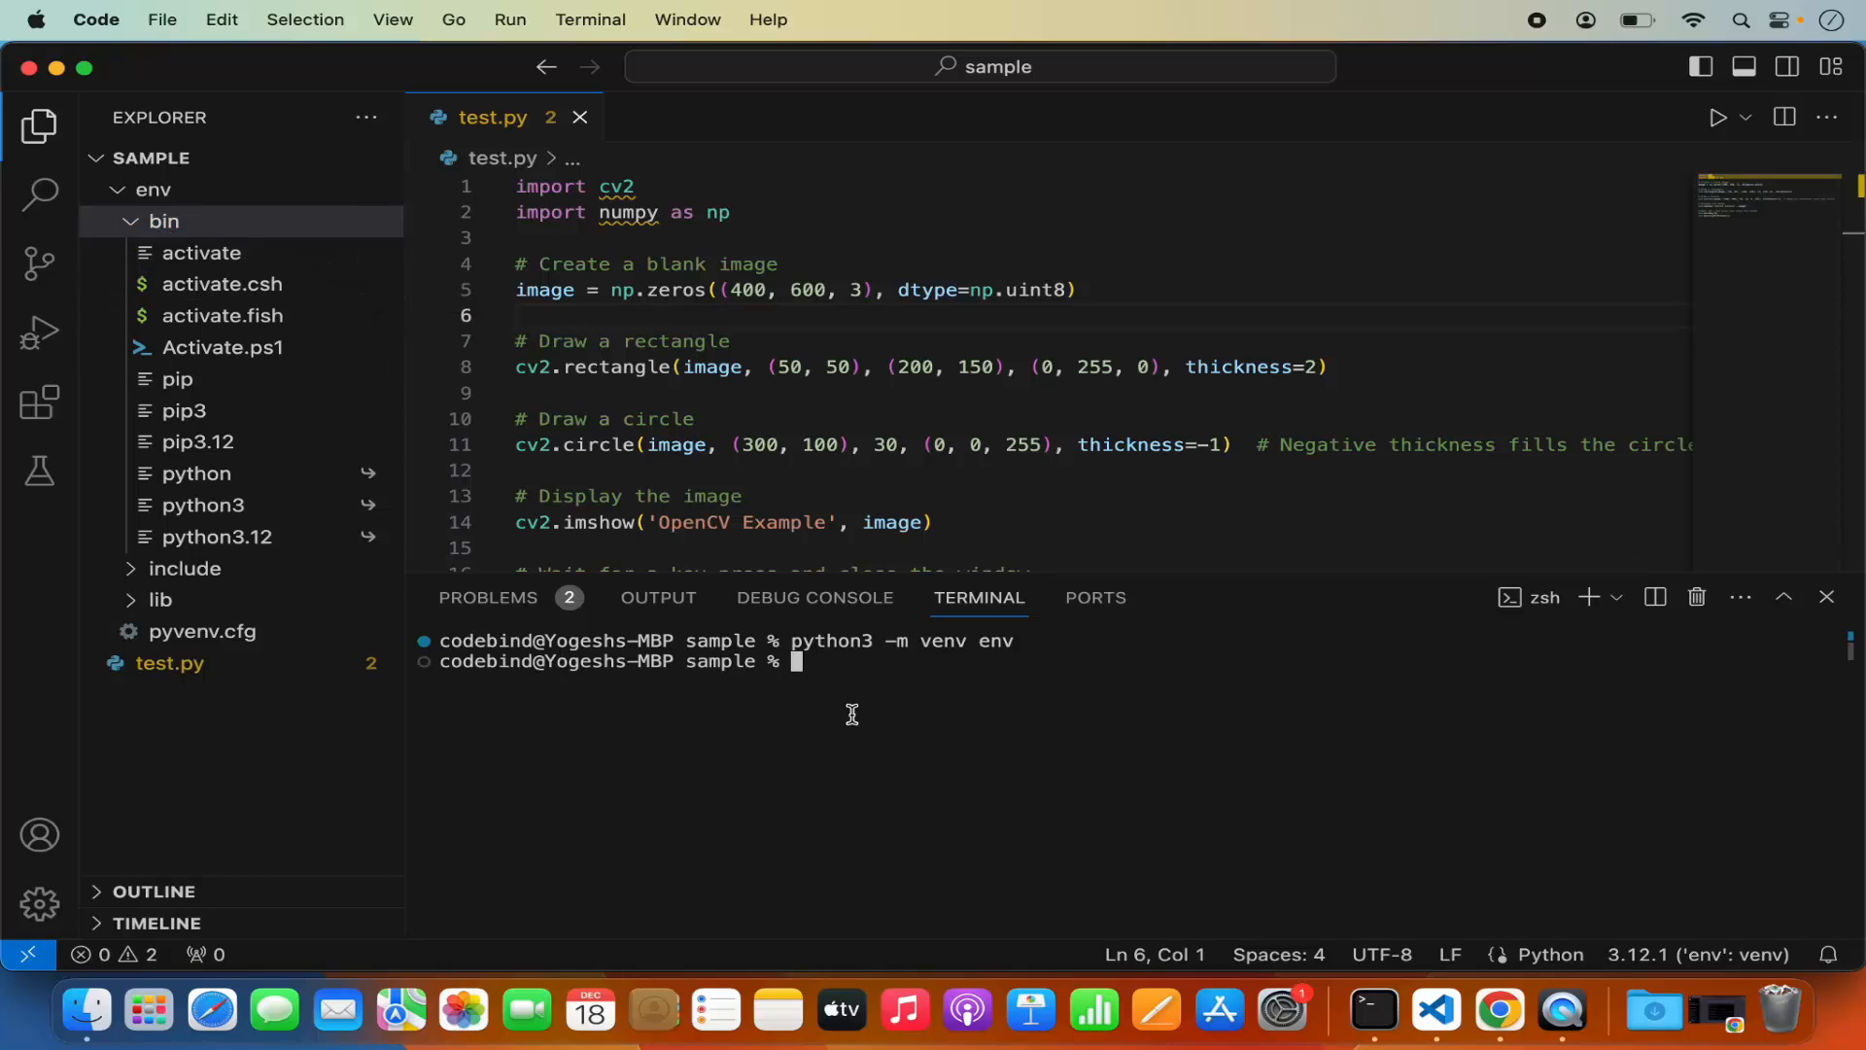
# - Run source env/bin/activate, check the (env) prompt, and collapse the env folder
pyautogui.write('sourc')
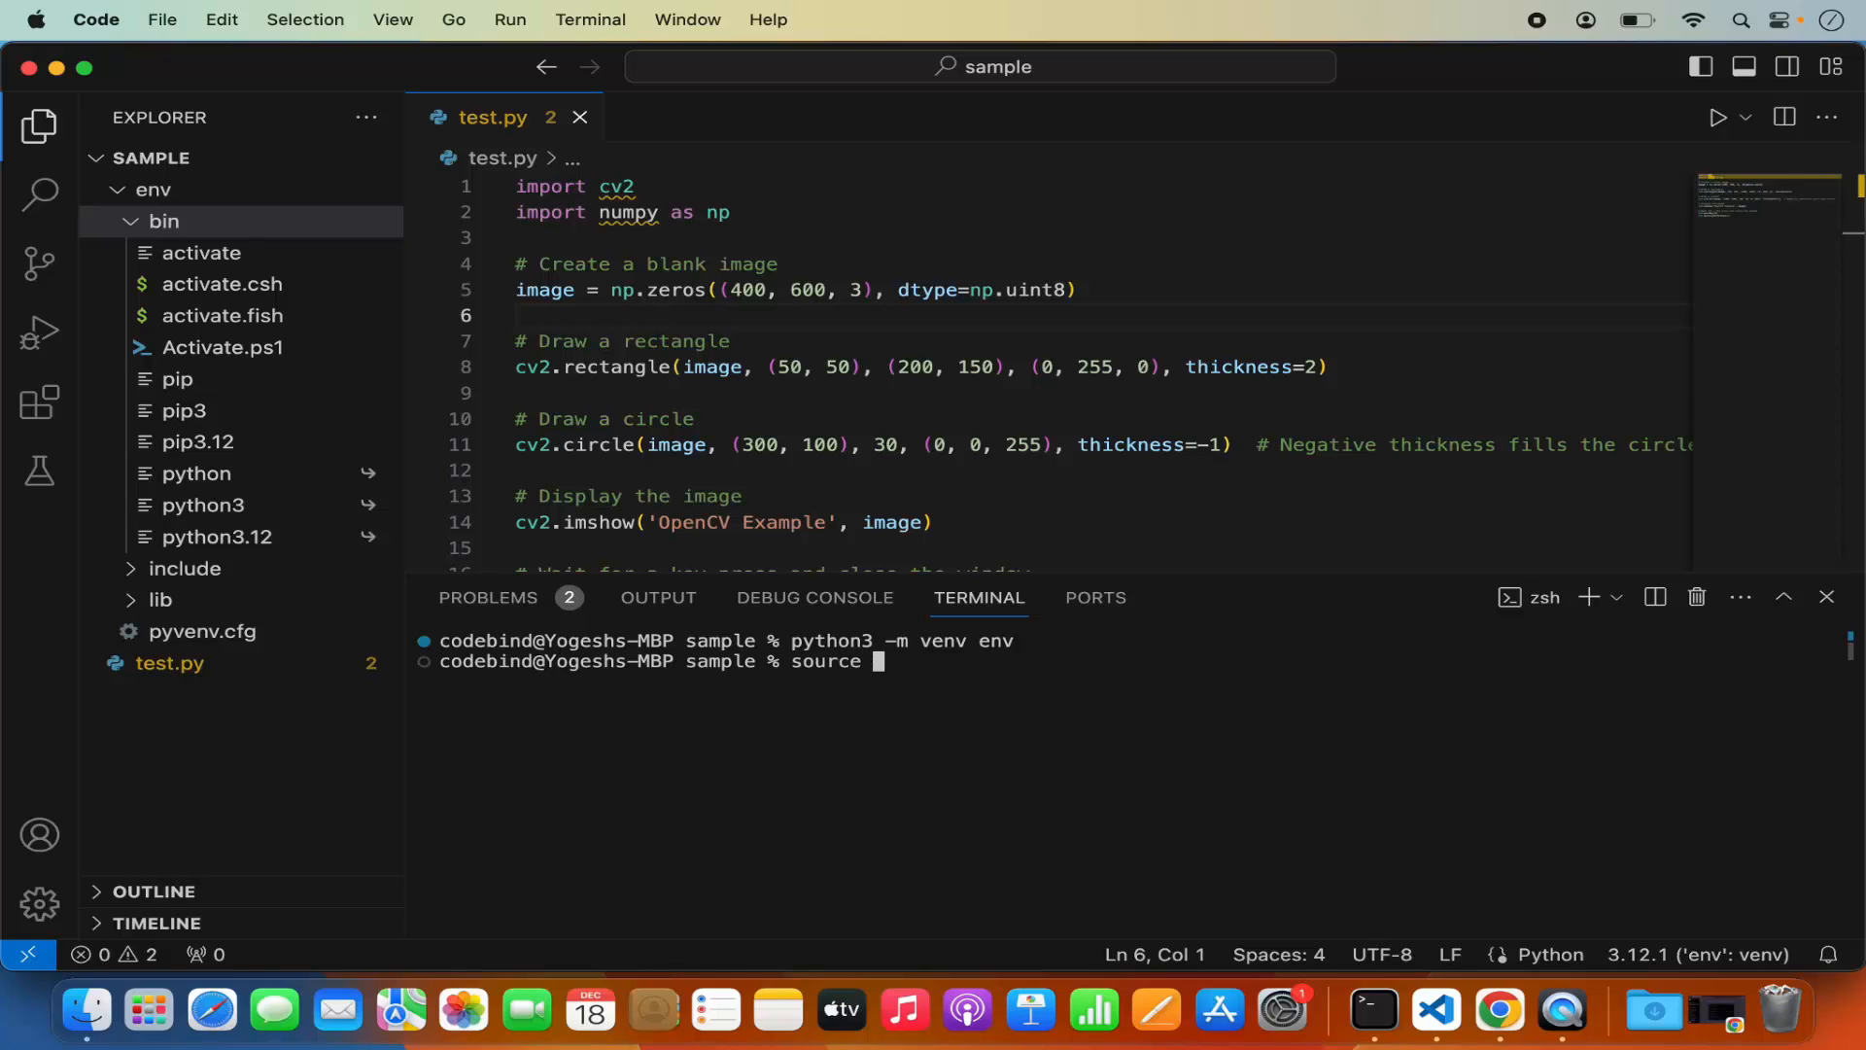
pyautogui.write('env')
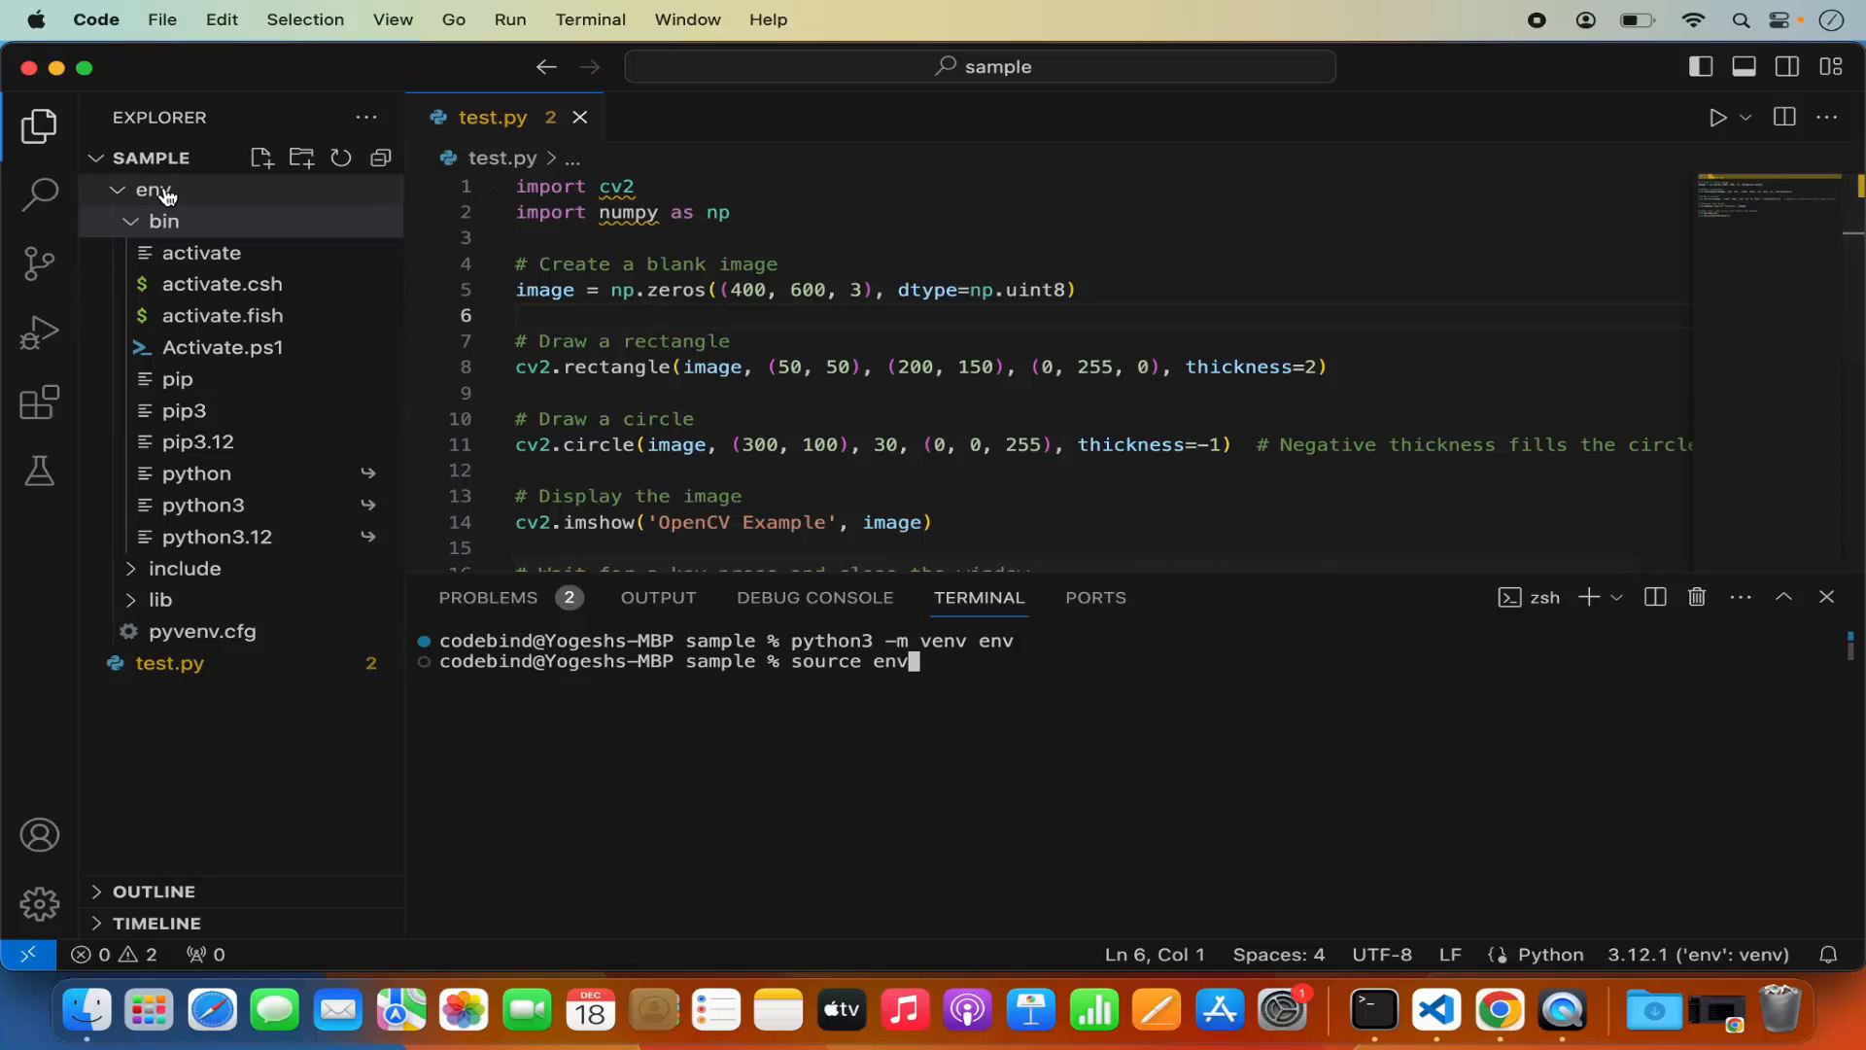
pyautogui.write('/')
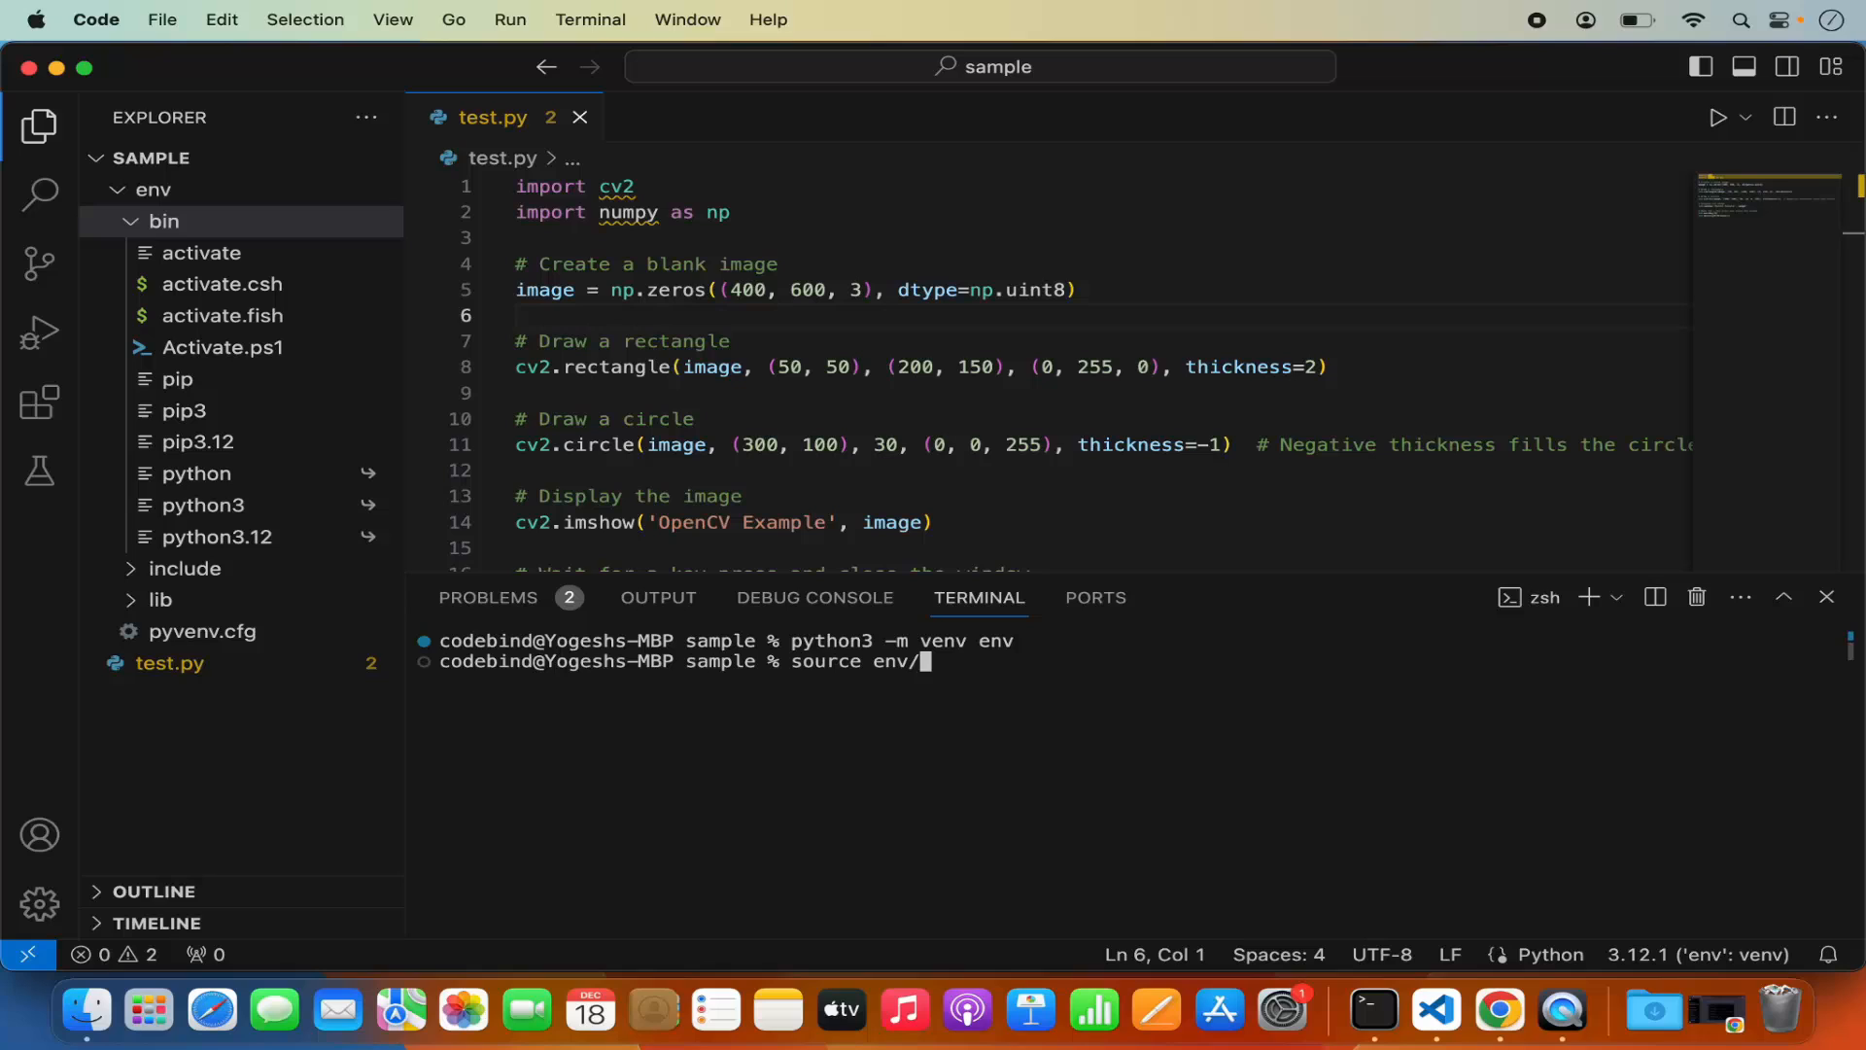
pyautogui.write('bin/')
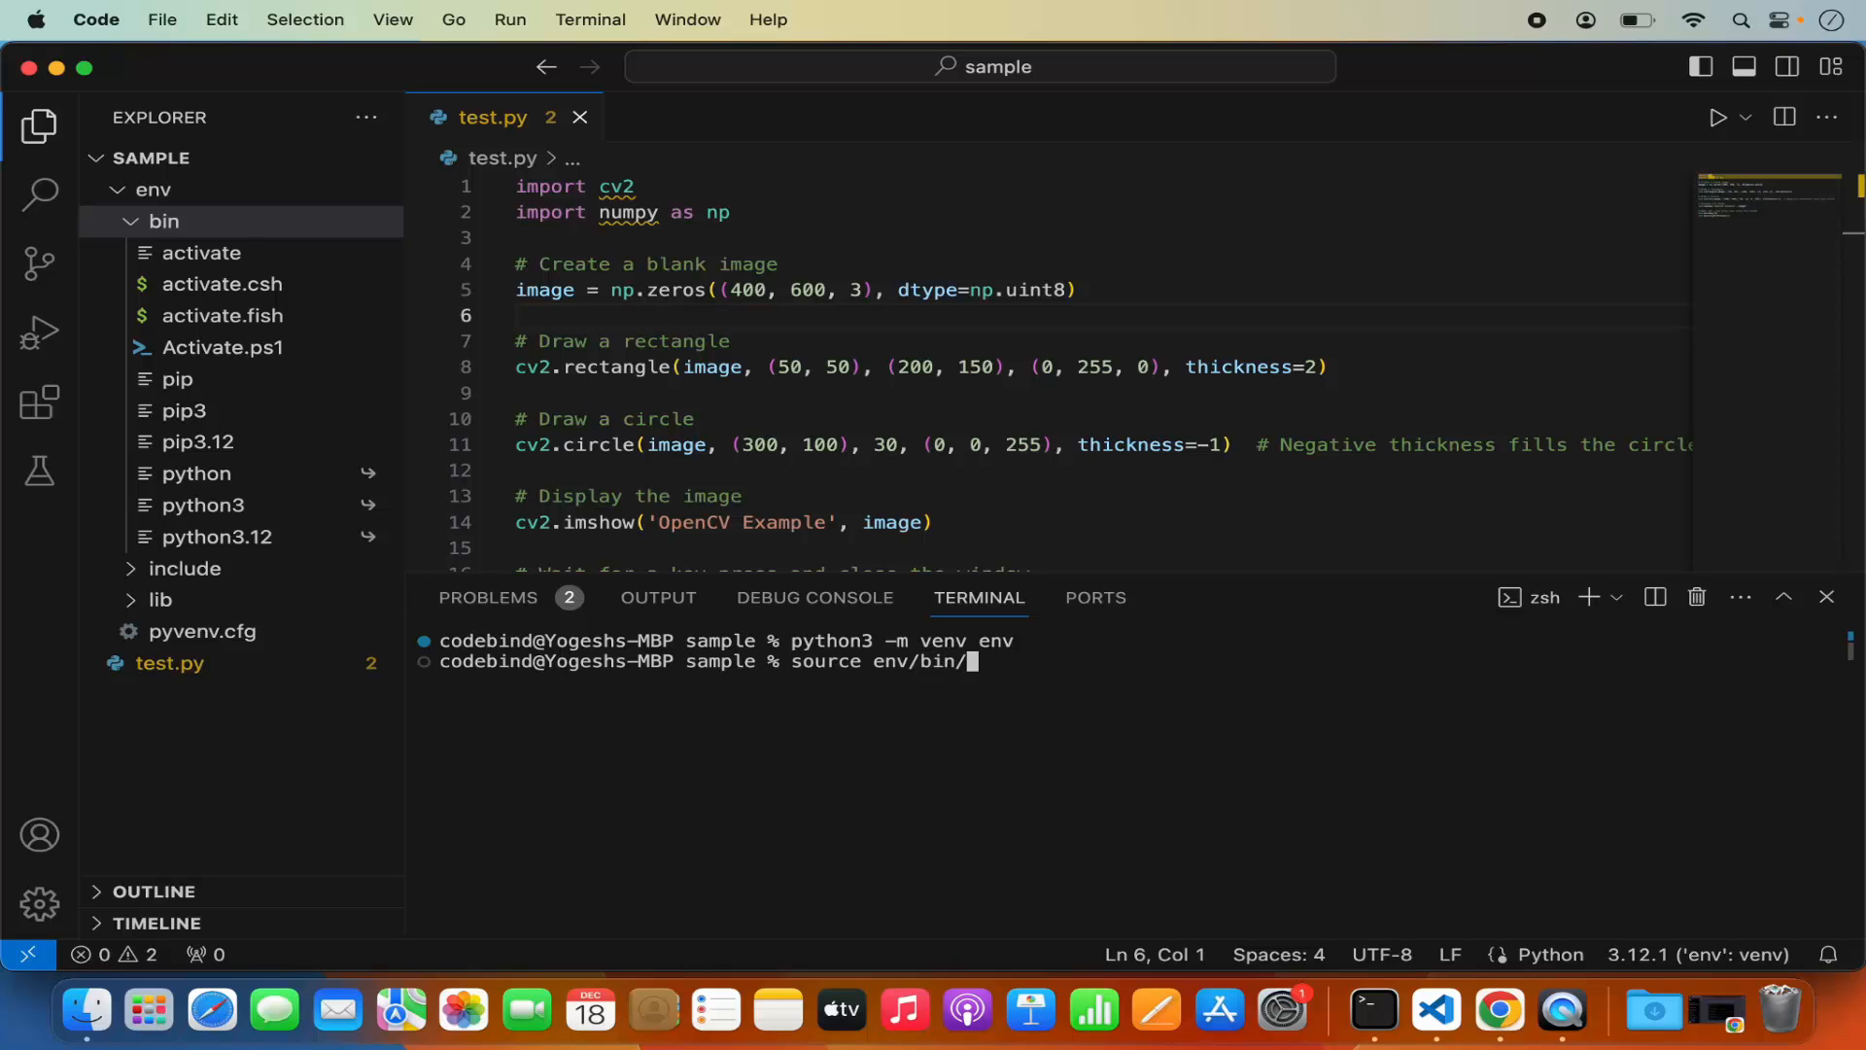
pyautogui.write('acti')
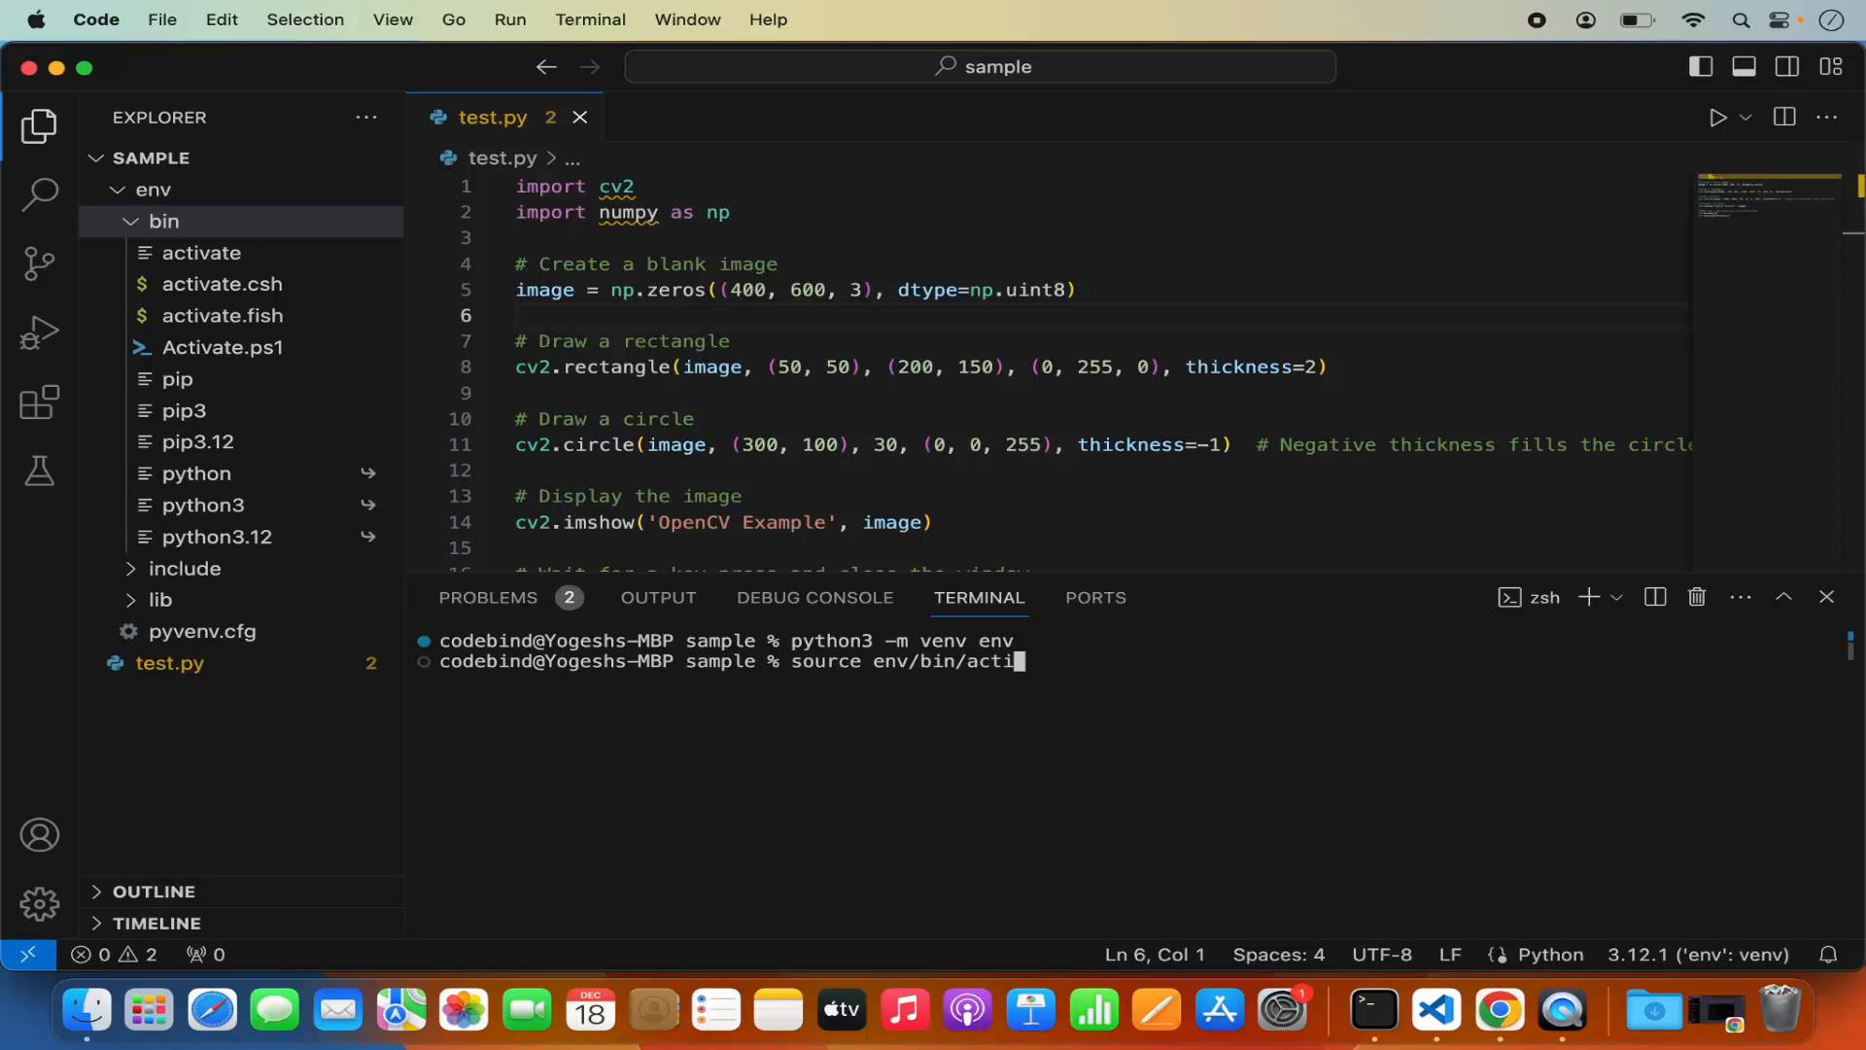
pyautogui.press('Return')
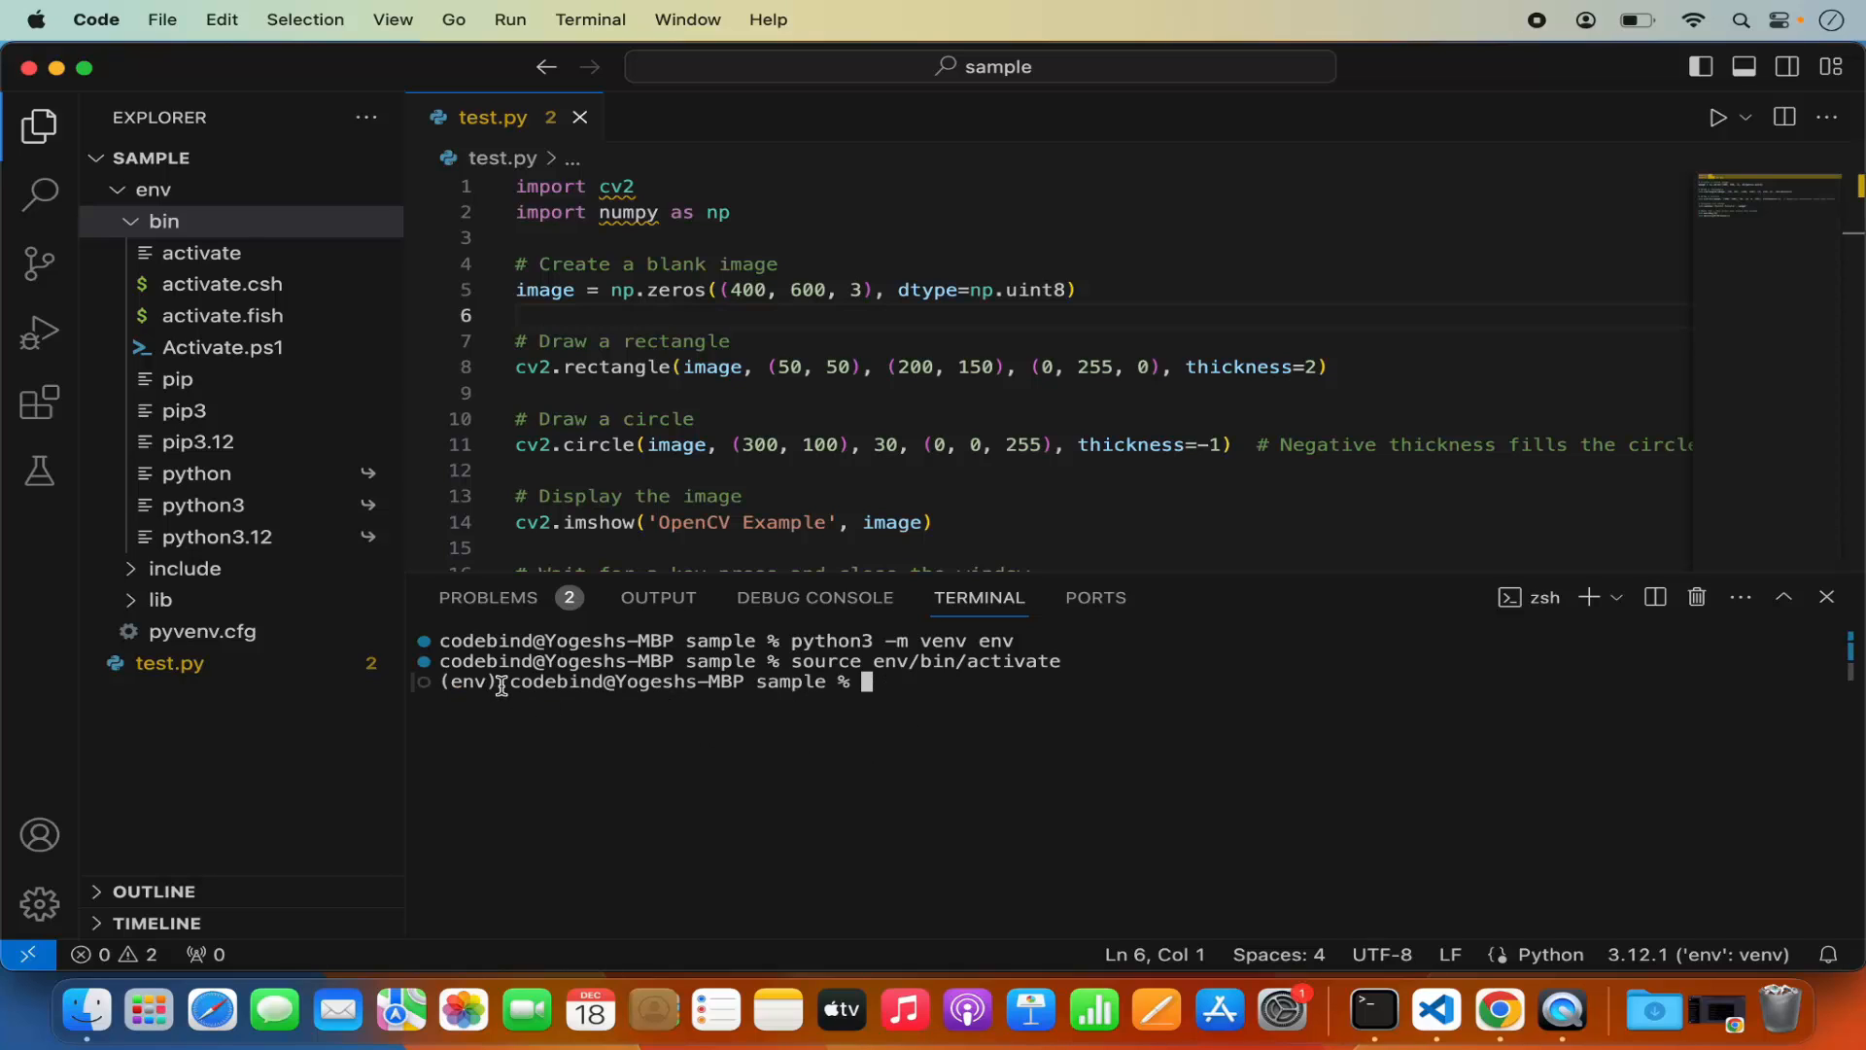
pyautogui.doubleClick(465, 682)
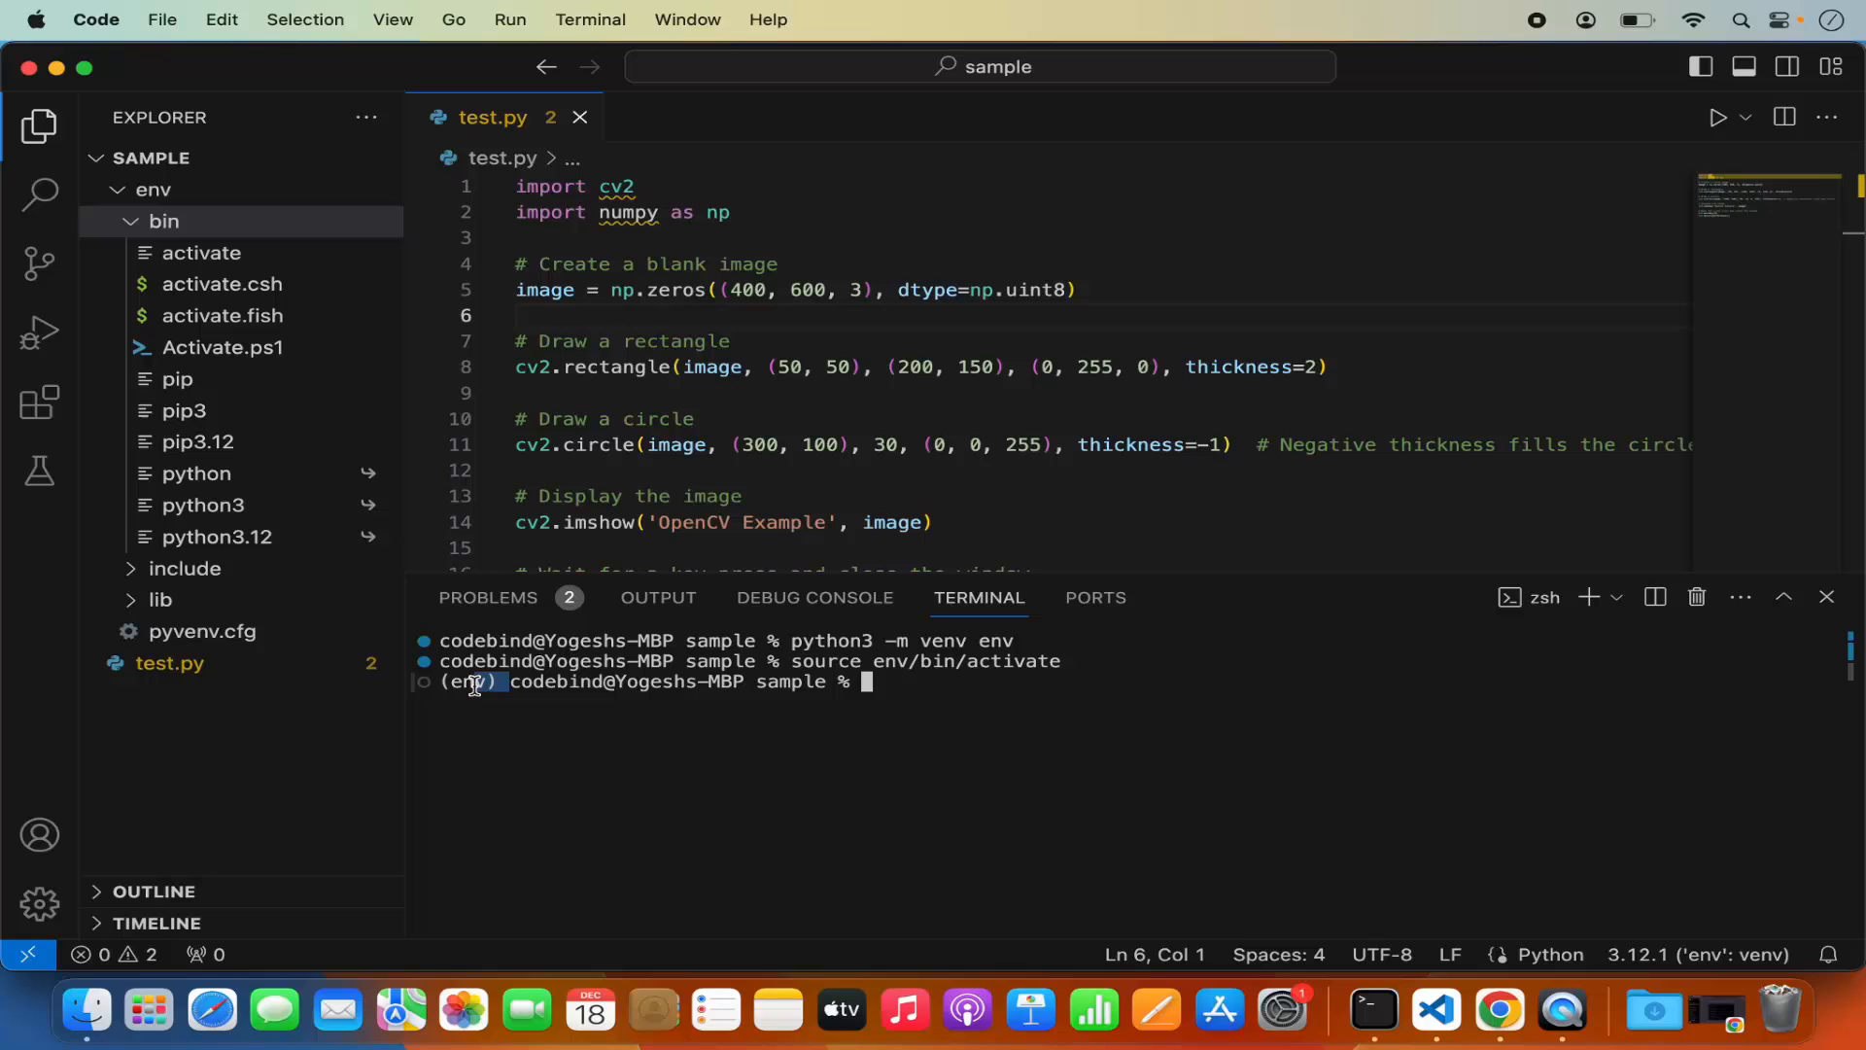
pyautogui.doubleClick(464, 681)
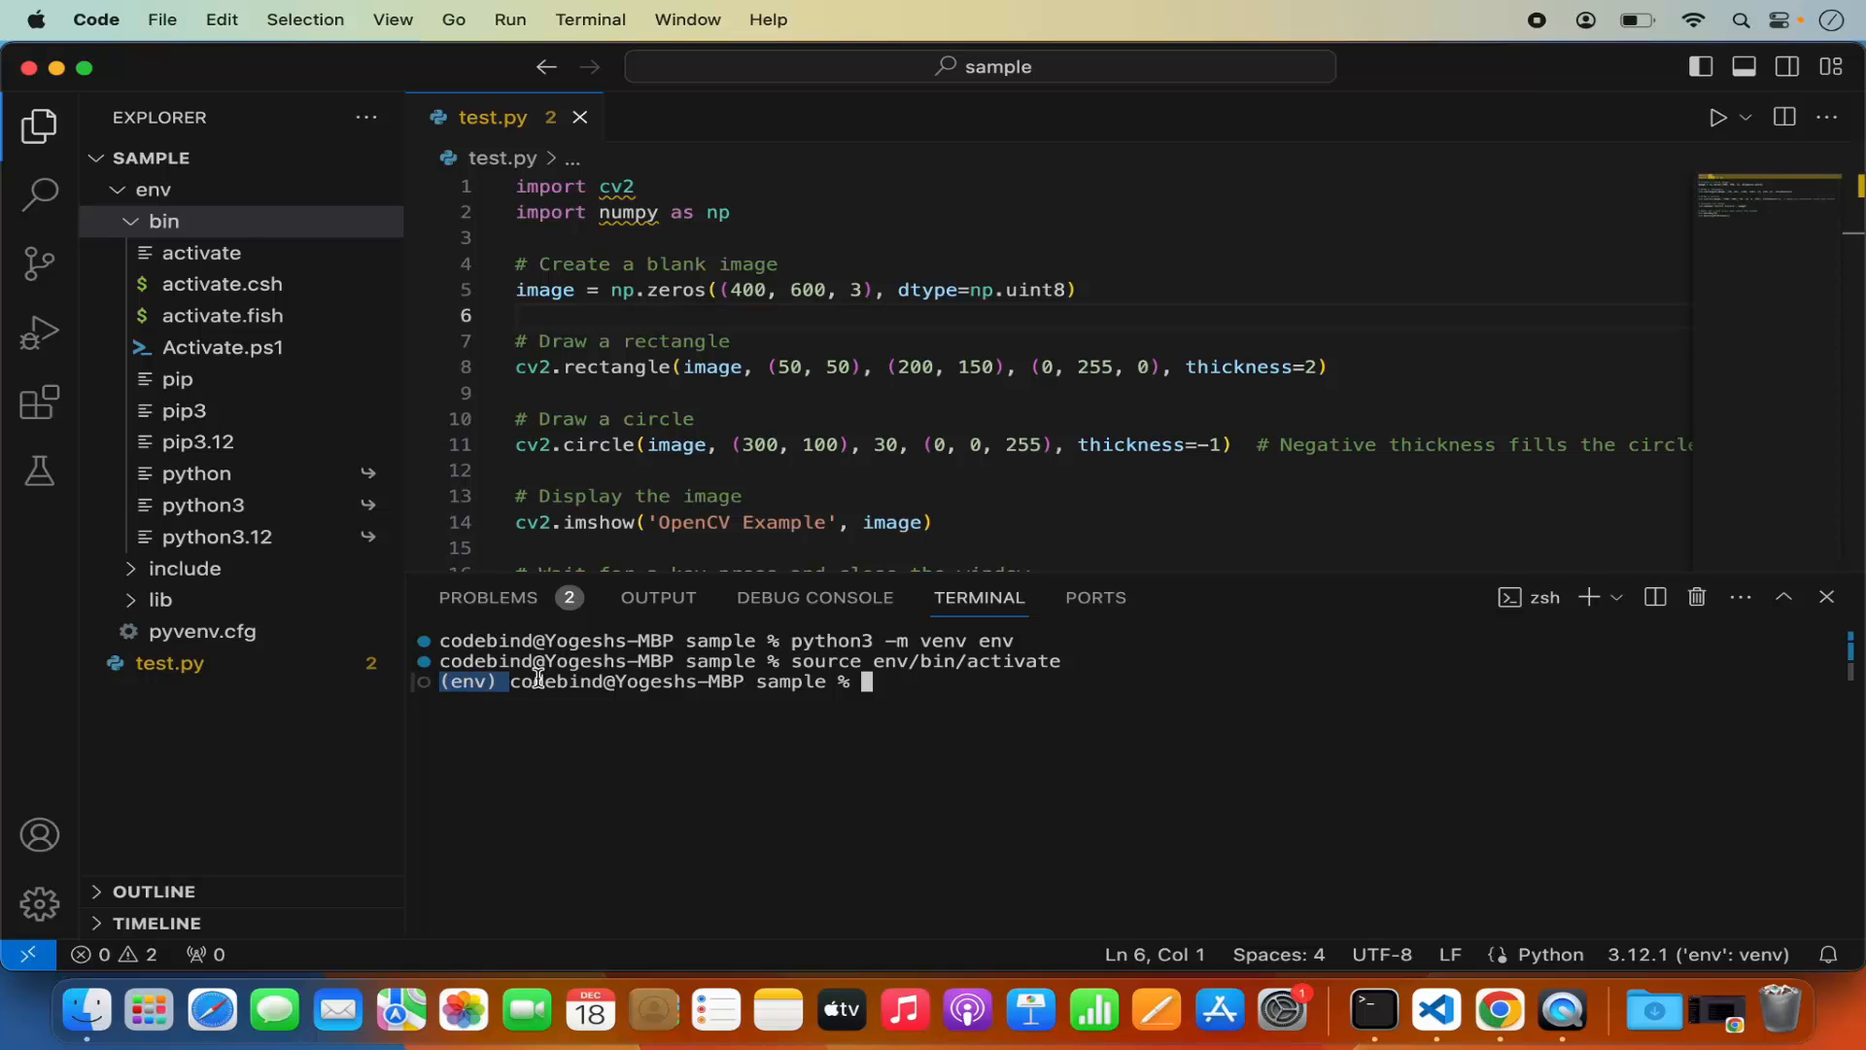
pyautogui.click(152, 189)
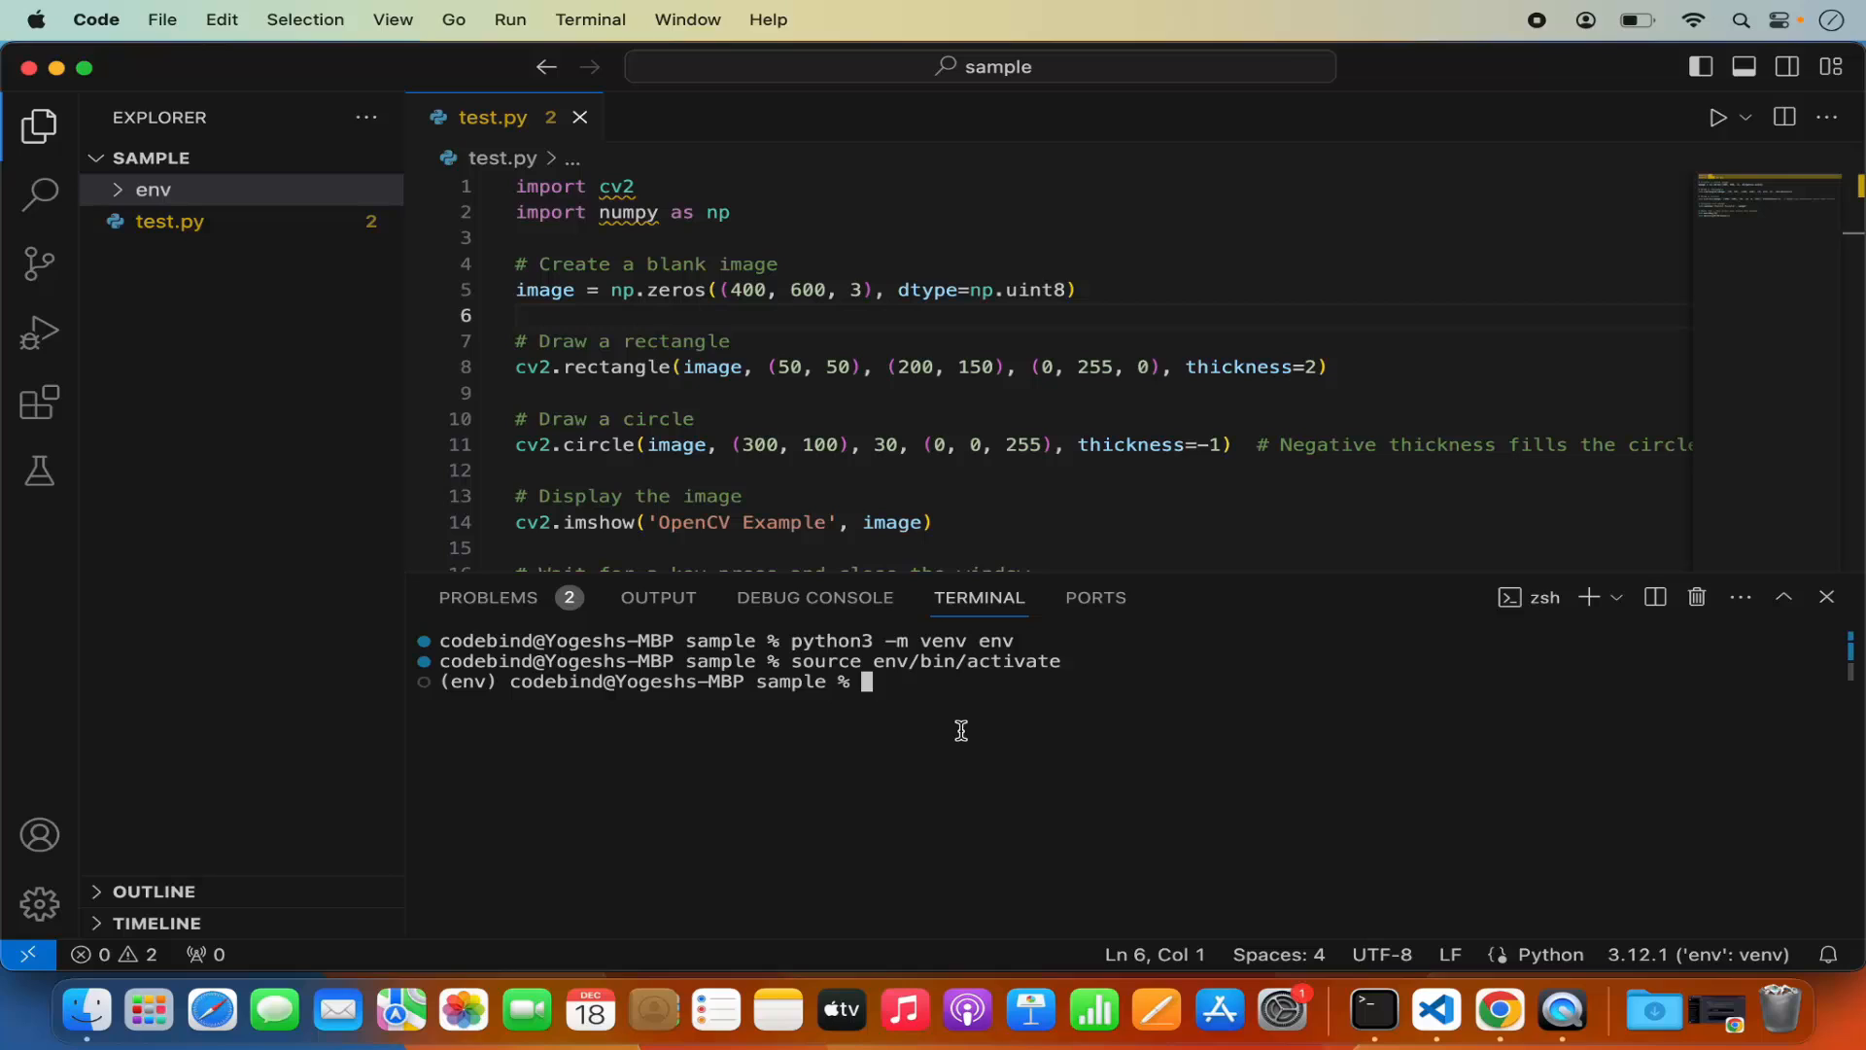
# - Type pip3 install opencv-python at the (env) prompt without running it
pyautogui.write('pip')
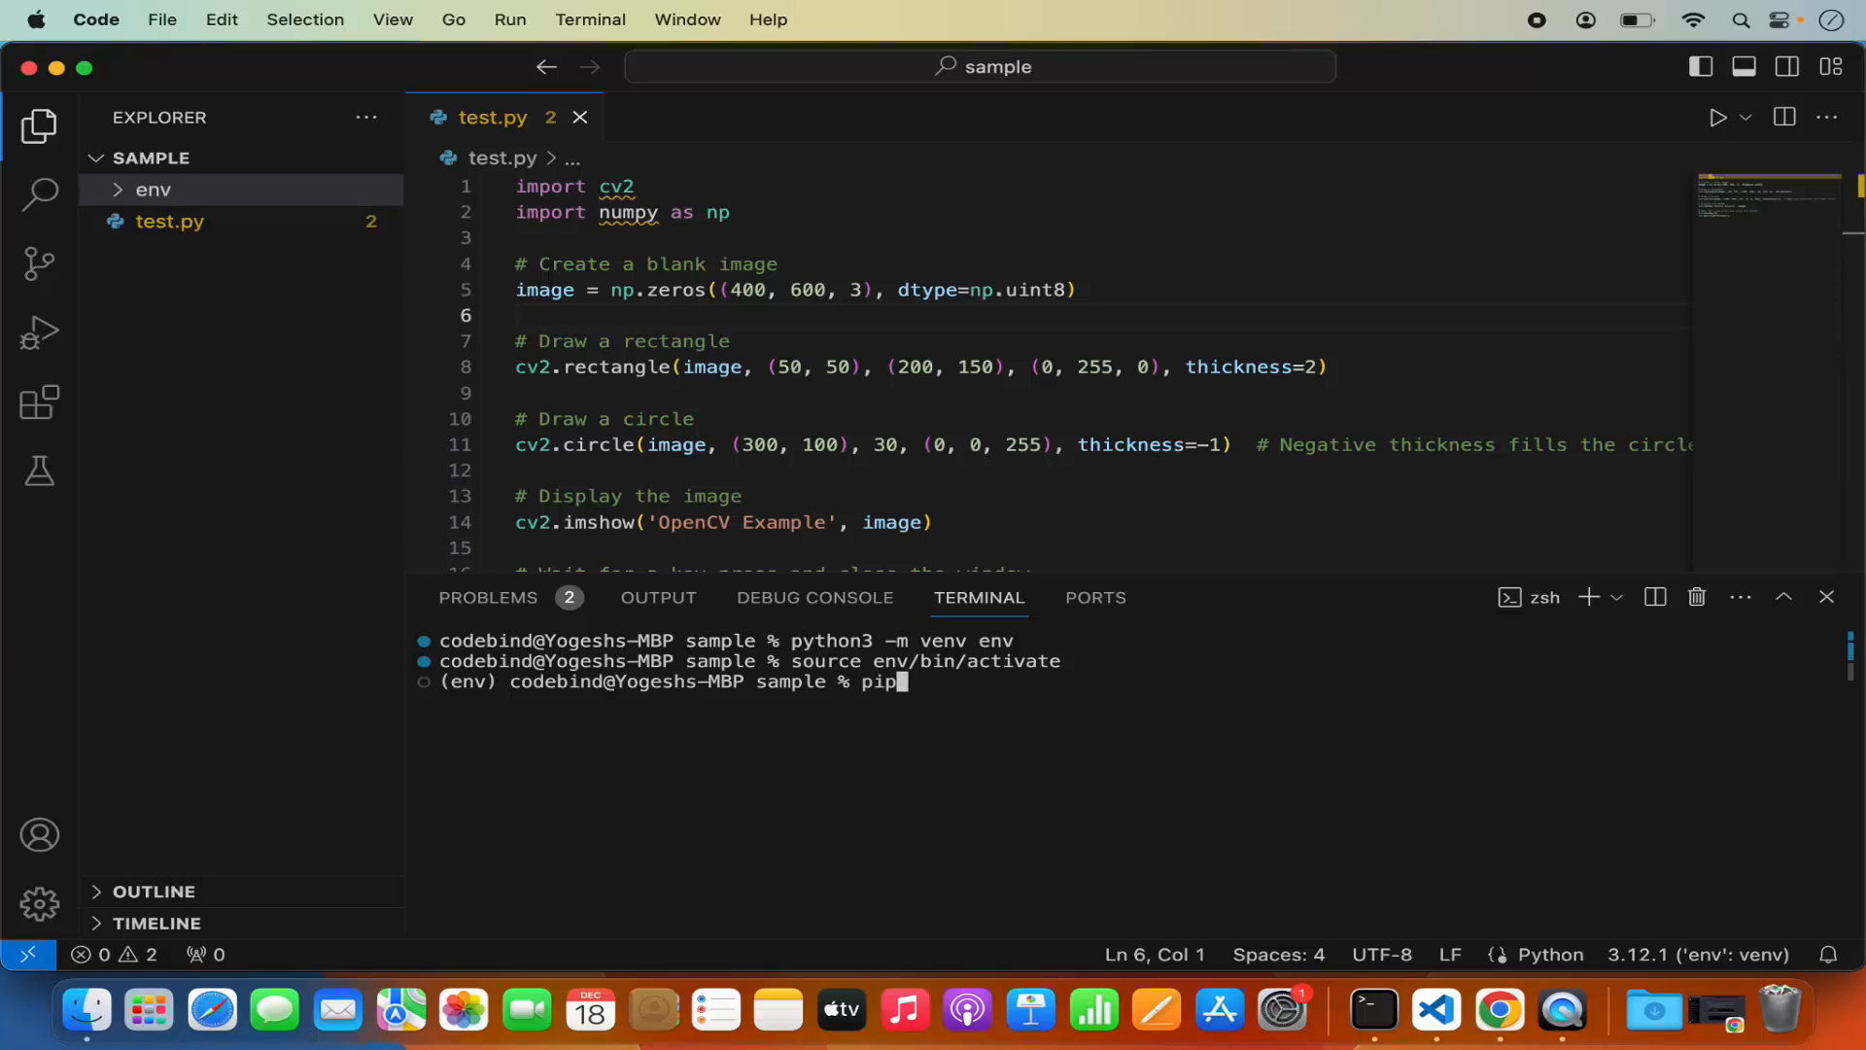
pyautogui.press('Tab')
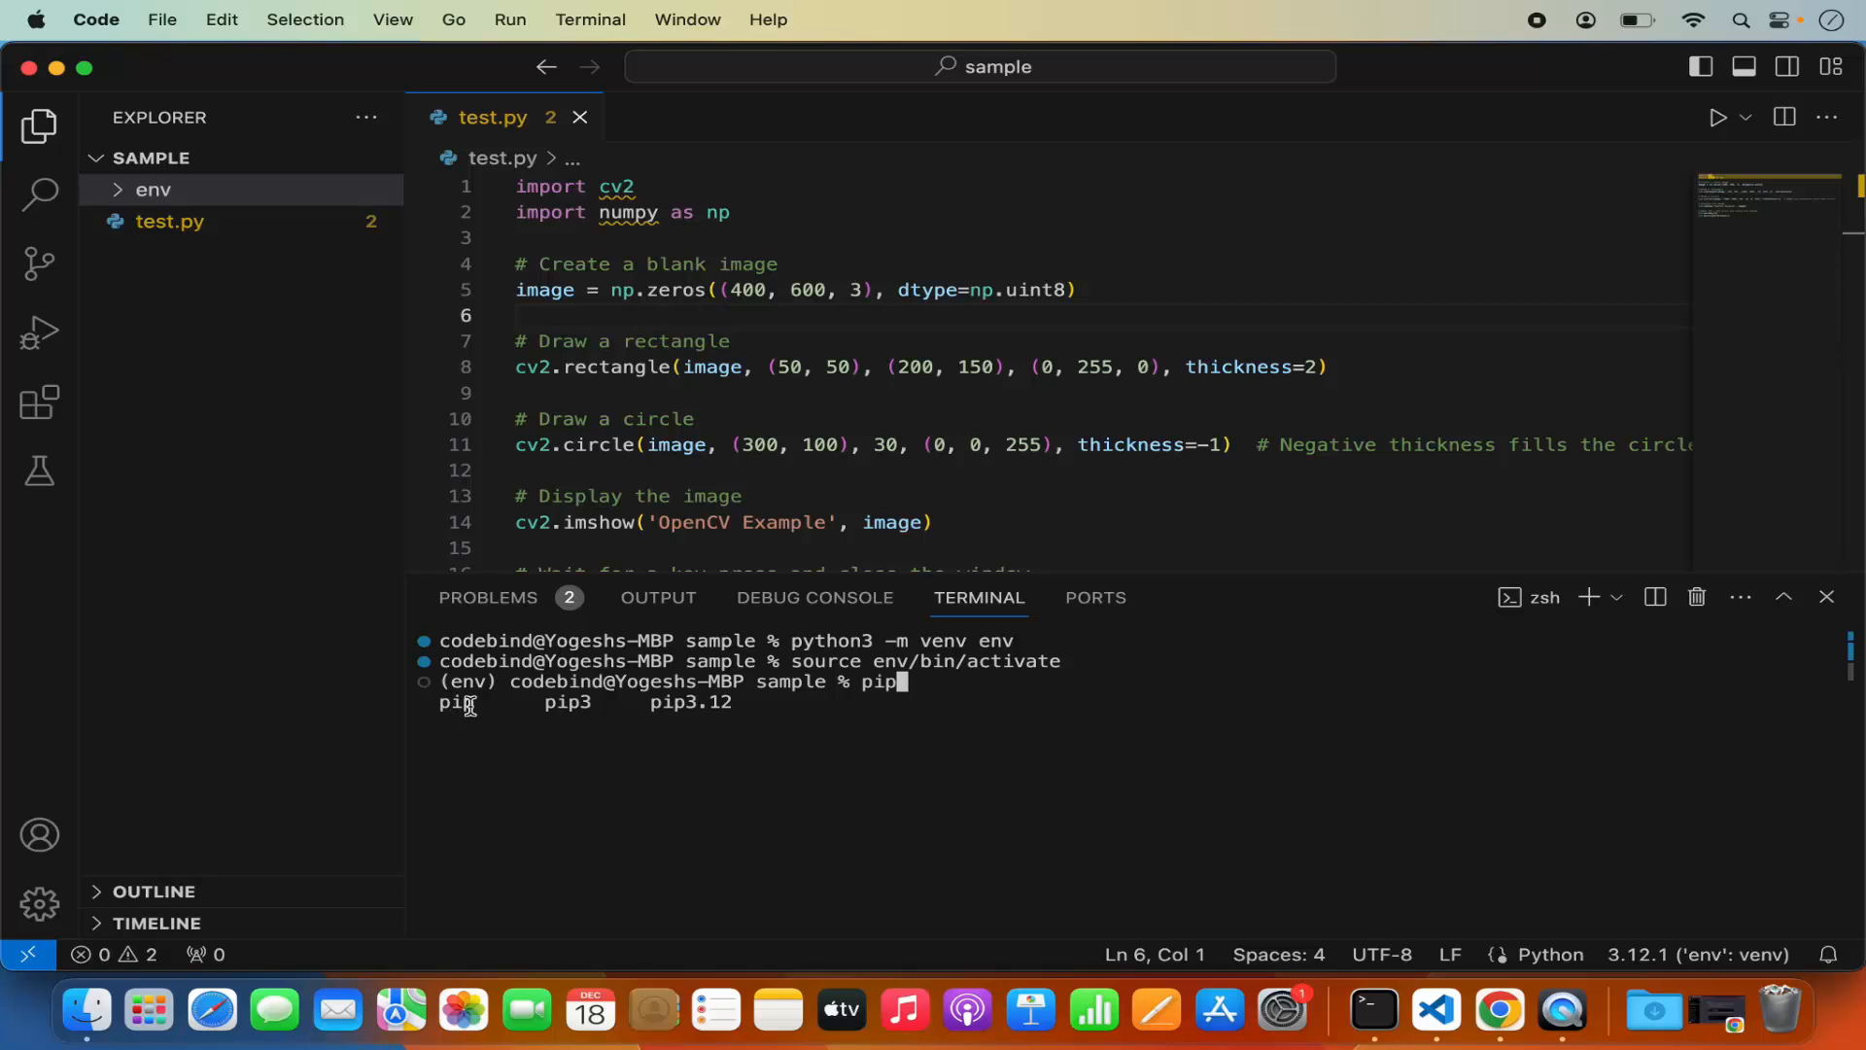
pyautogui.moveTo(690, 702)
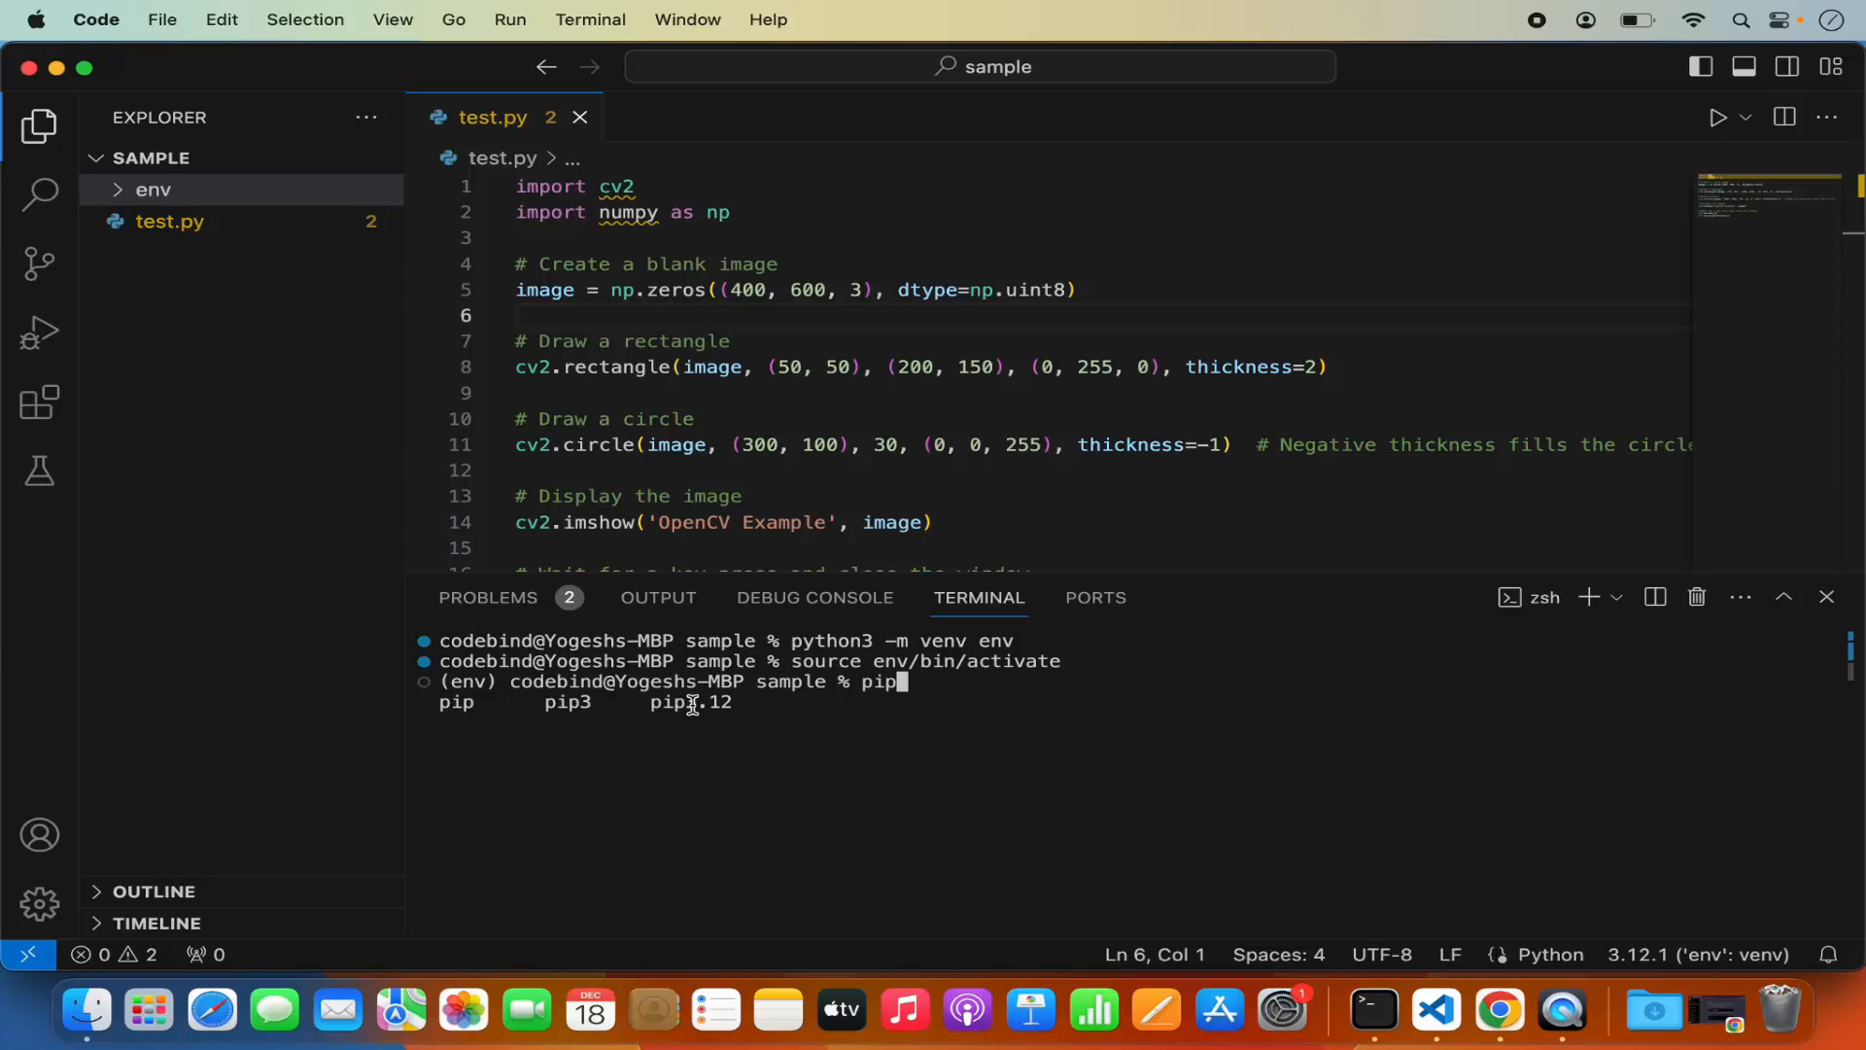
pyautogui.moveTo(570, 701)
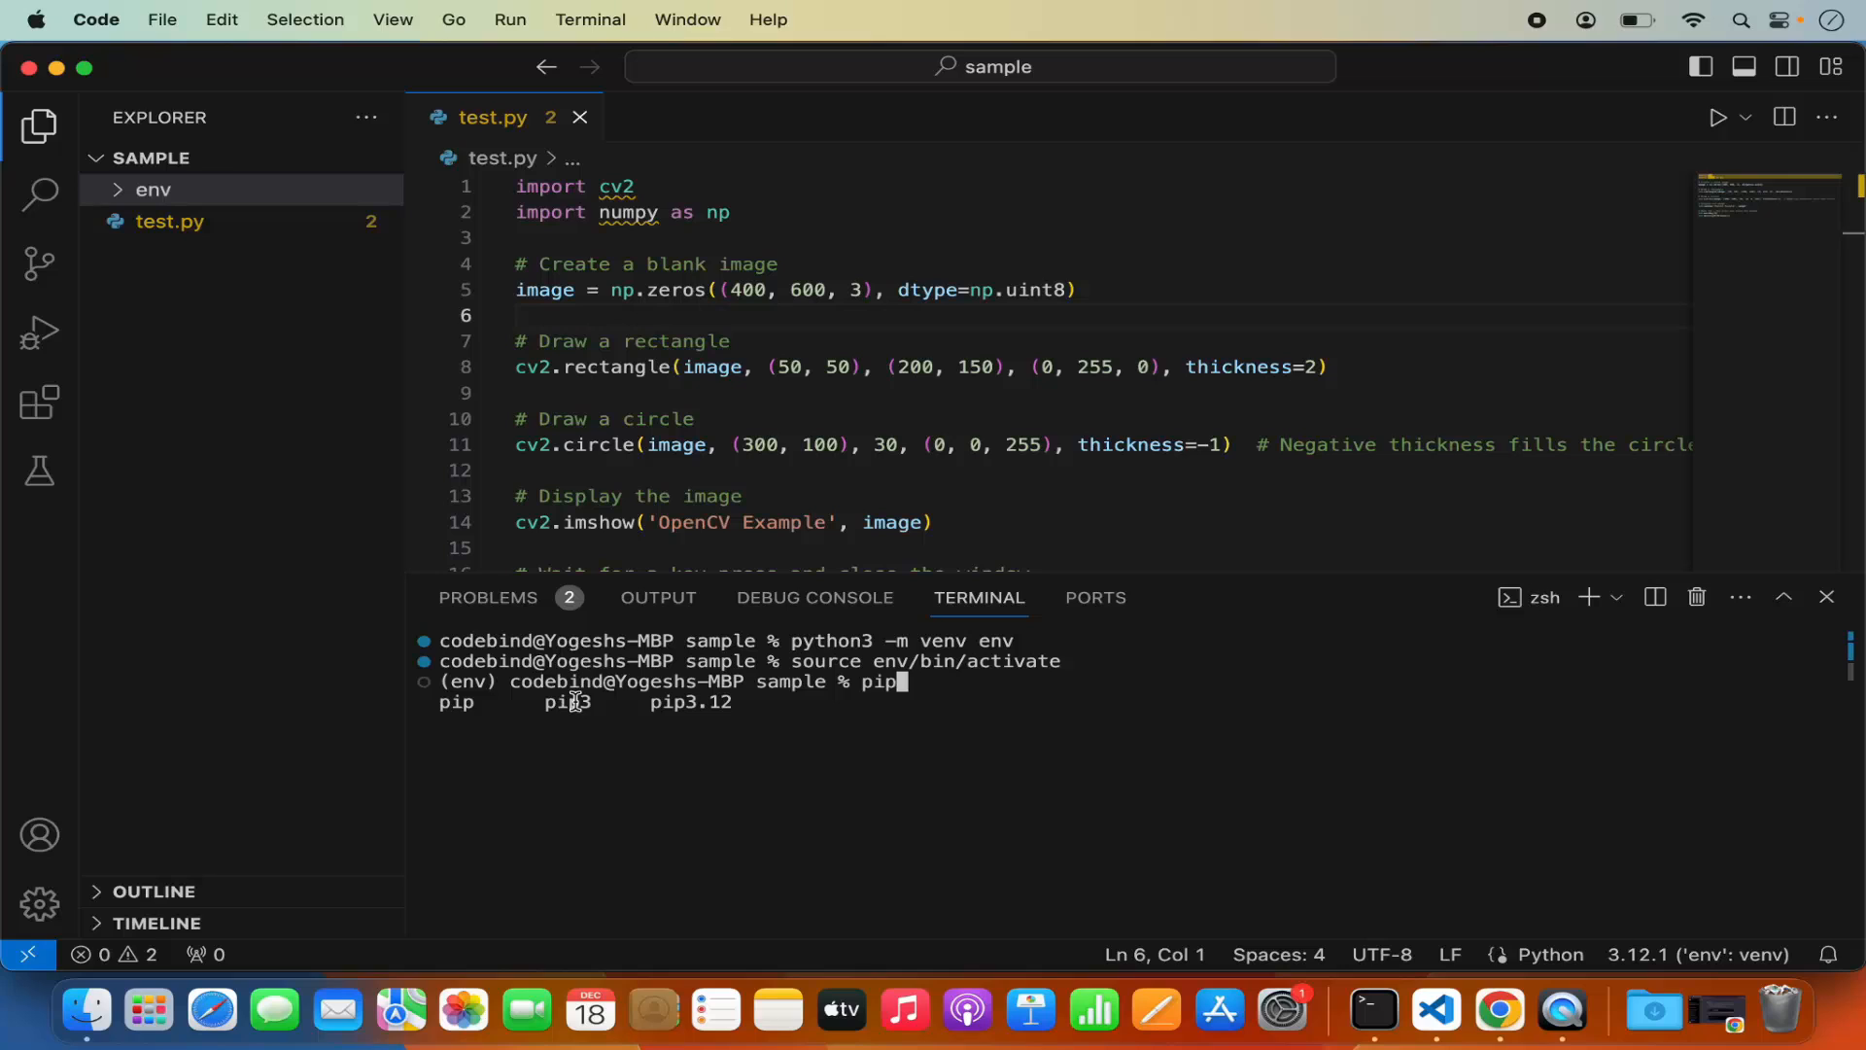
pyautogui.moveTo(714, 706)
pyautogui.write('3 i')
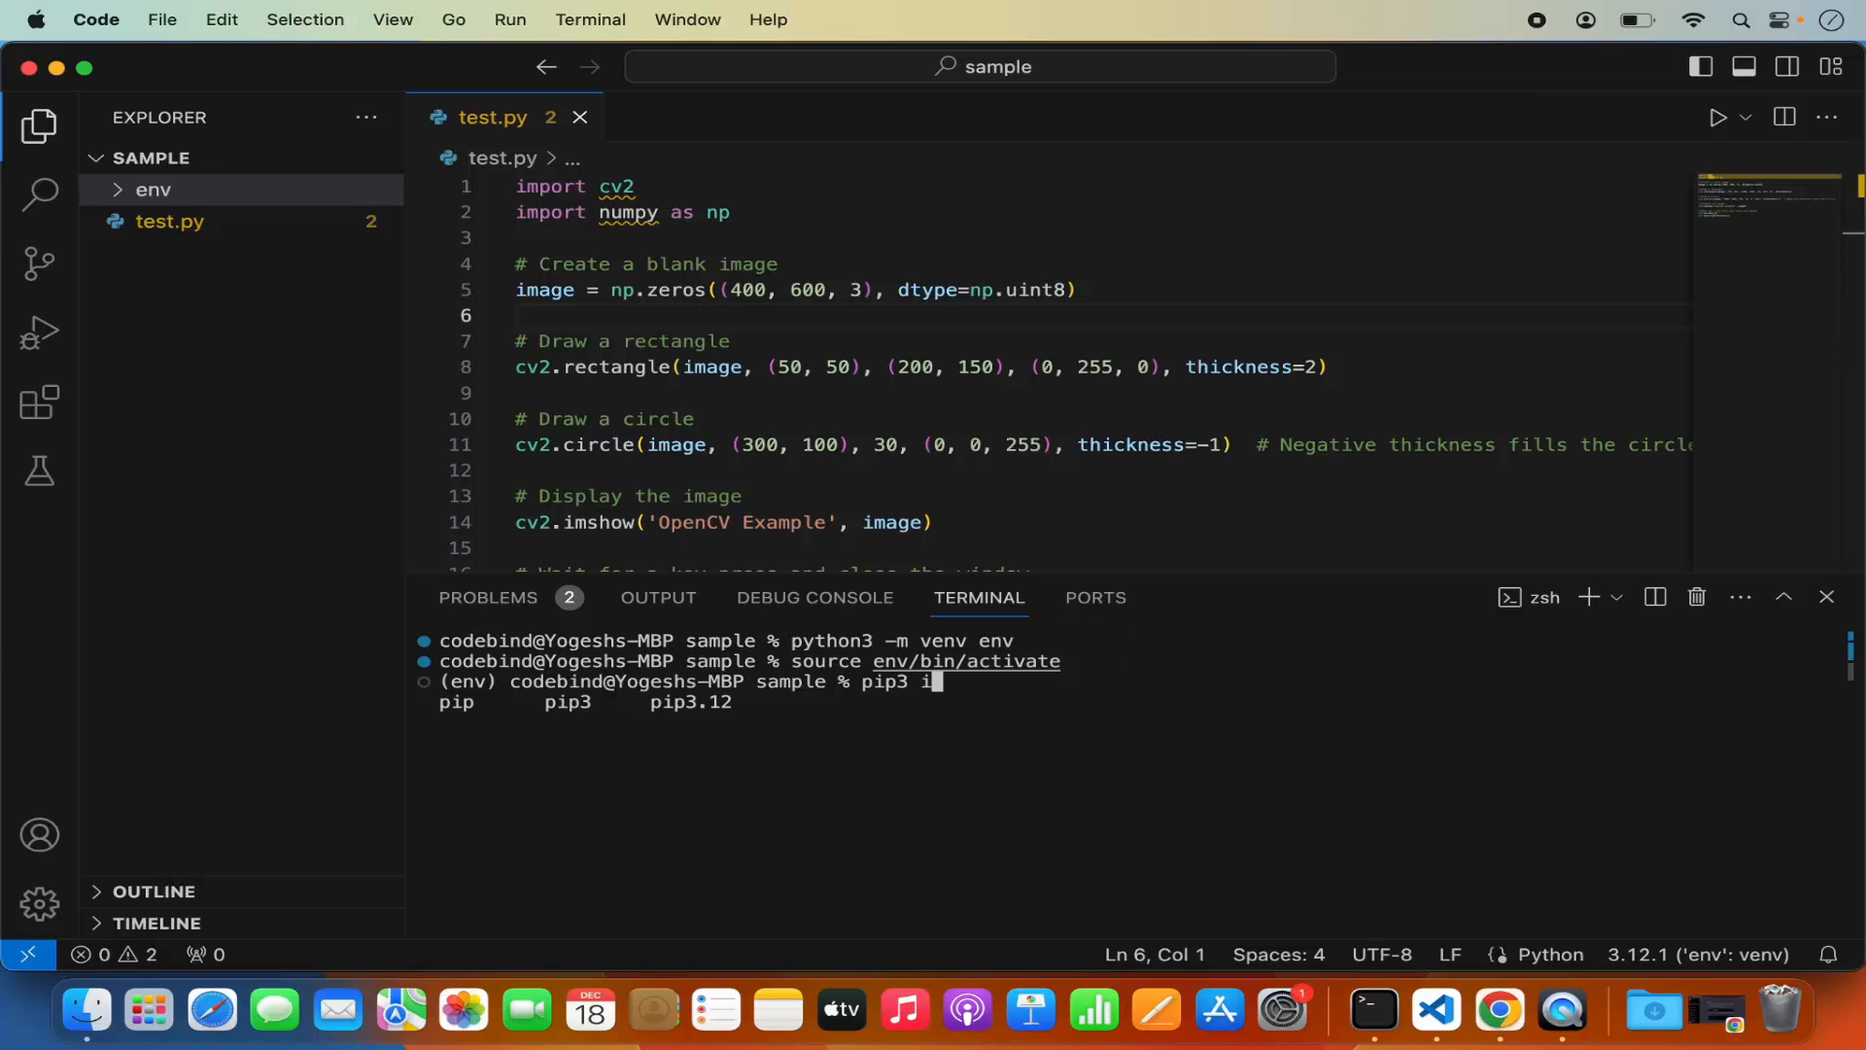
pyautogui.write('nstall')
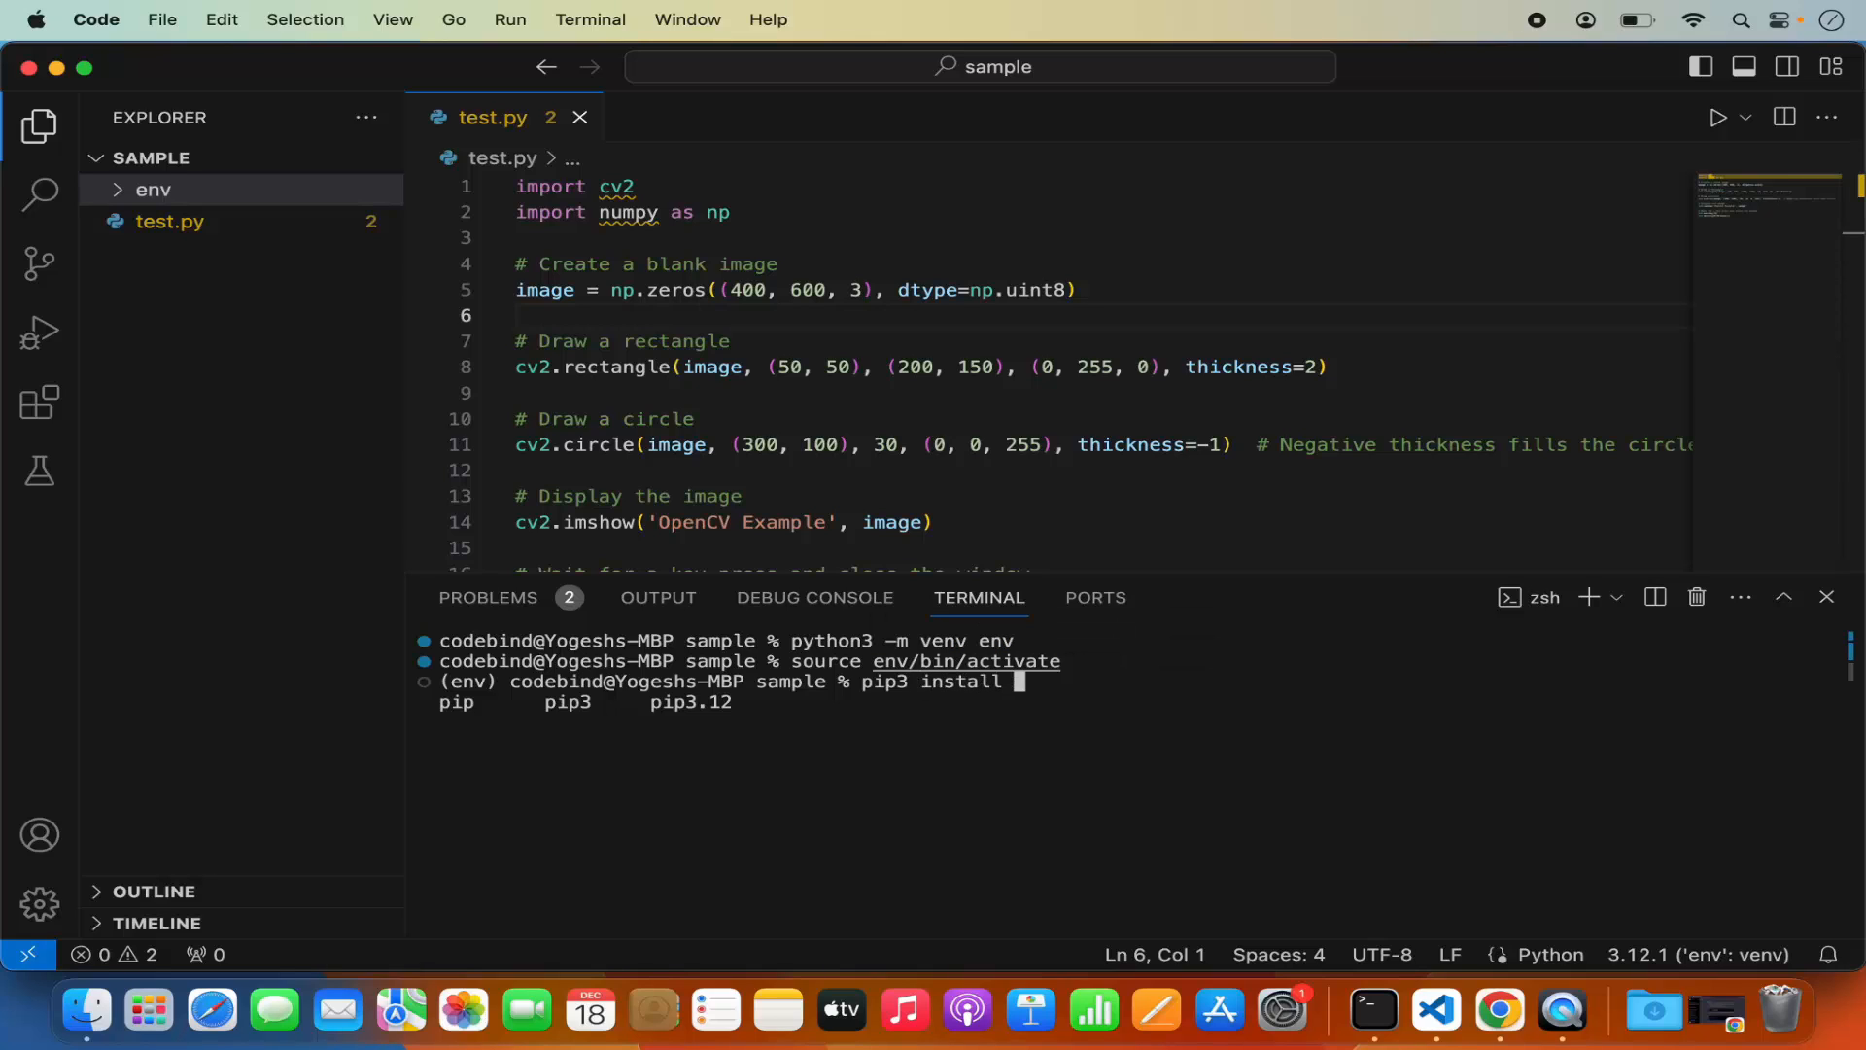
pyautogui.write('opencv-python')
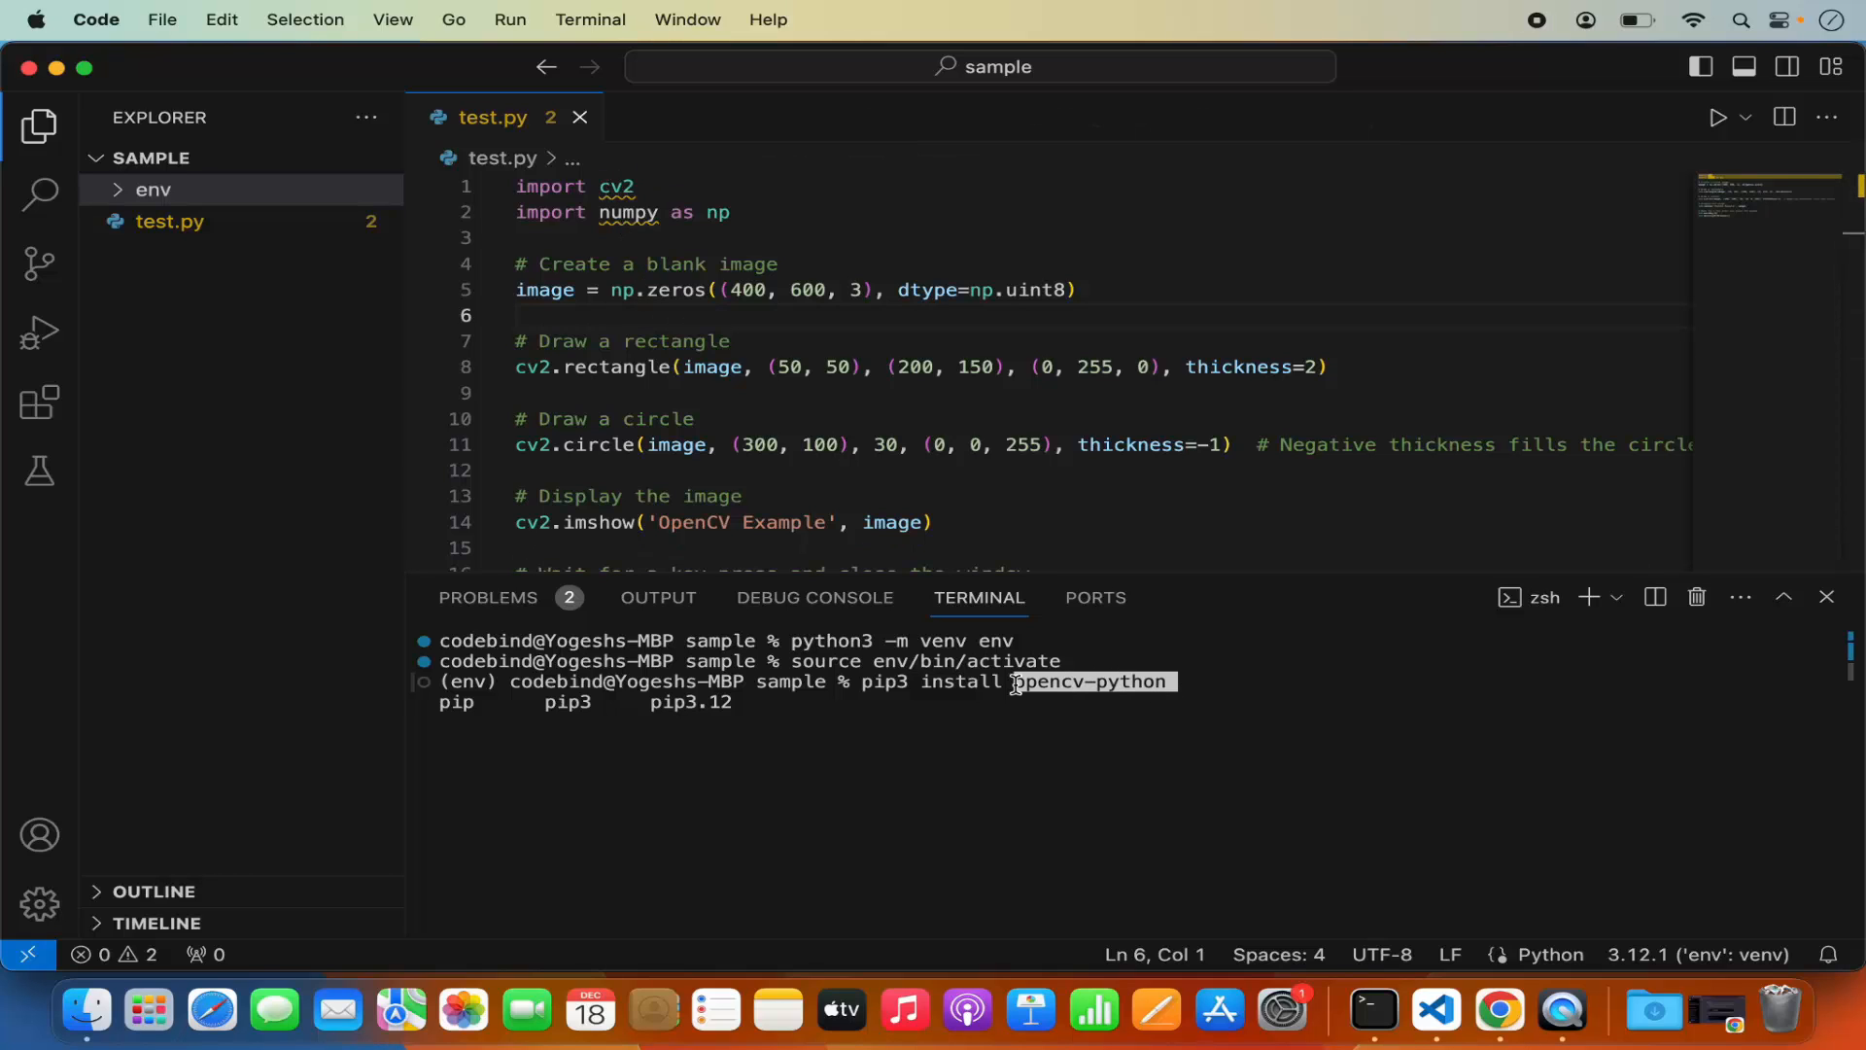
# - Install opencv-python 4.8.1.78 and numpy 1.26.2 into env
pyautogui.doubleClick(1088, 680)
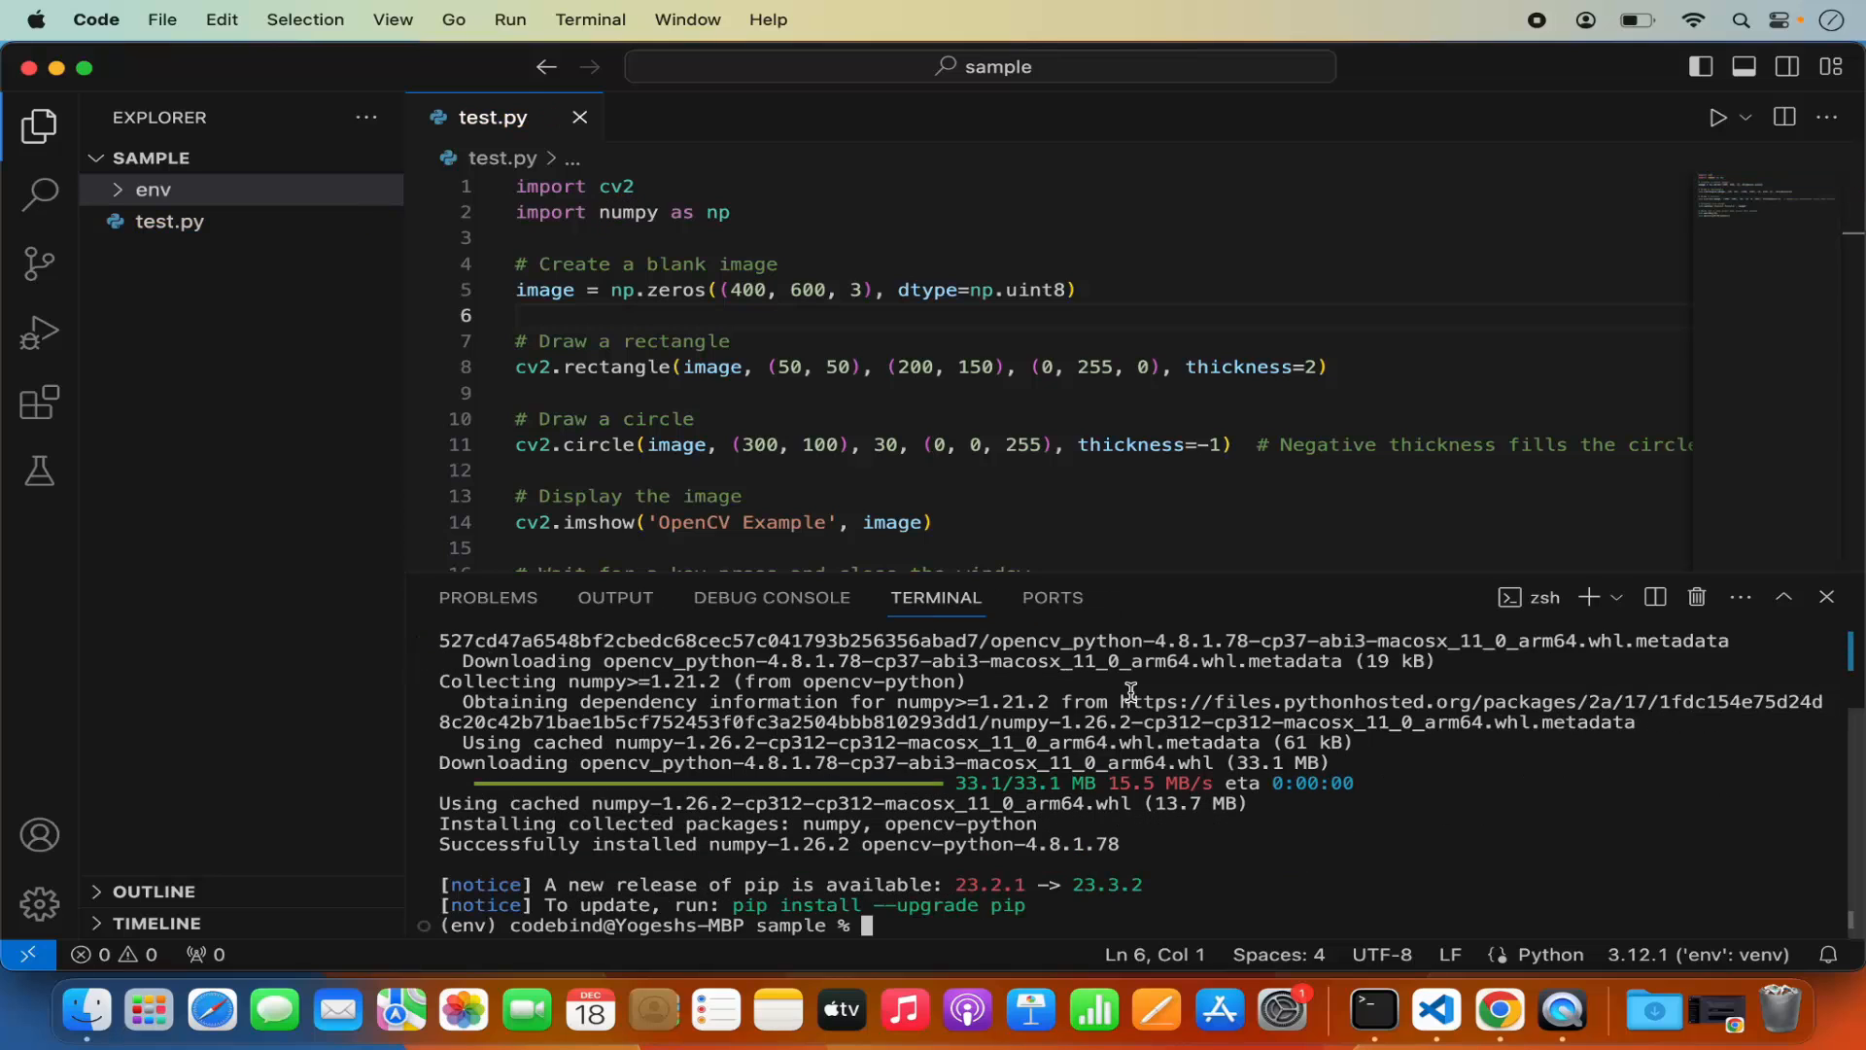
pyautogui.moveTo(961, 741)
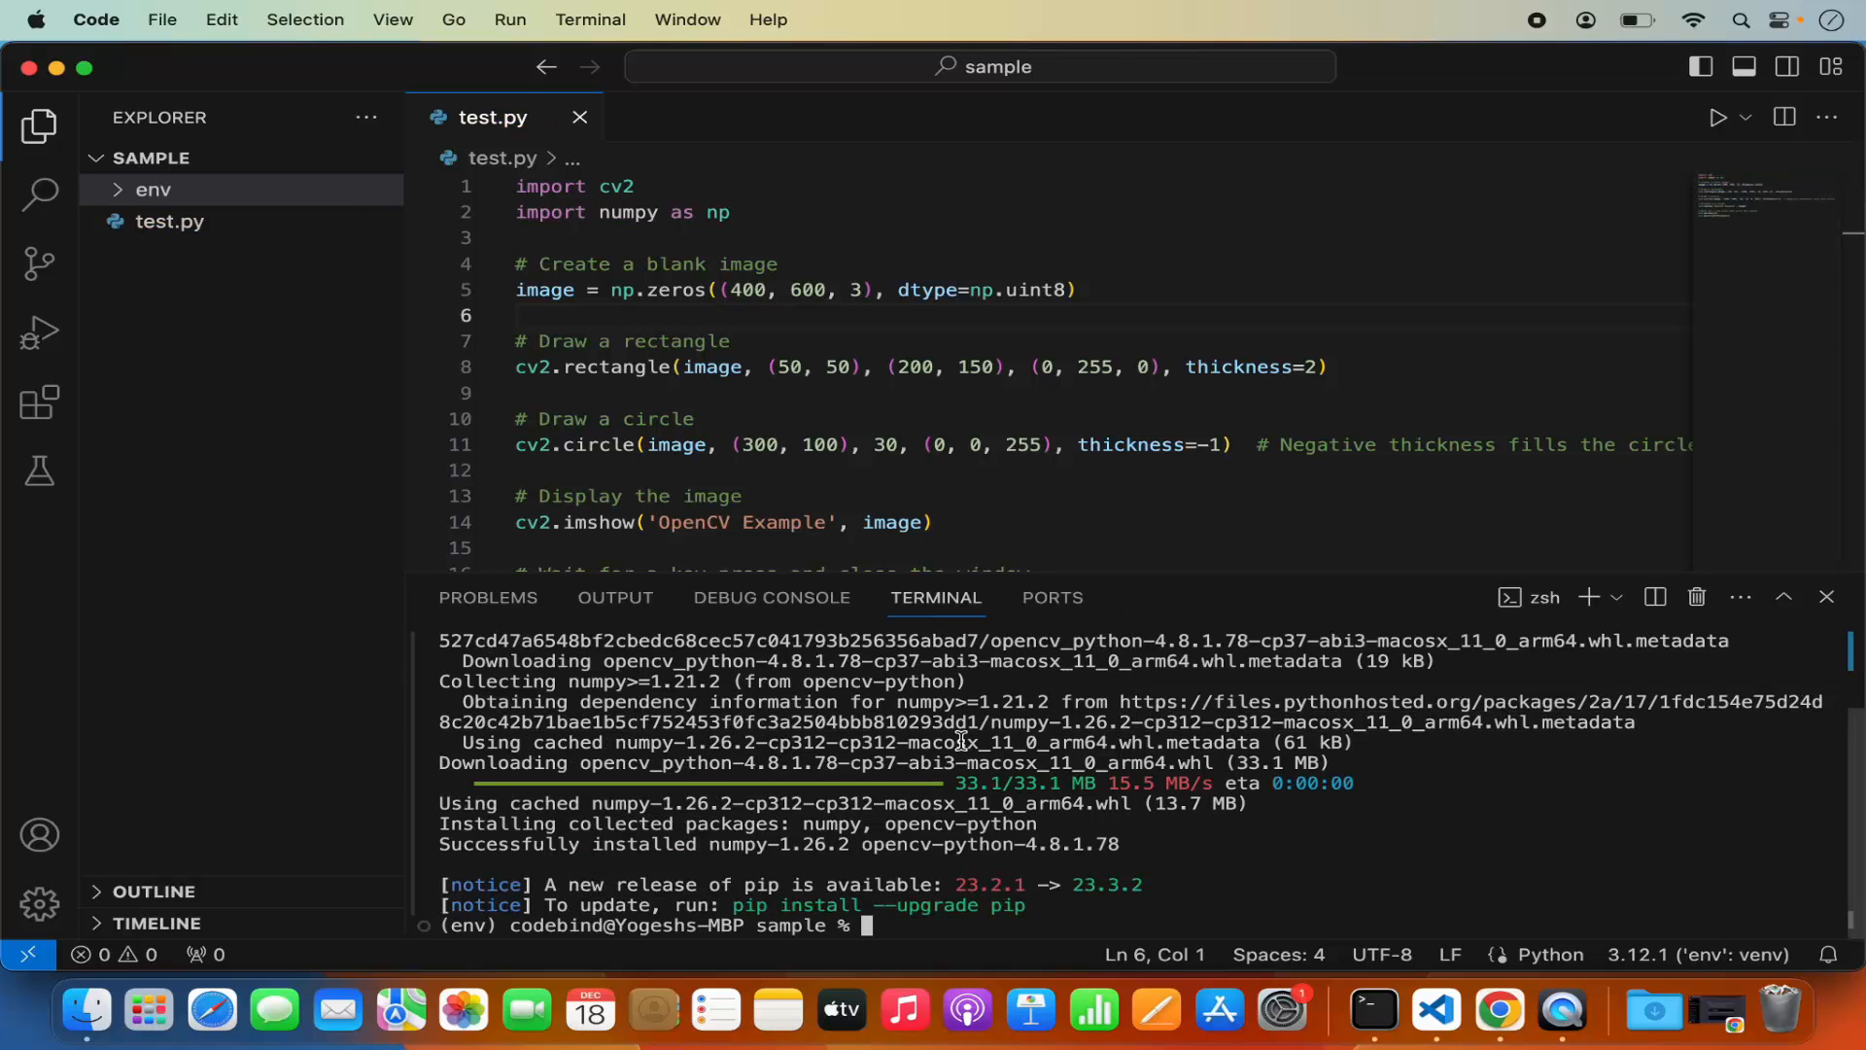
pyautogui.moveTo(614, 185)
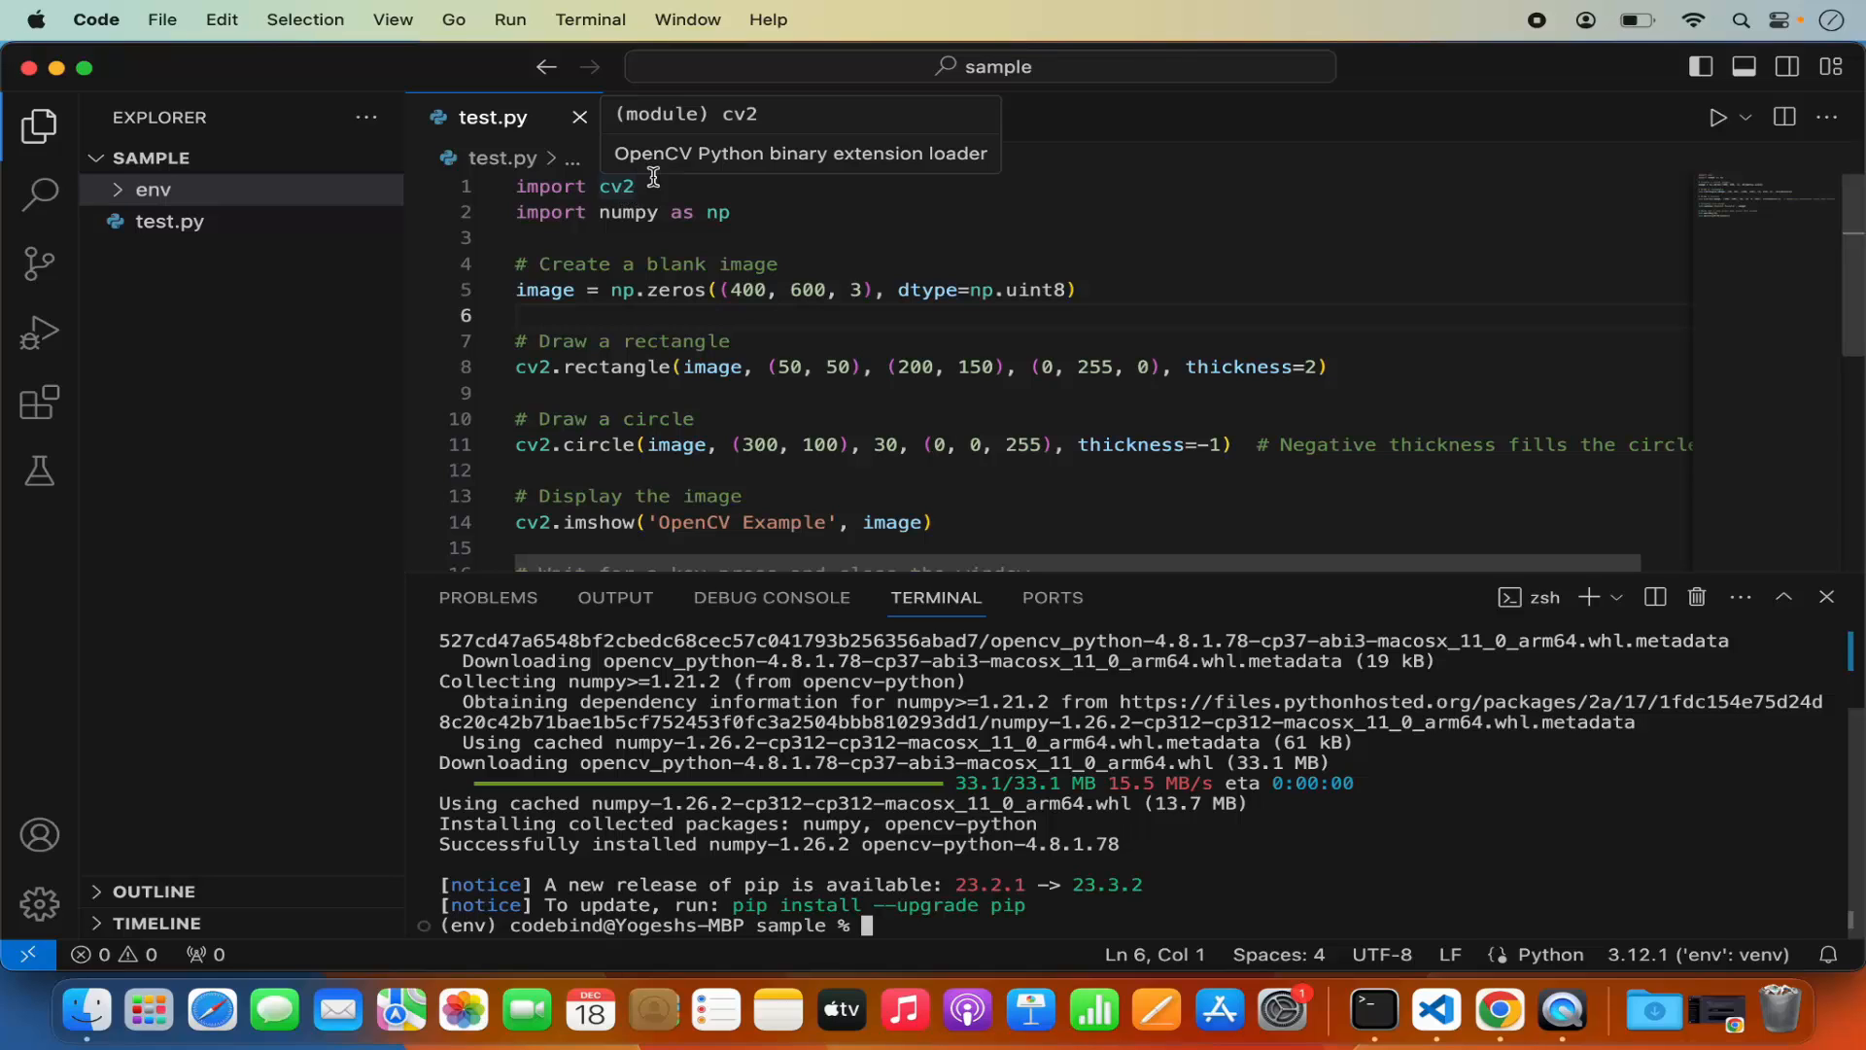
pyautogui.moveTo(1006, 589)
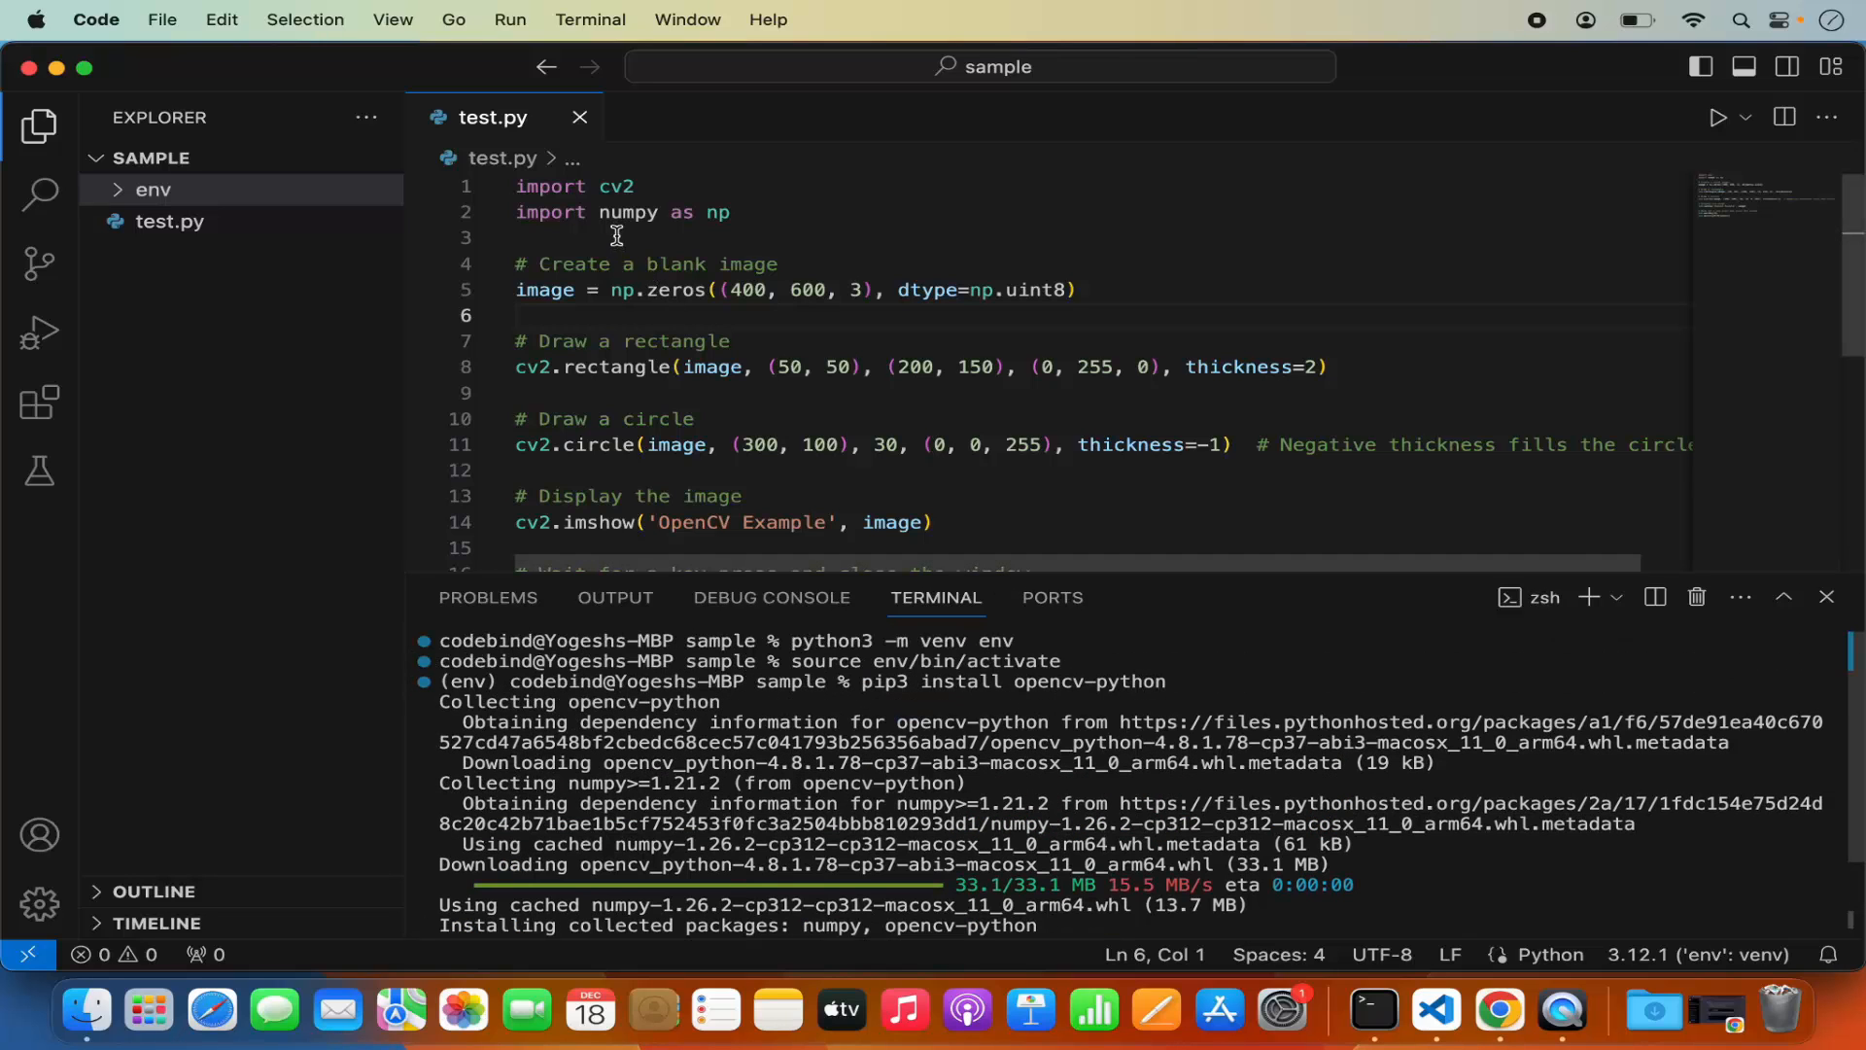
pyautogui.moveTo(627, 212)
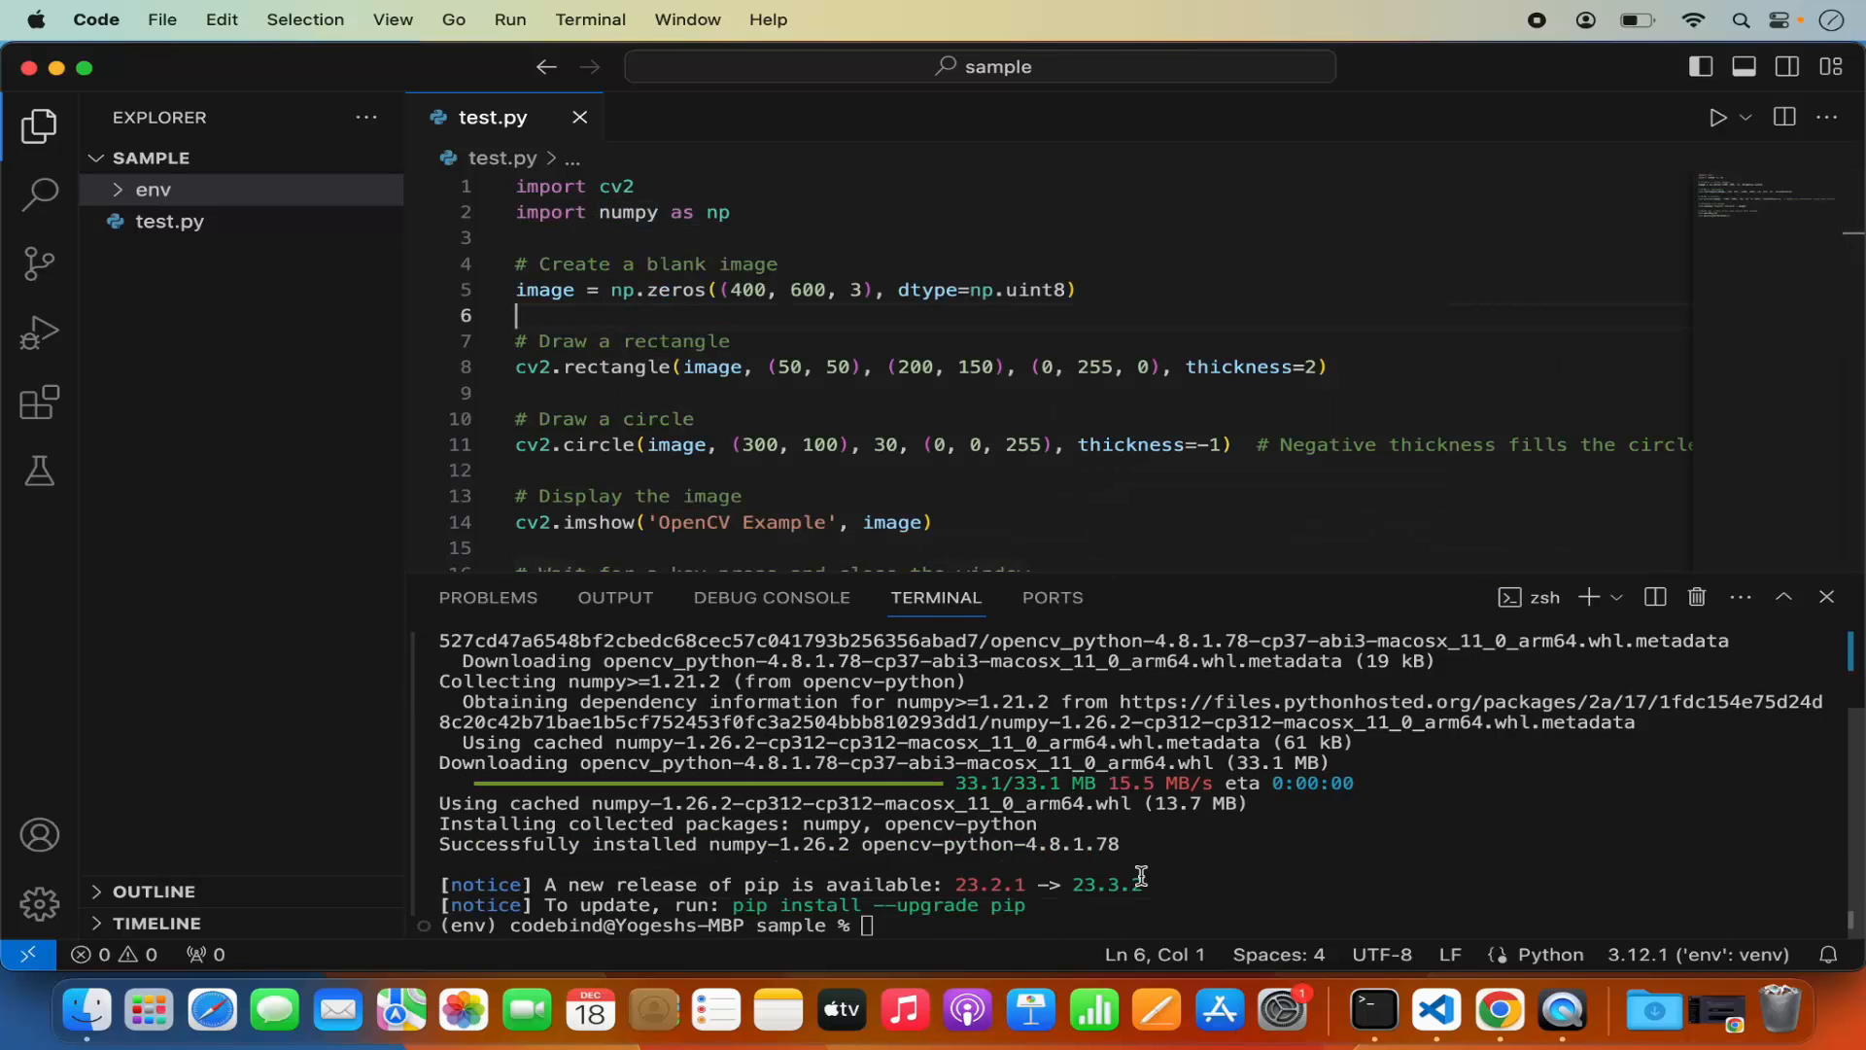
# - Clear the terminal and enter python3 test.py at the prompt
pyautogui.write('cl')
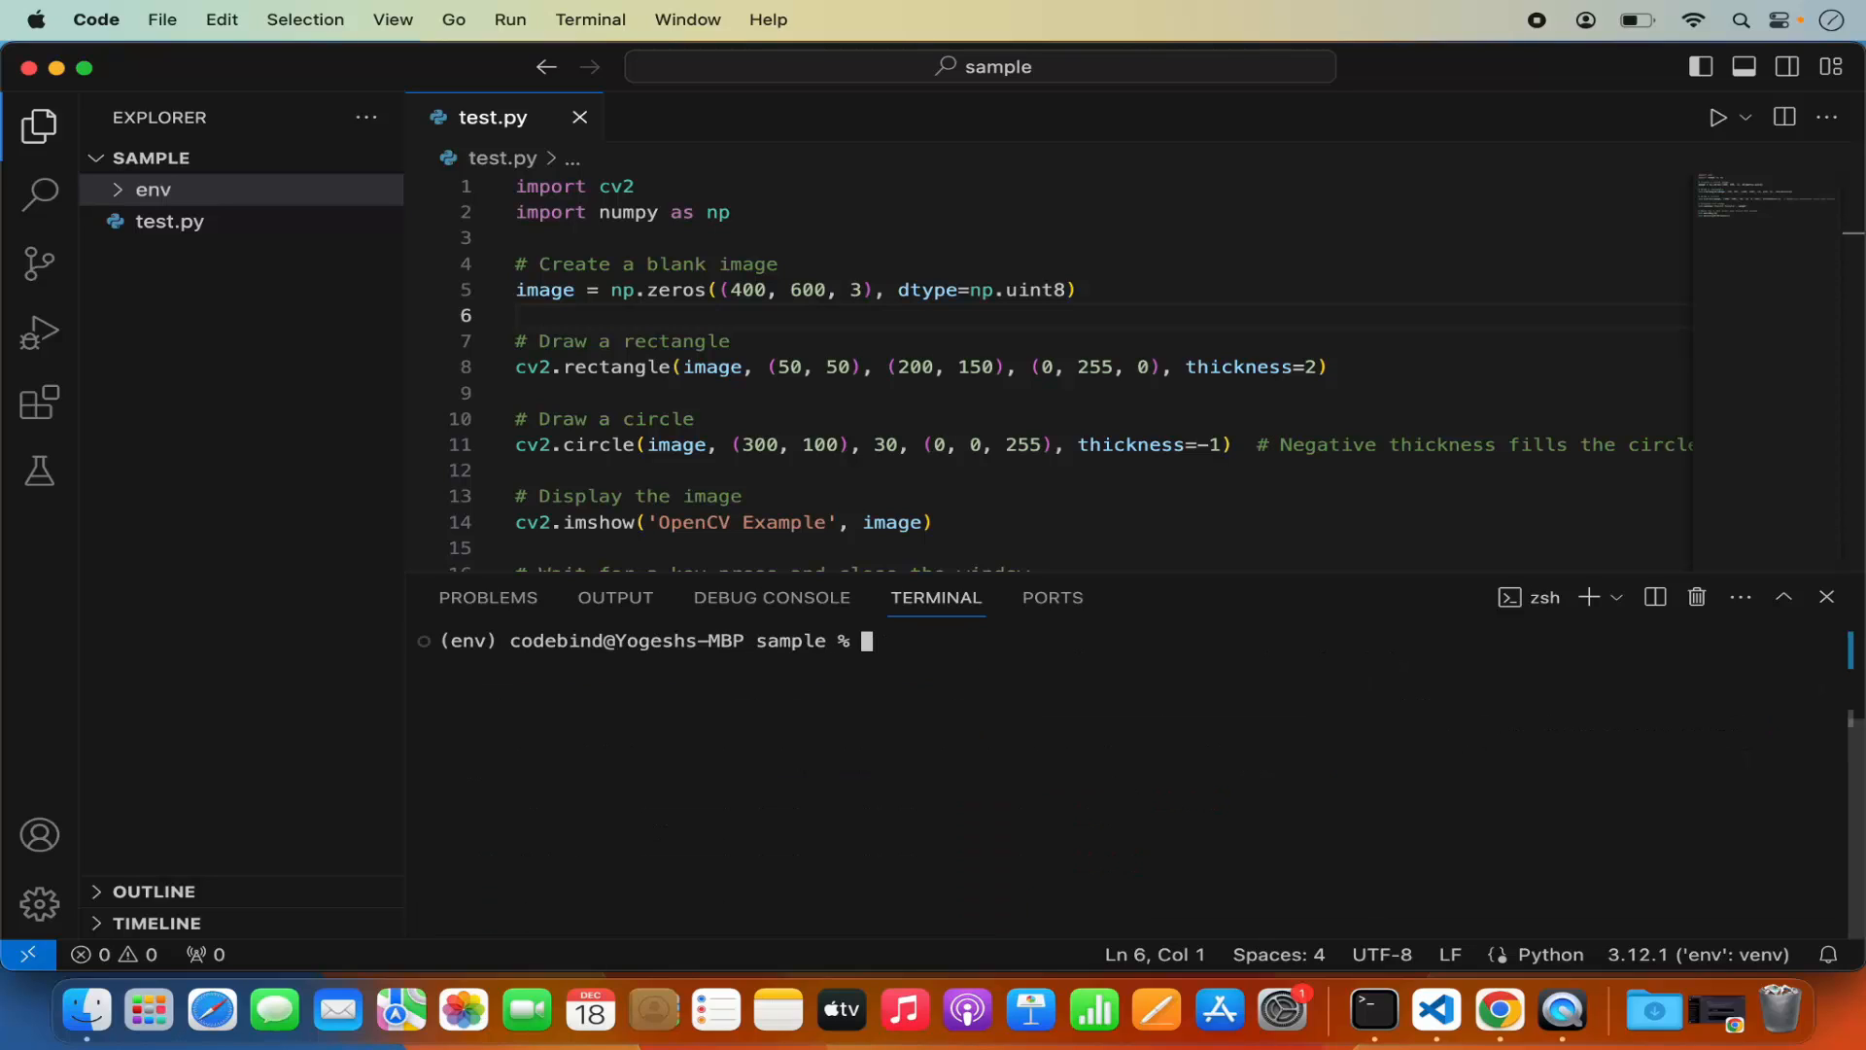
pyautogui.write('python3 test')
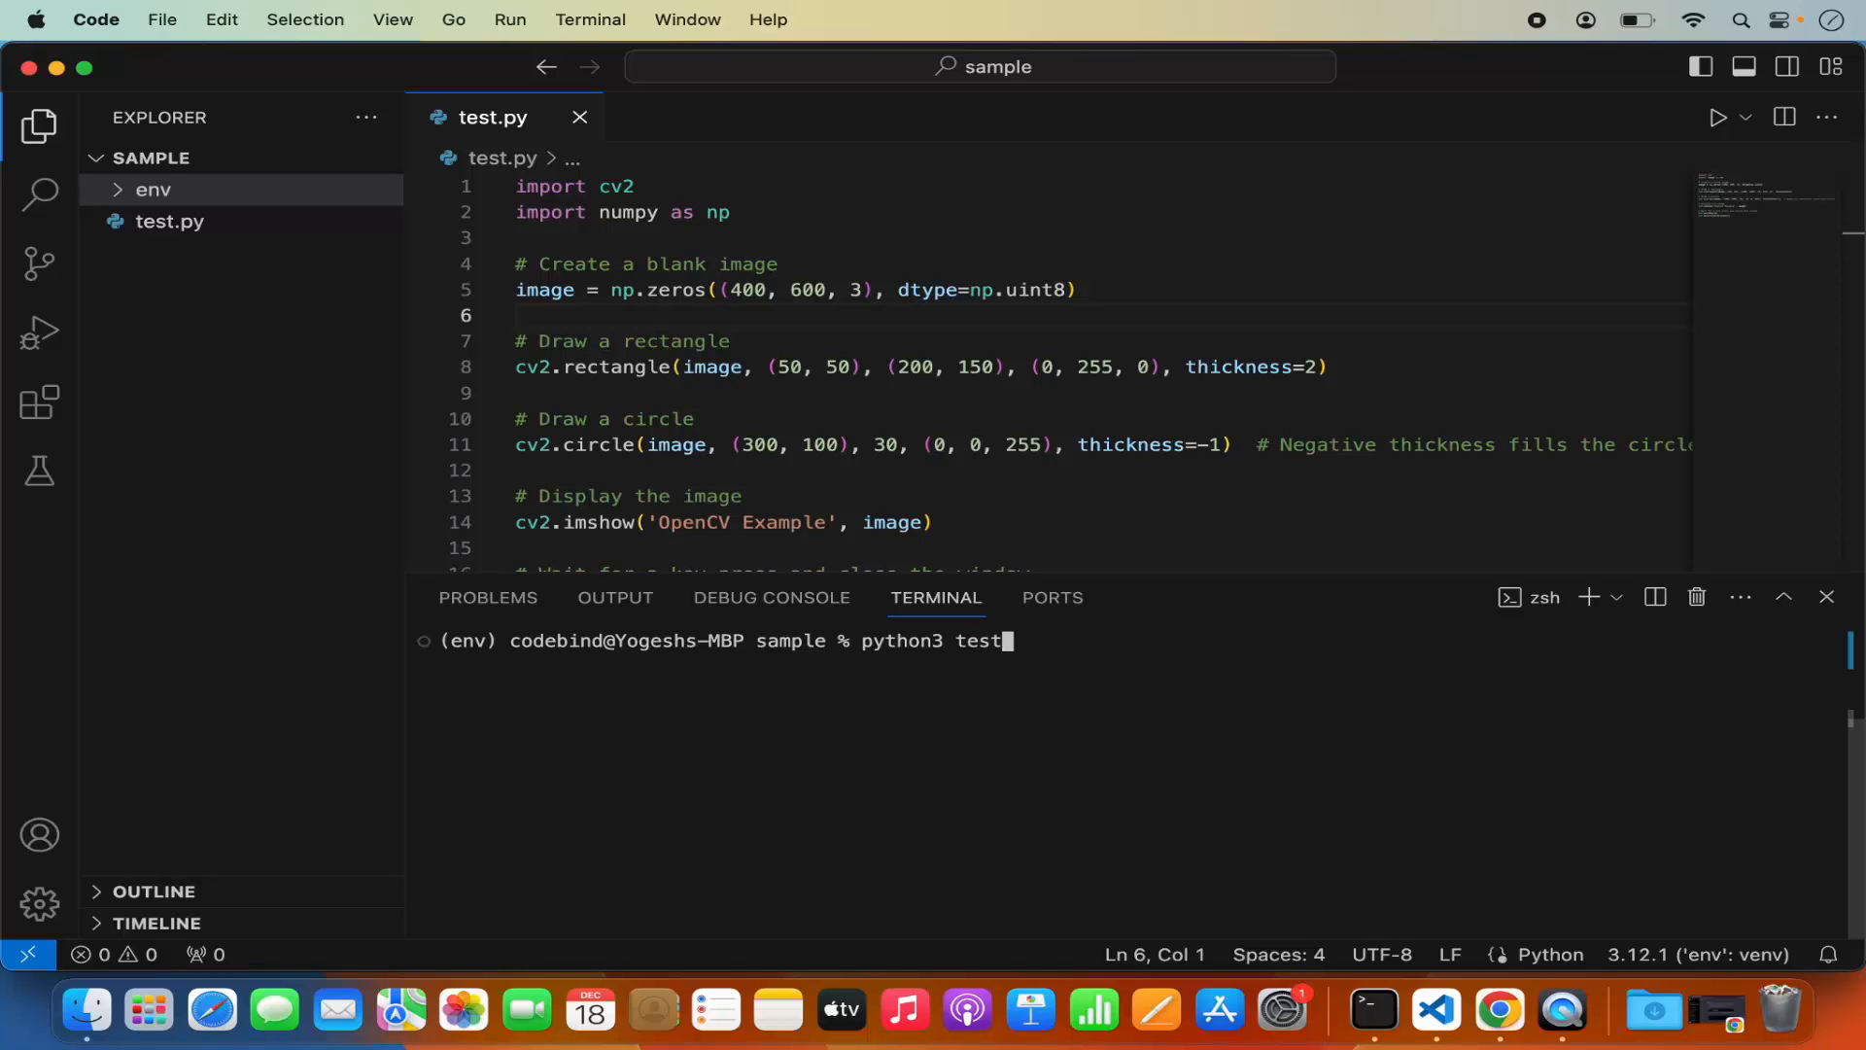
pyautogui.write('.py')
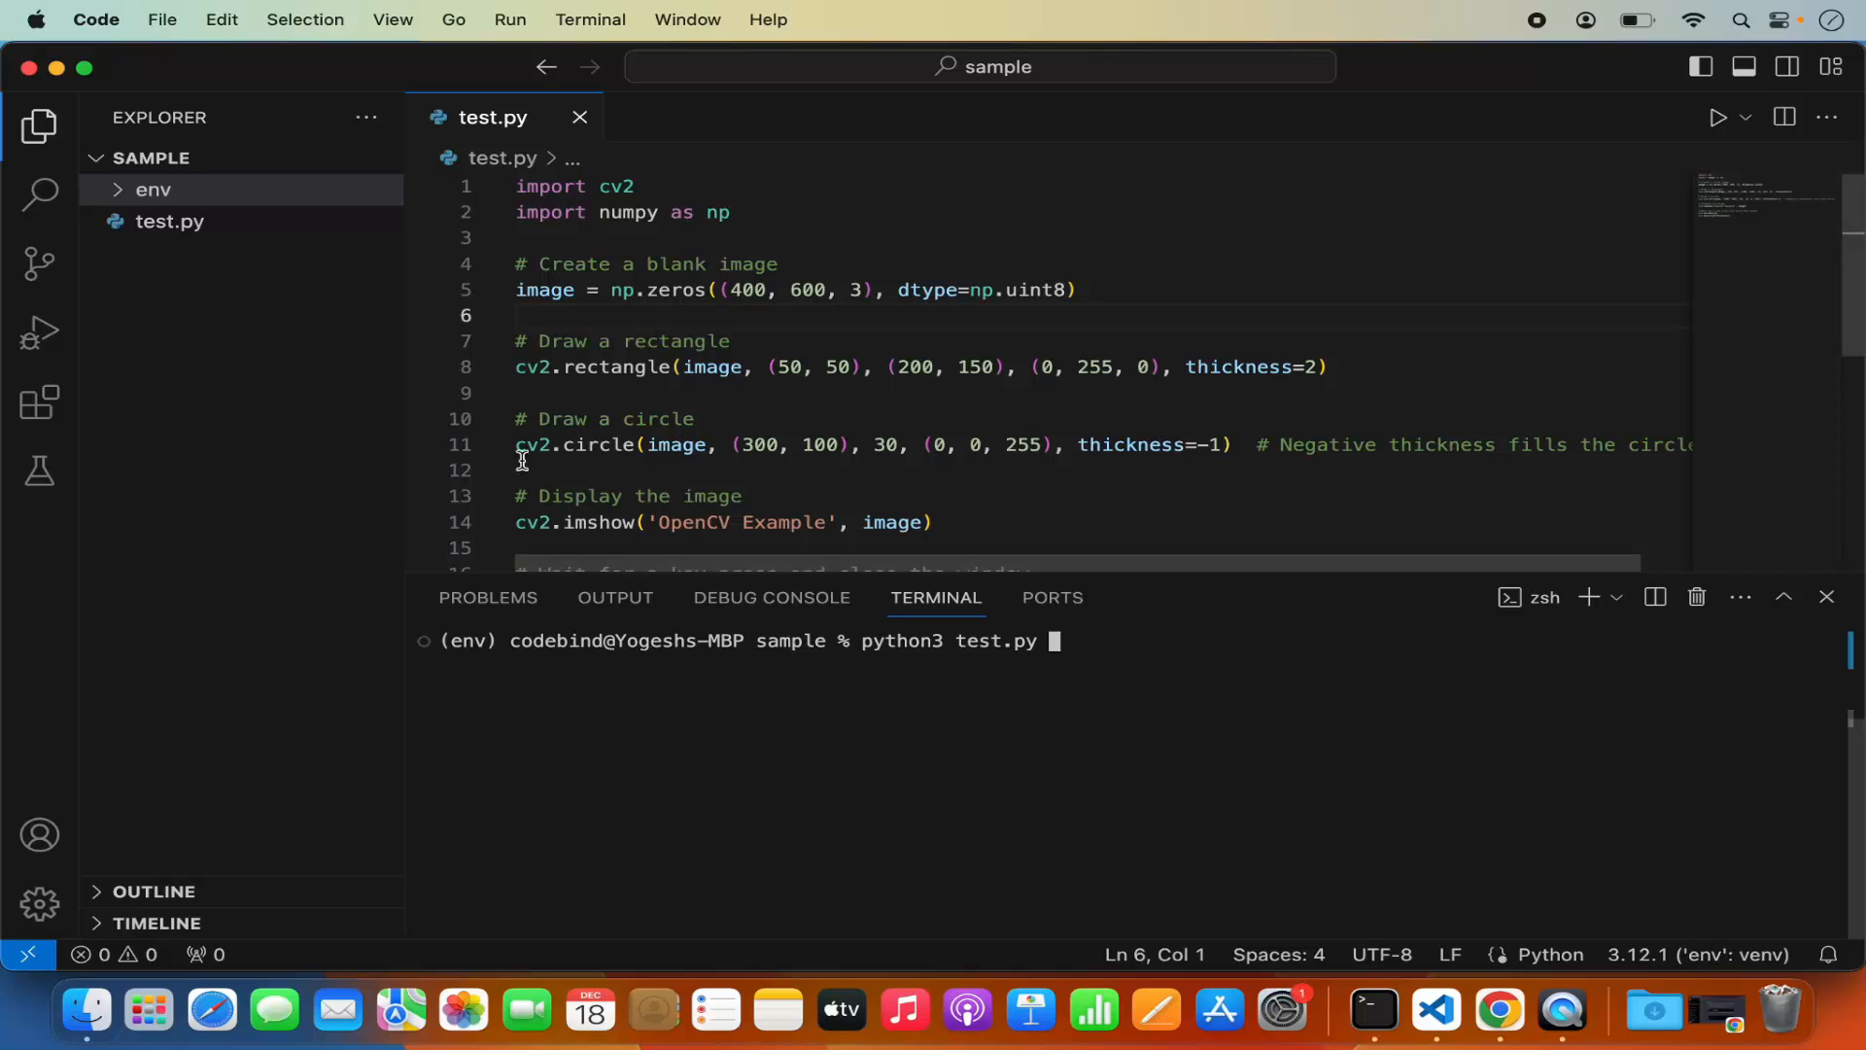
pyautogui.moveTo(170, 224)
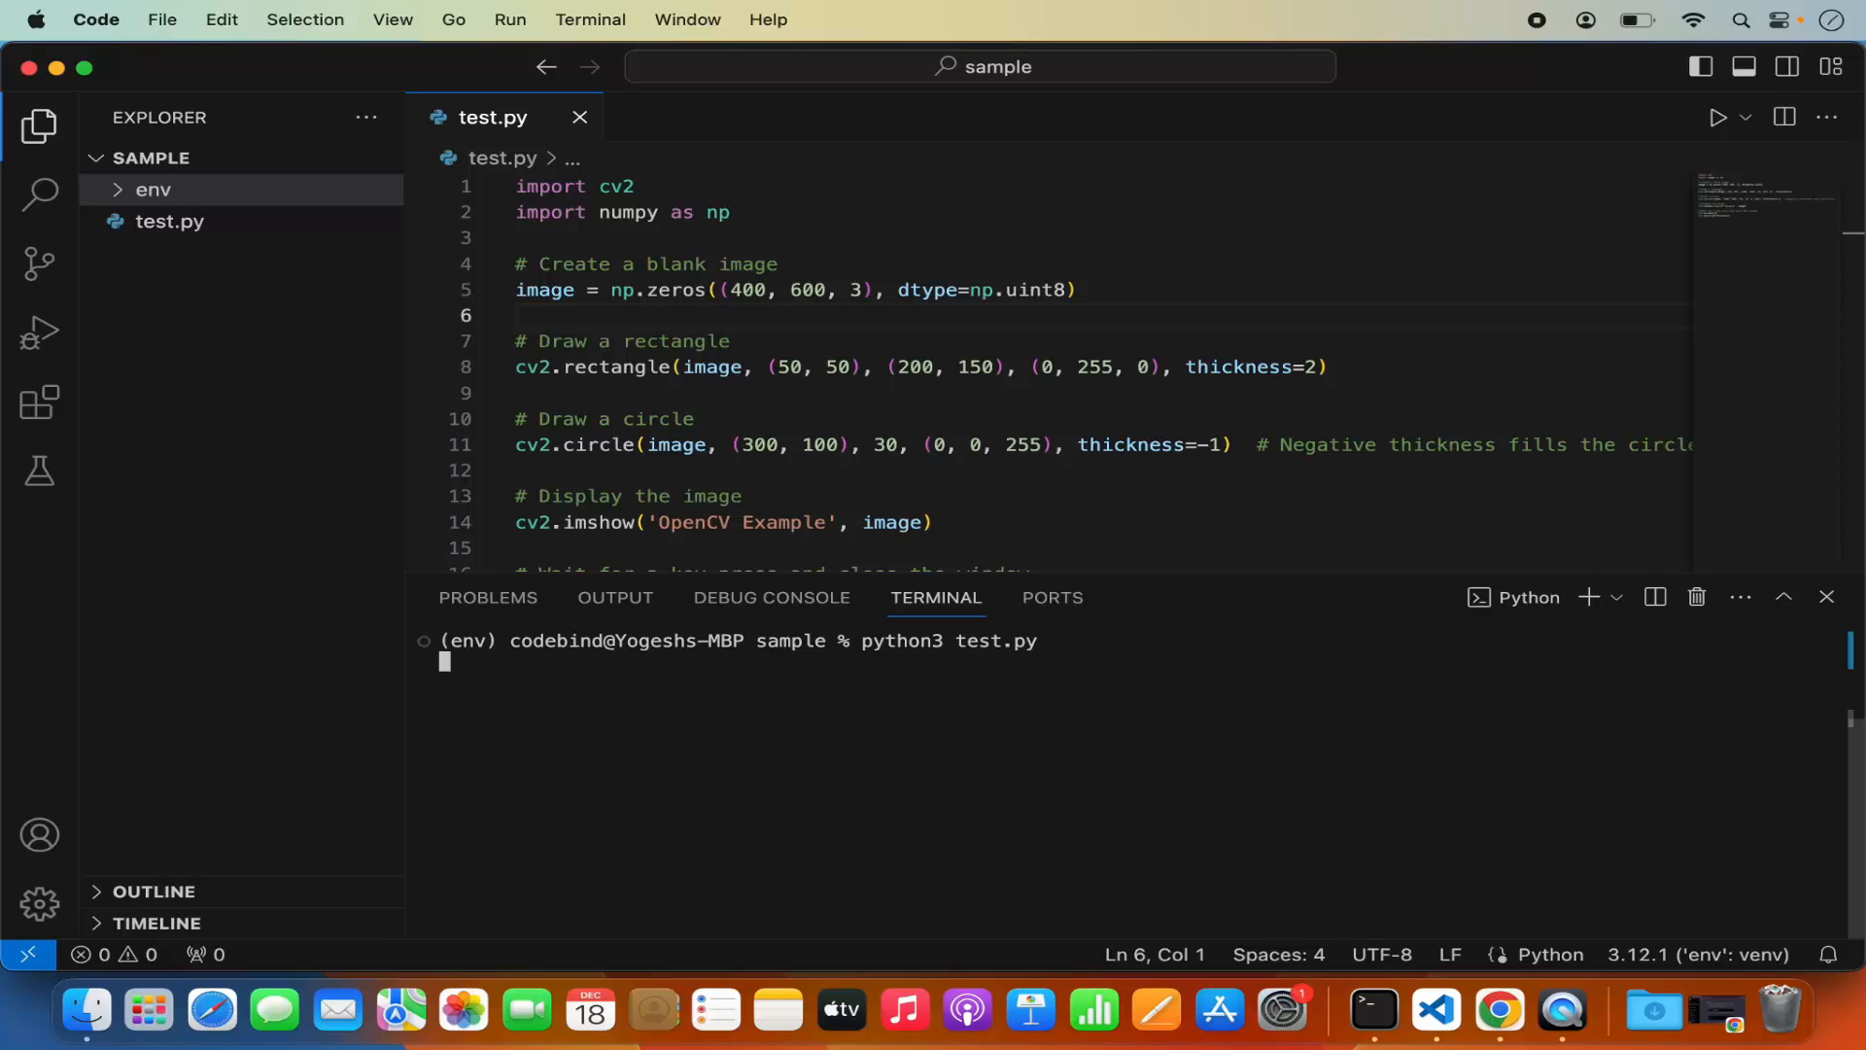
pyautogui.moveTo(1007, 679)
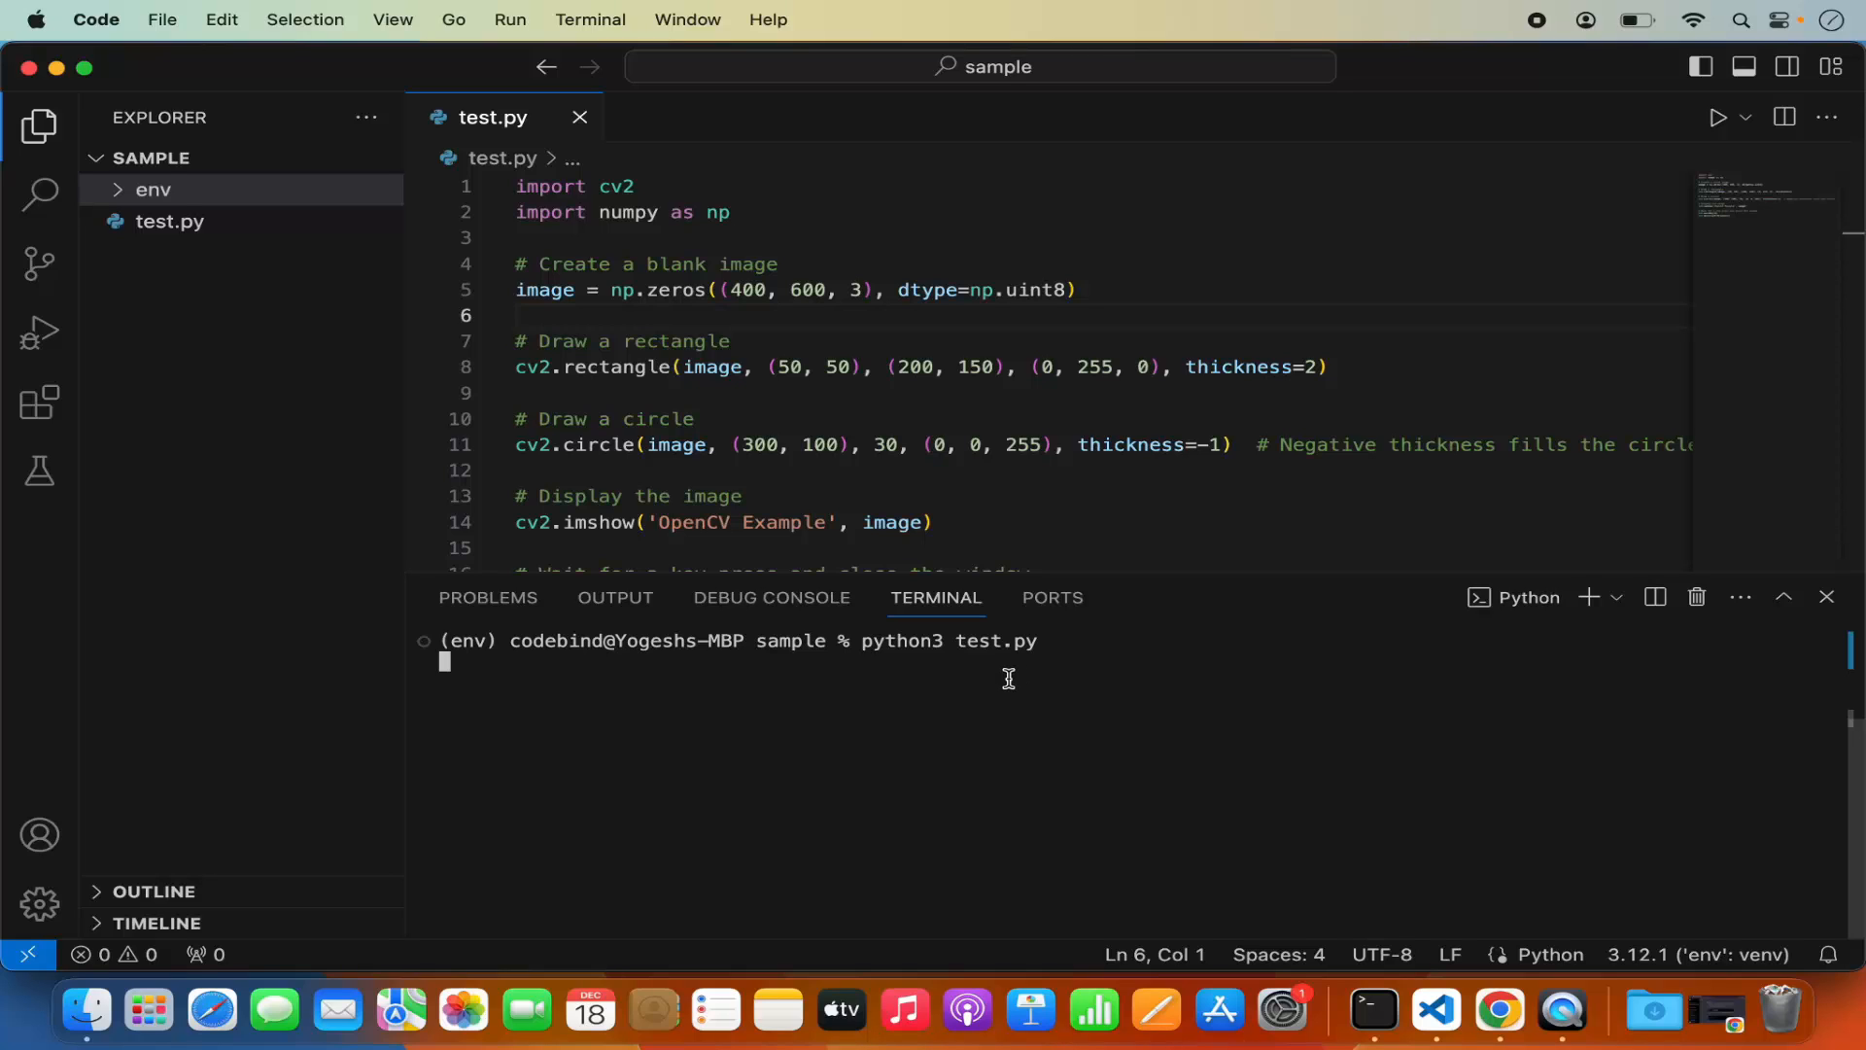
# - Run test.py and drag the OpenCV Example window to the screen centre
pyautogui.press('enter')
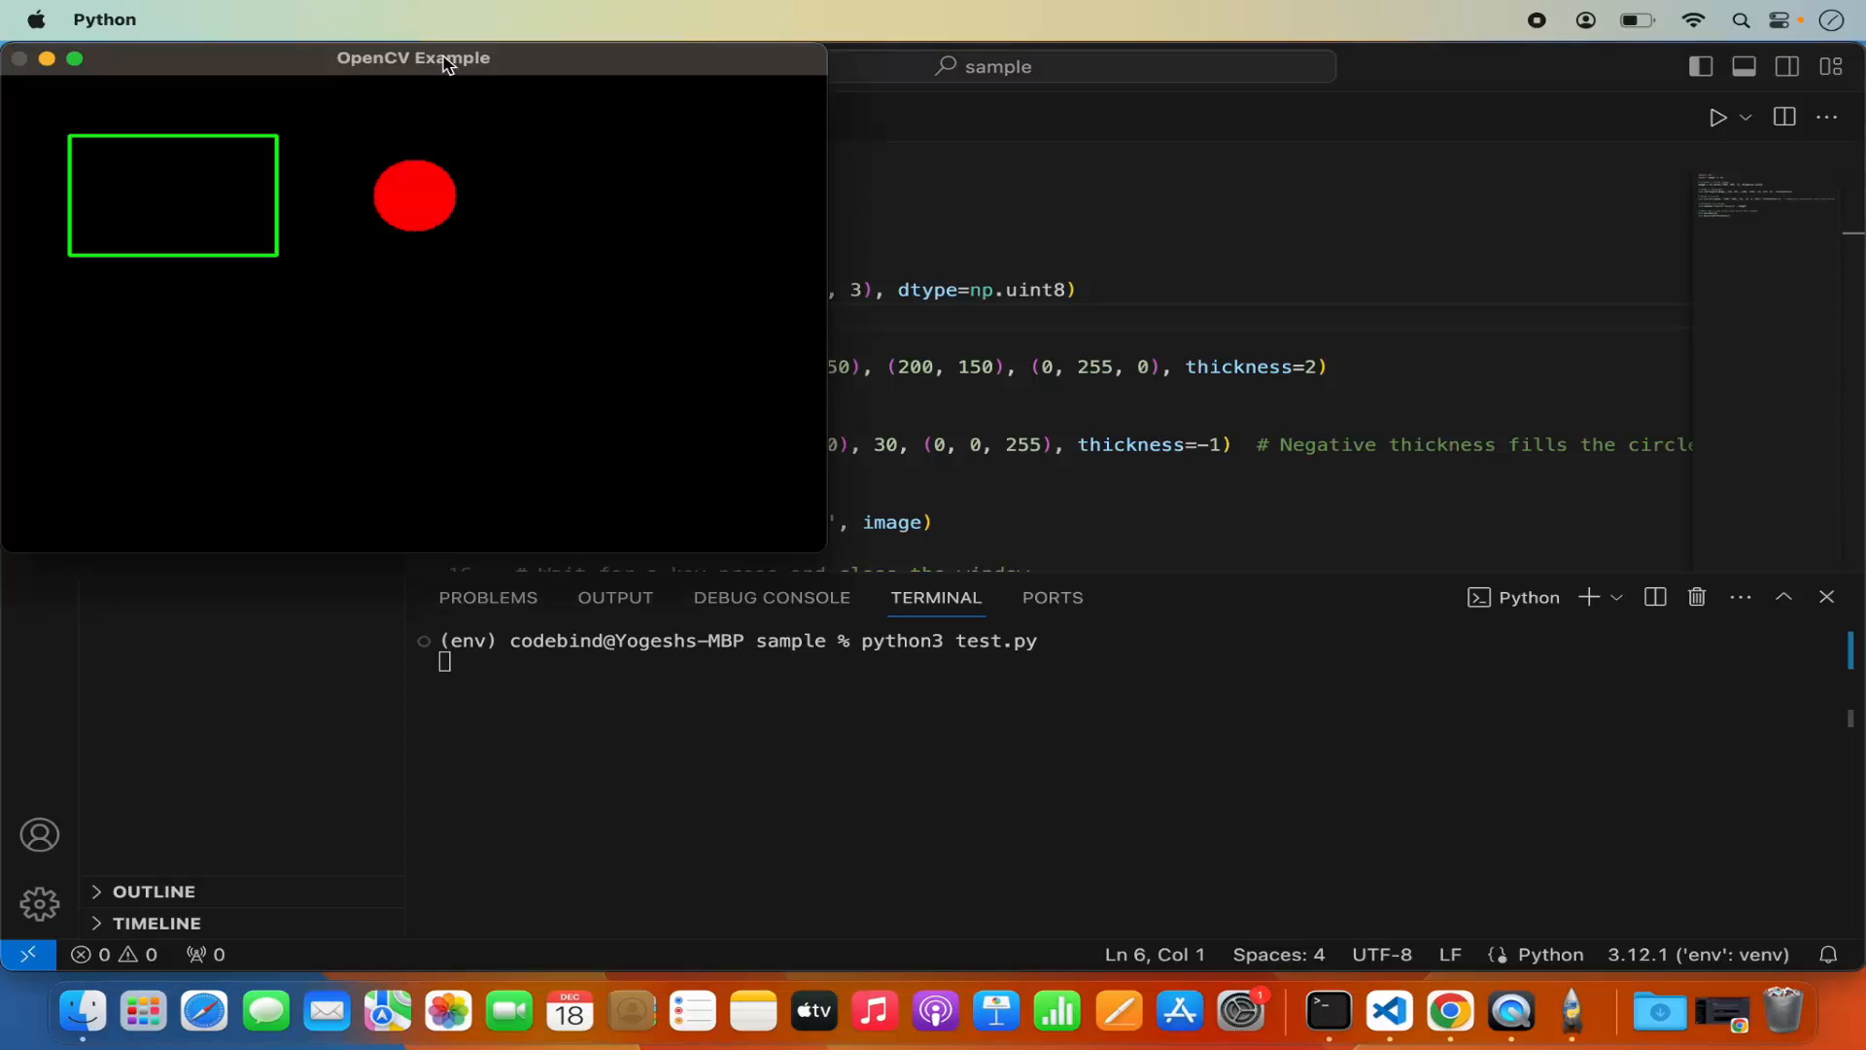
pyautogui.moveTo(413, 57); pyautogui.dragTo(928, 223)
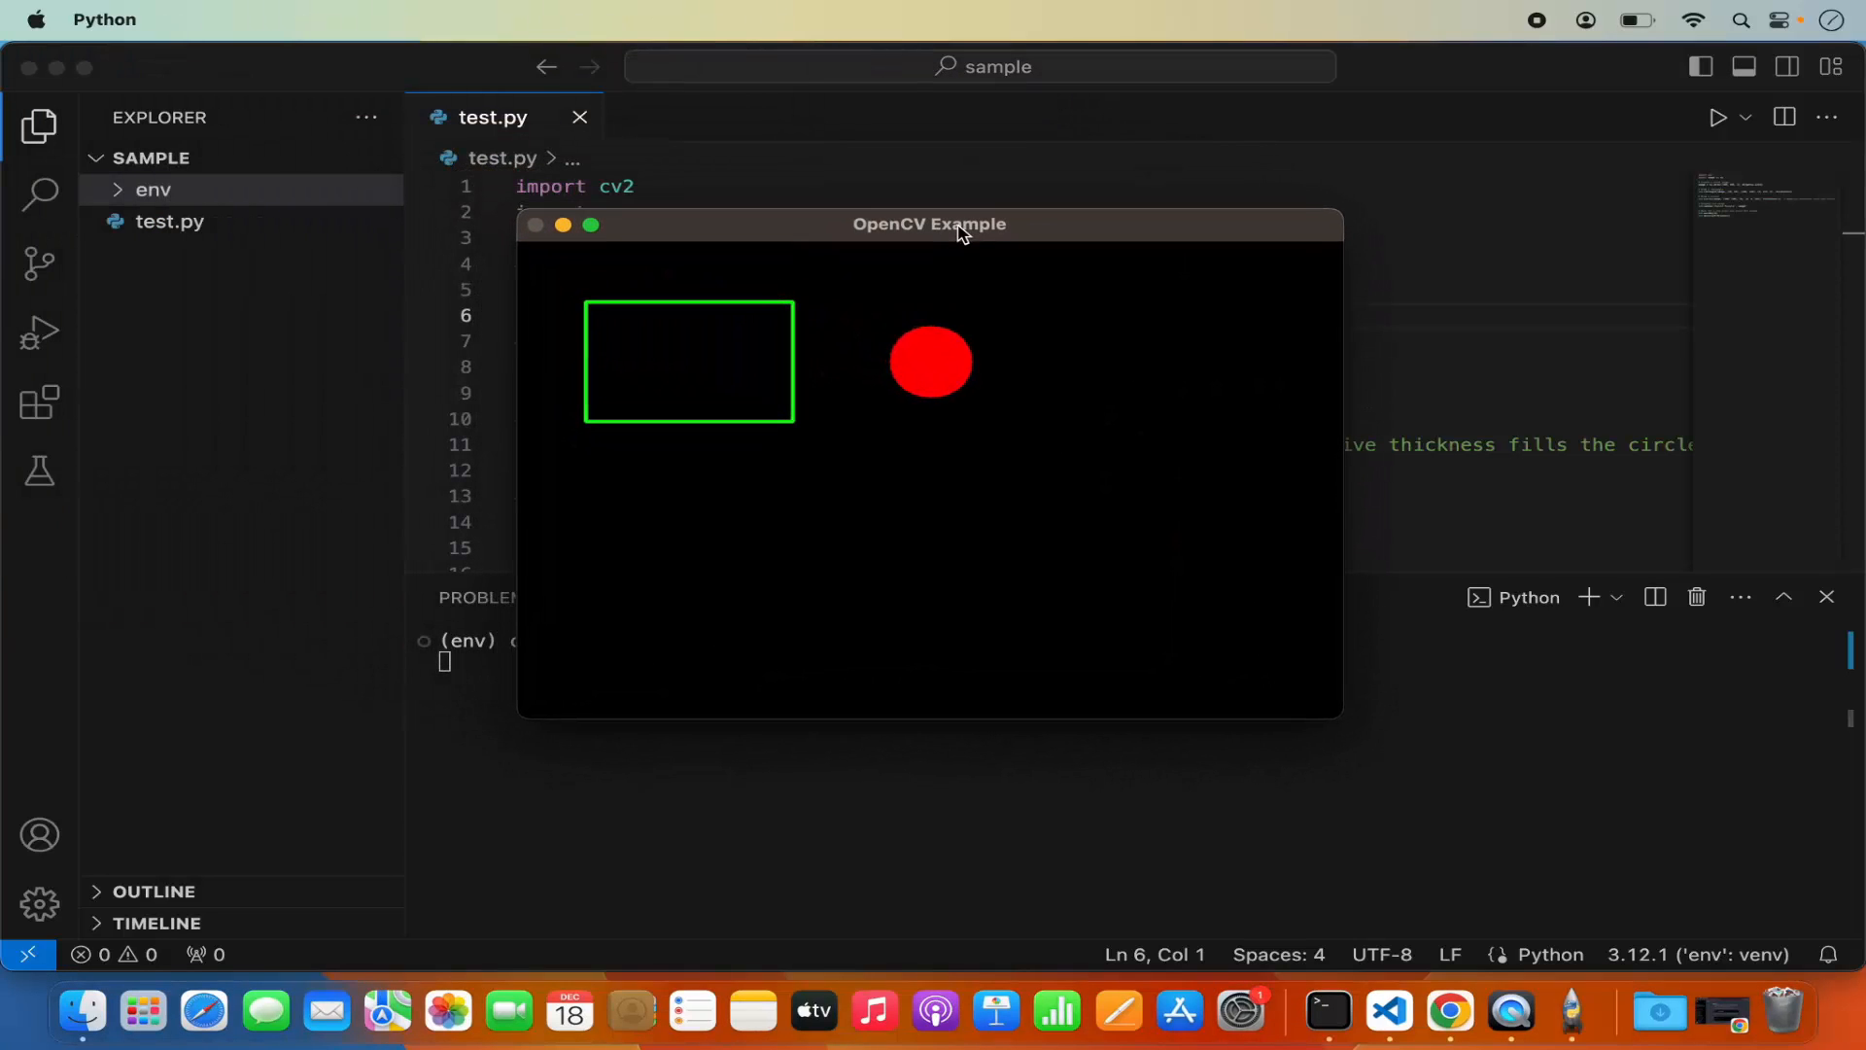